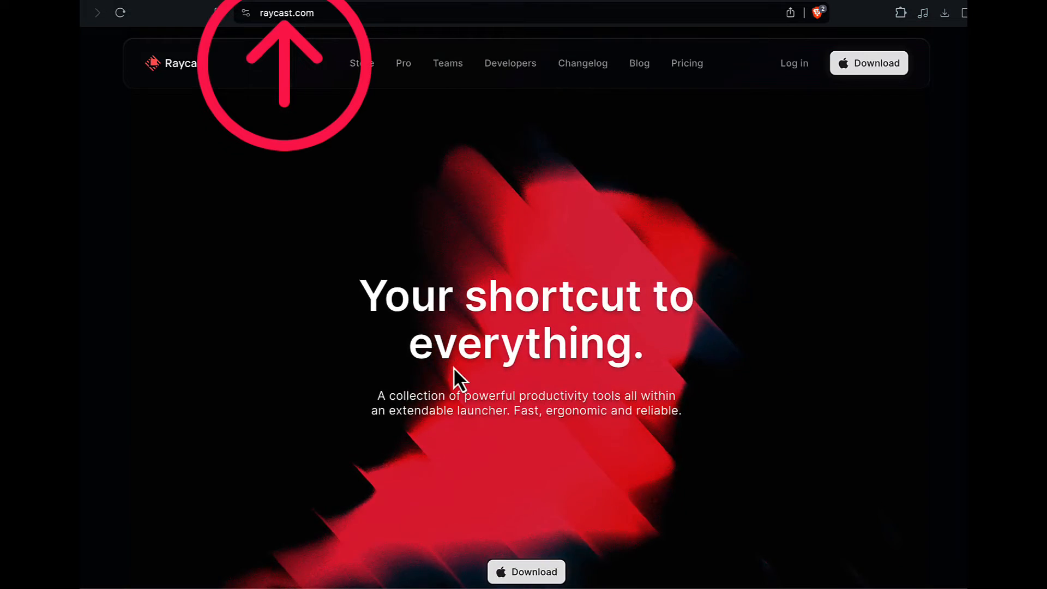
Begin Raycast setup from the welcome screen and continue to the feature overview
{"action": "scroll", "scroll_direction": "down", "scroll_amount": 3}
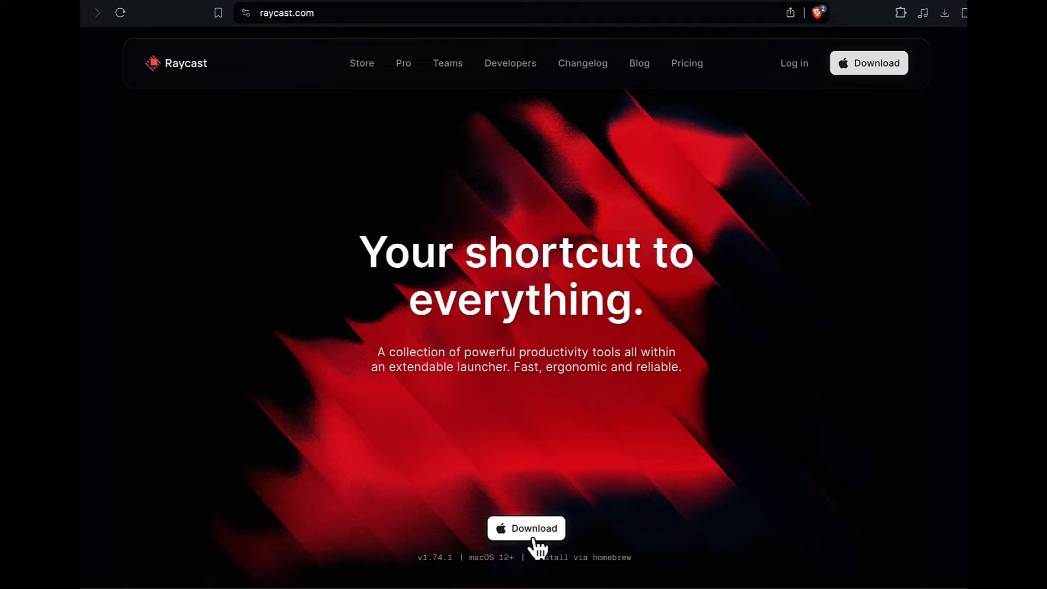
{"action": "scroll", "scroll_direction": "down", "scroll_amount": 3}
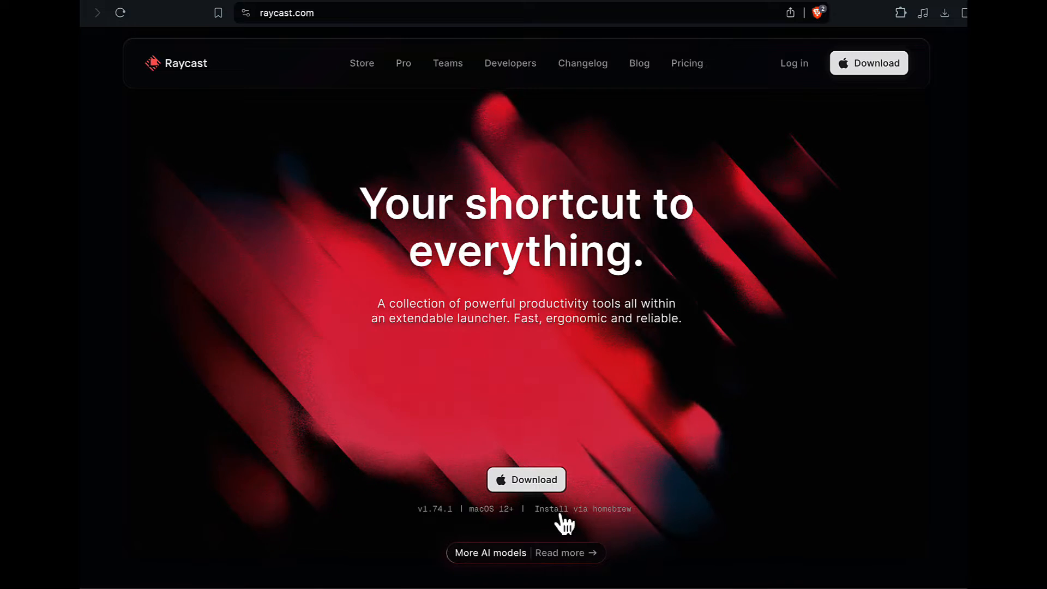
{"action": "mouse_move", "coordinate": [579, 528]}
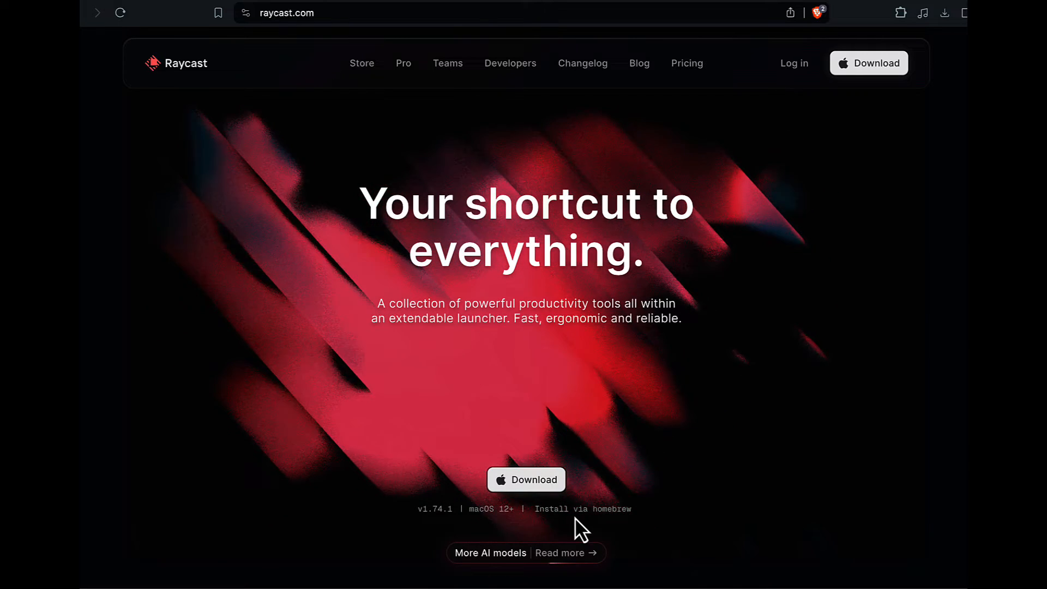
{"action": "mouse_move", "coordinate": [717, 481]}
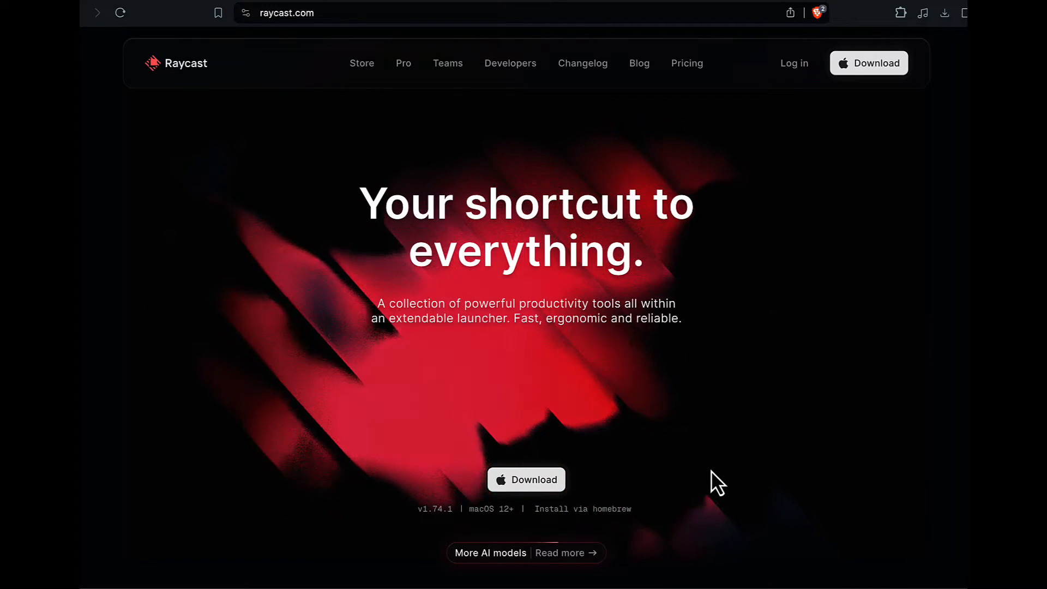
{"action": "scroll", "scroll_direction": "down", "scroll_amount": 3}
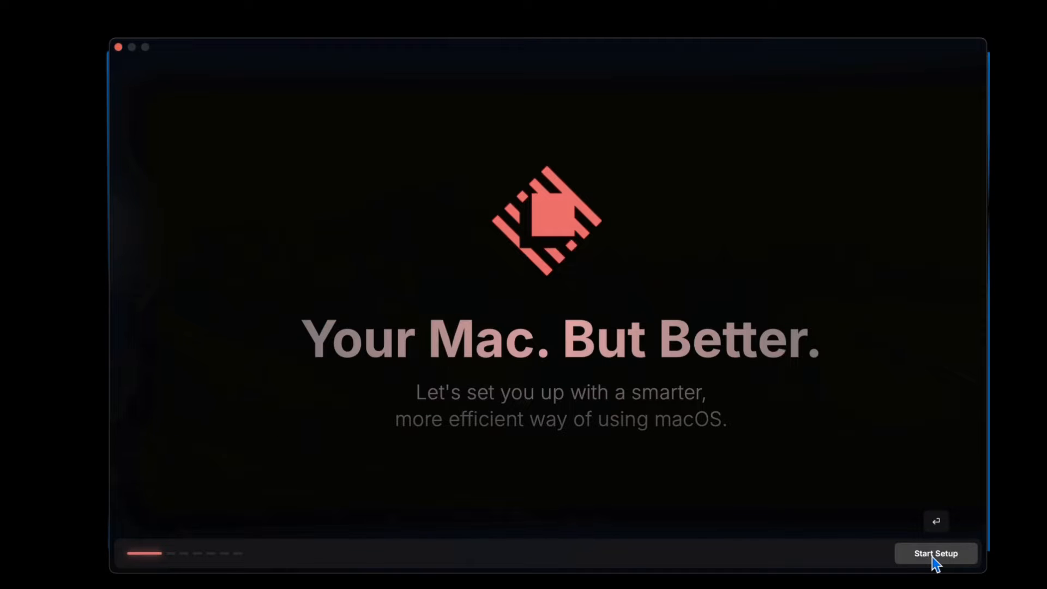
{"action": "left_click", "coordinate": [935, 553]}
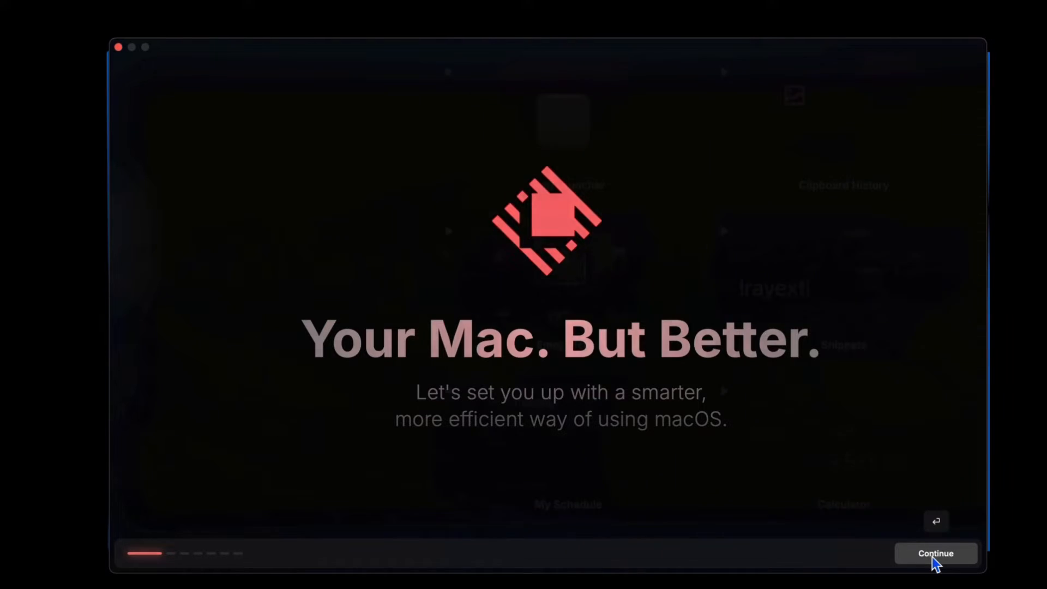
{"action": "left_click", "coordinate": [935, 553]}
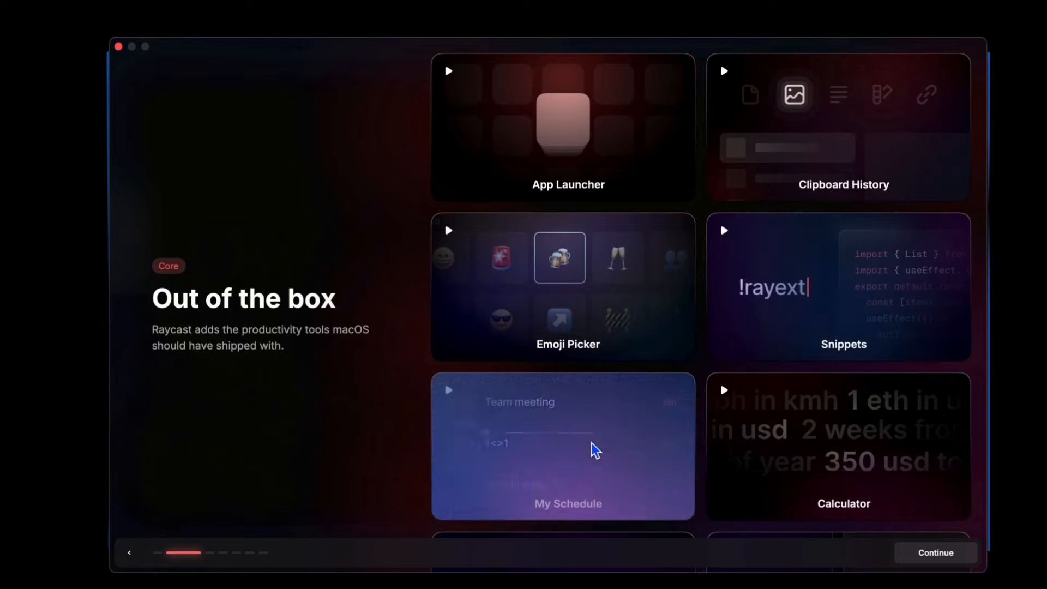
Review the Out of the box feature cards and continue past the built-in tools overview
{"action": "scroll", "scroll_direction": "down", "scroll_amount": 3}
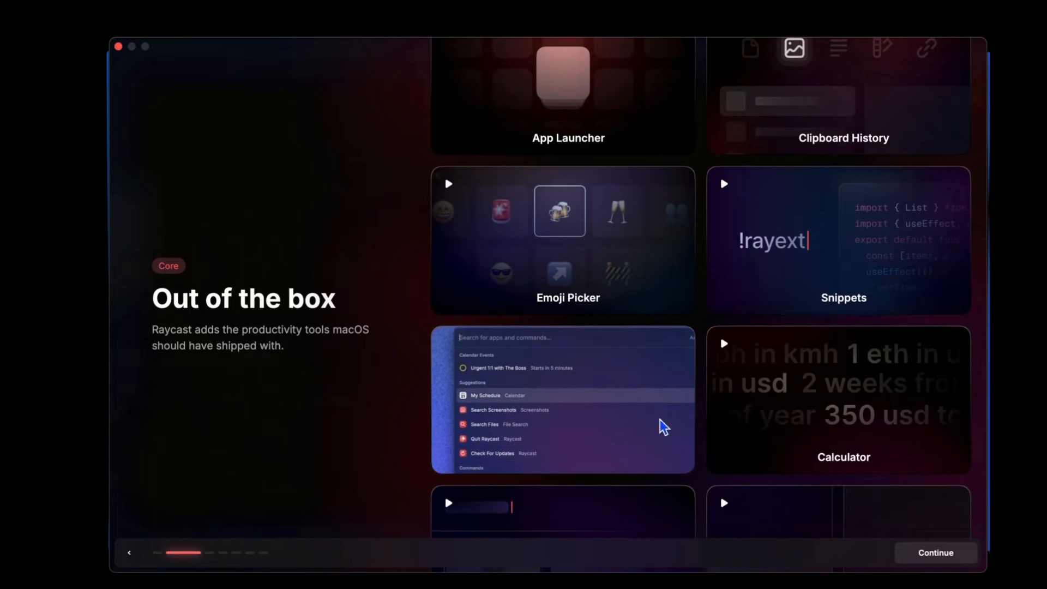
{"action": "scroll", "scroll_direction": "down", "scroll_amount": 3}
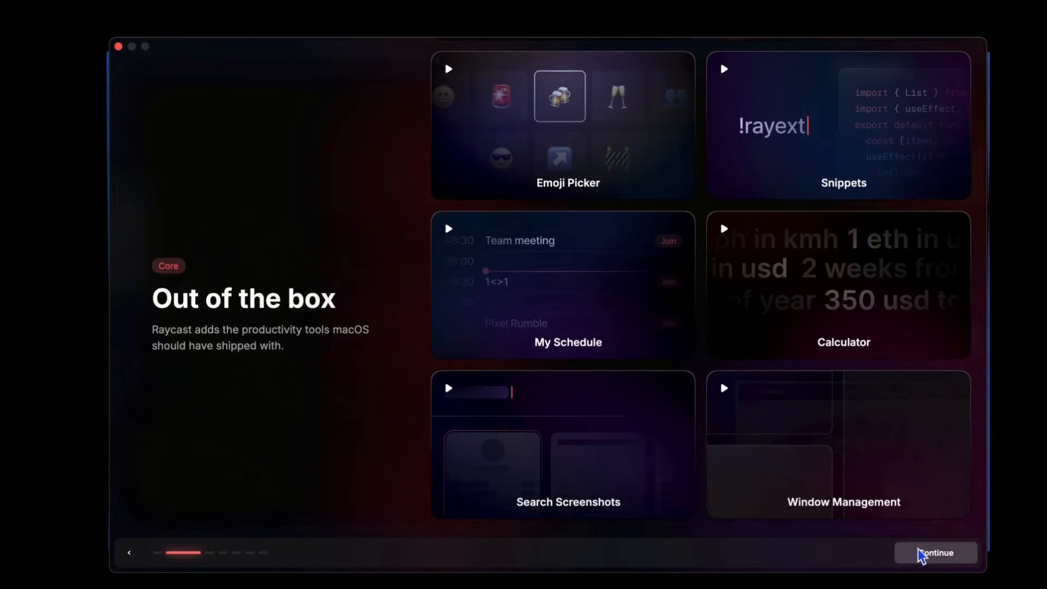
{"action": "left_click", "coordinate": [935, 552]}
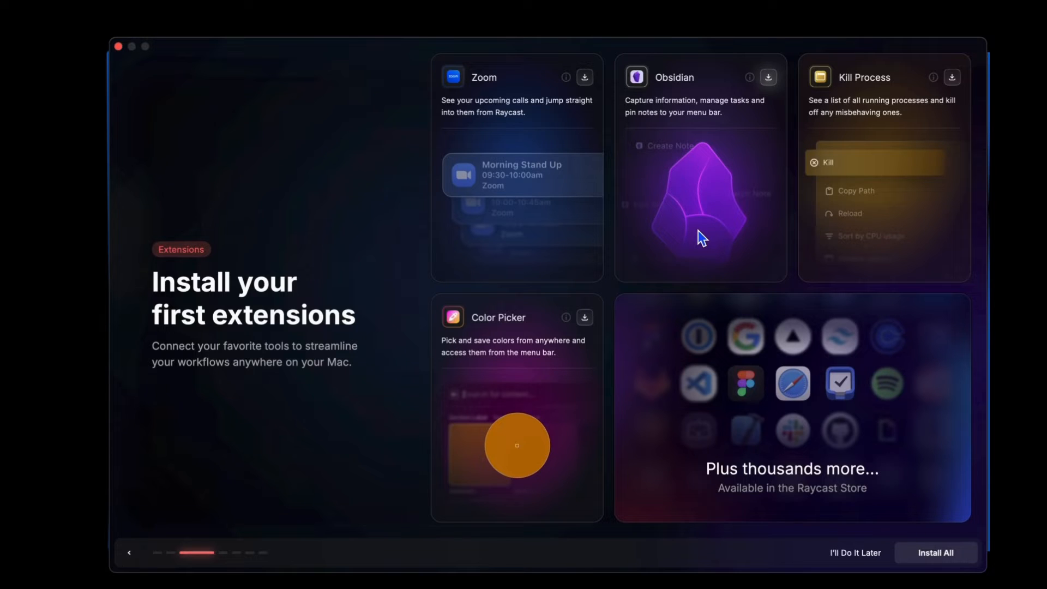
{"action": "mouse_move", "coordinate": [934, 552]}
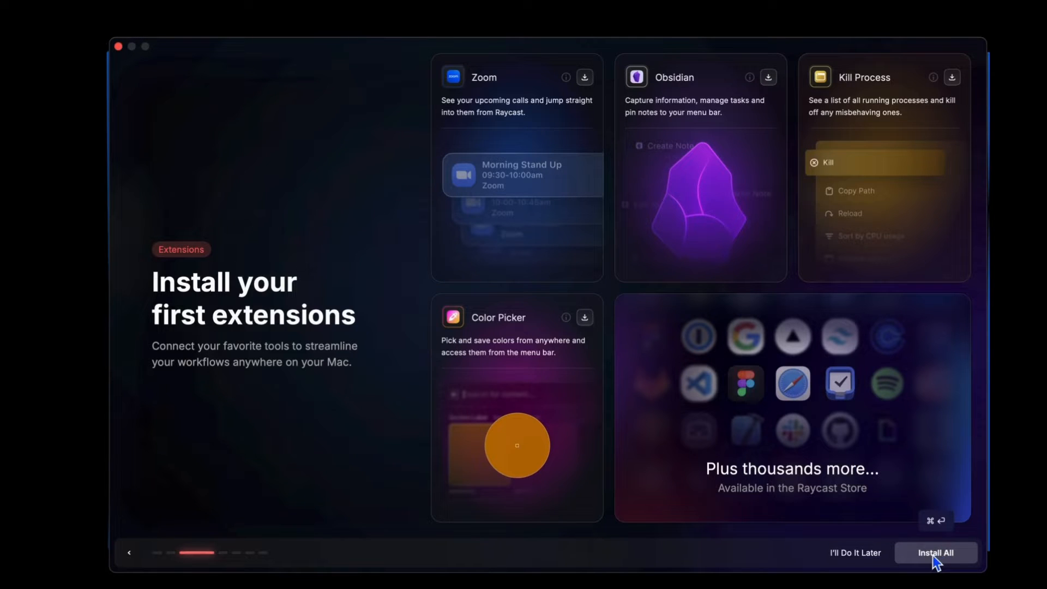
Install all suggested extensions, enable the Raycast Emoji Picker, and continue to permissions
{"action": "left_click", "coordinate": [935, 552]}
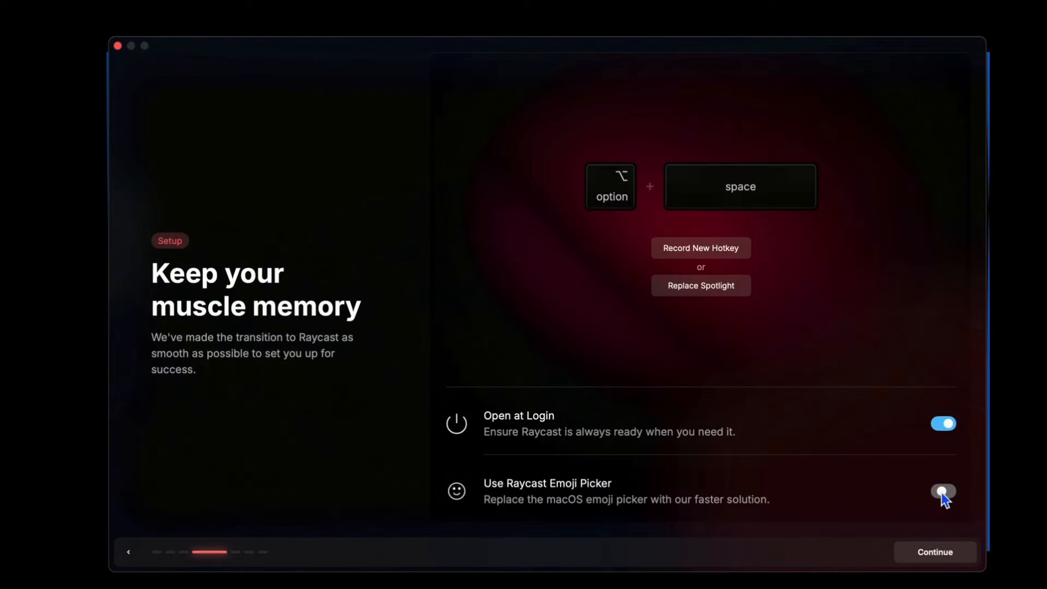
{"action": "left_click", "coordinate": [943, 491]}
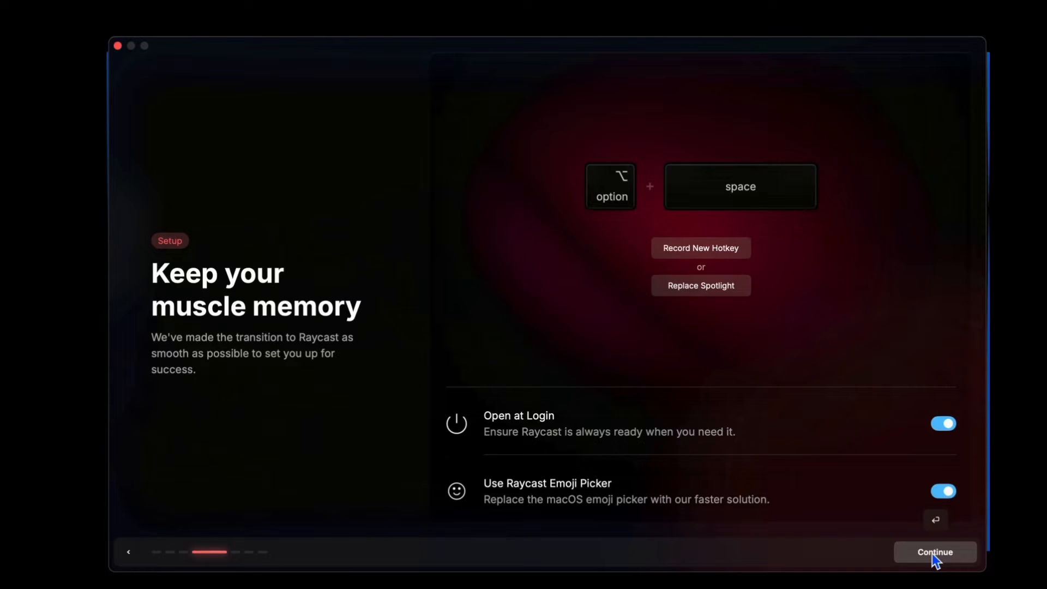
{"action": "left_click", "coordinate": [935, 552]}
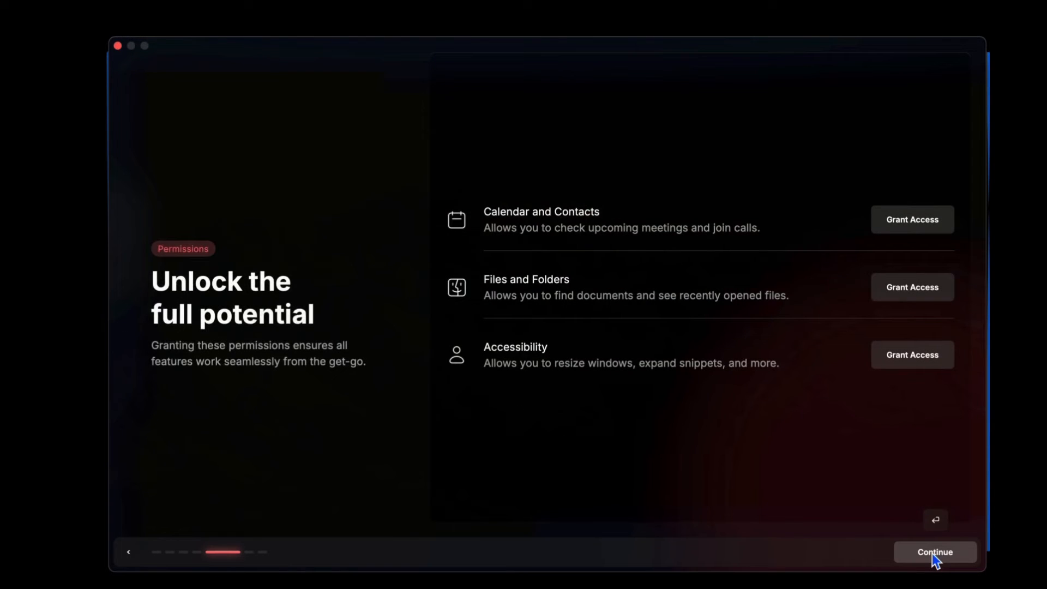
{"action": "mouse_move", "coordinate": [912, 287]}
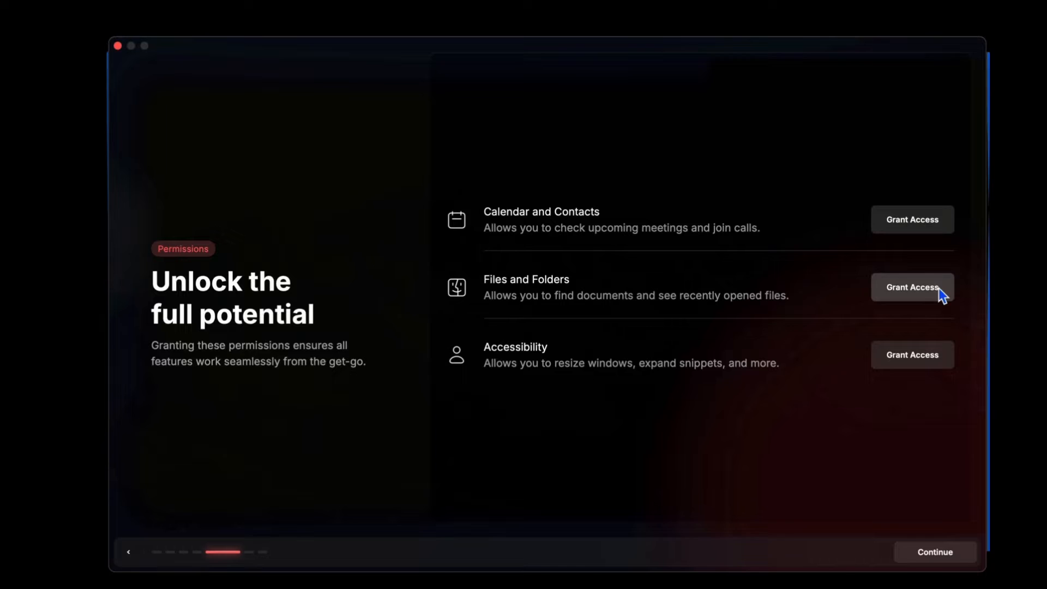
Grant Calendar and Contacts full access and allow iCloud Drive, Desktop, Documents and Downloads folders
{"action": "left_click", "coordinate": [912, 220]}
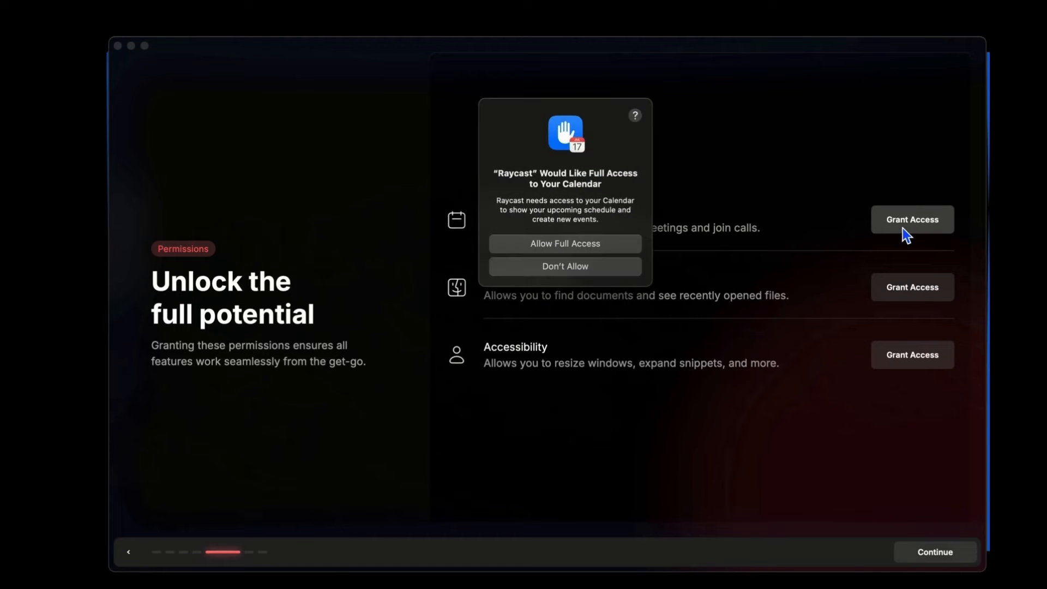
{"action": "left_click", "coordinate": [564, 243]}
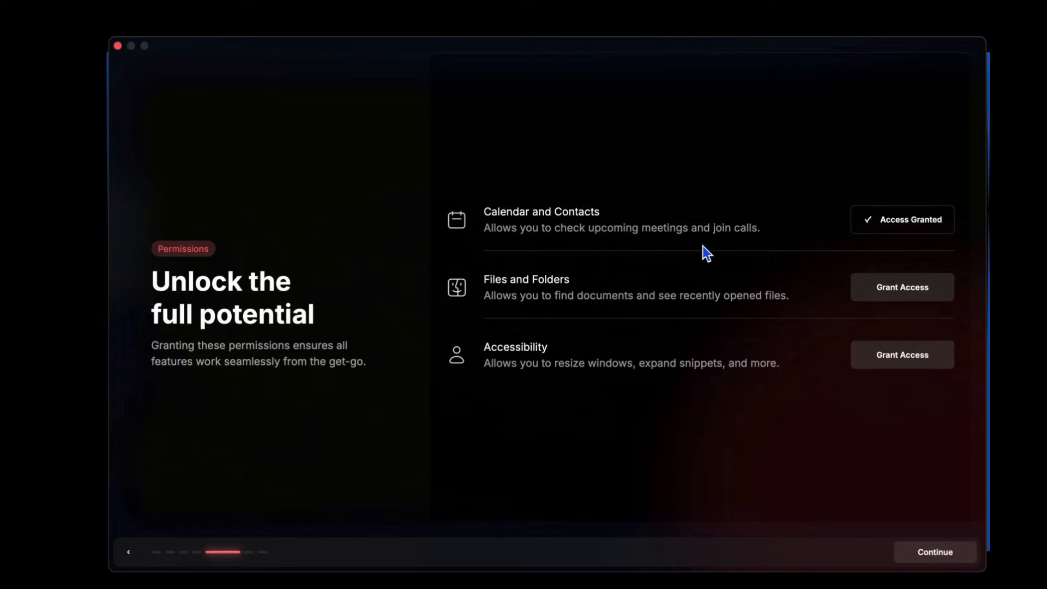
{"action": "left_click", "coordinate": [903, 286]}
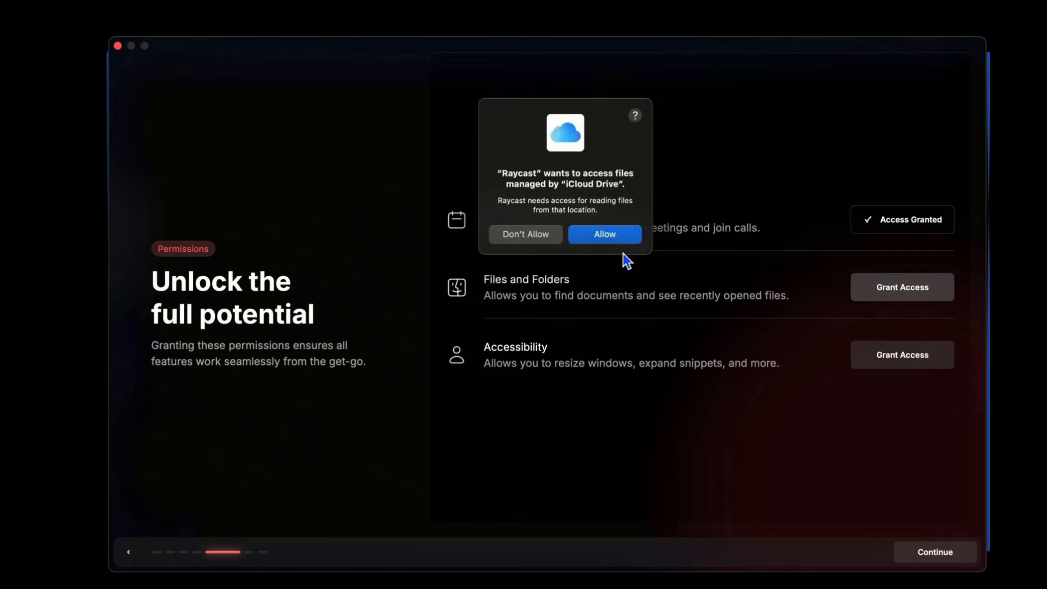
{"action": "left_click", "coordinate": [604, 233]}
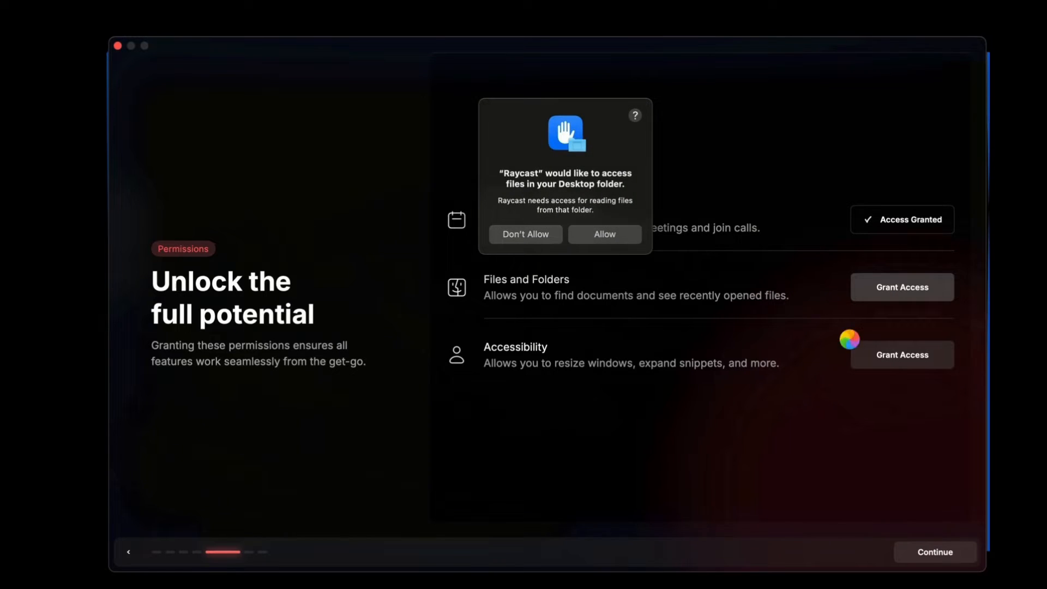
{"action": "left_click", "coordinate": [603, 233]}
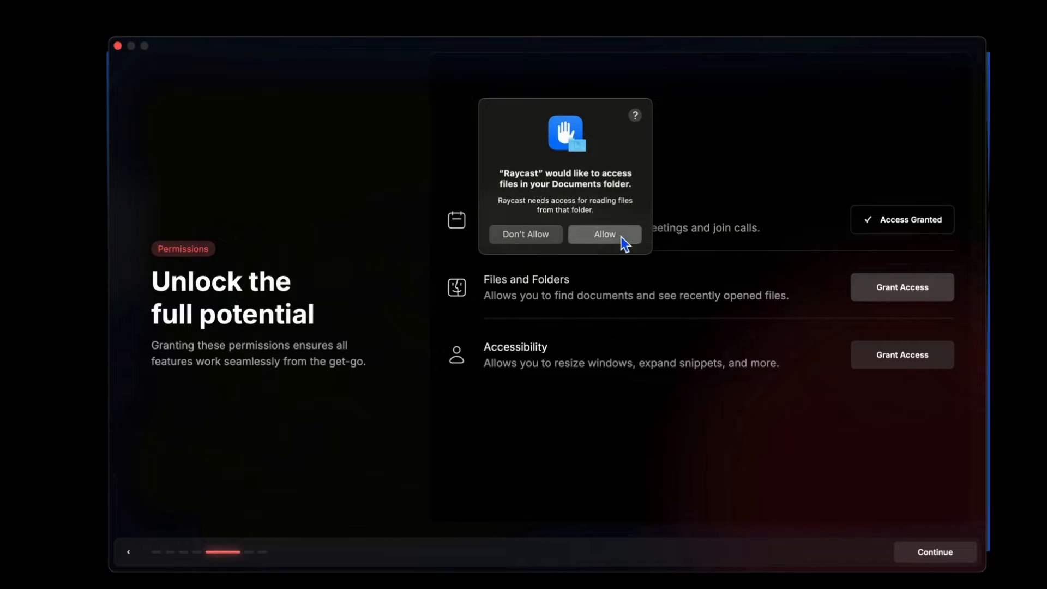
{"action": "left_click", "coordinate": [603, 233]}
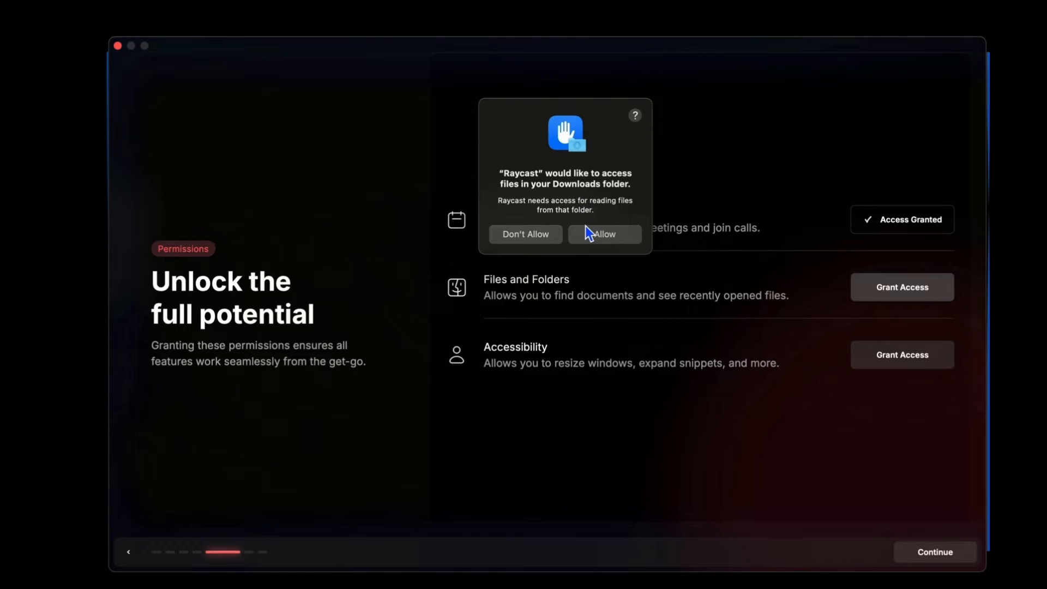
{"action": "left_click", "coordinate": [604, 234]}
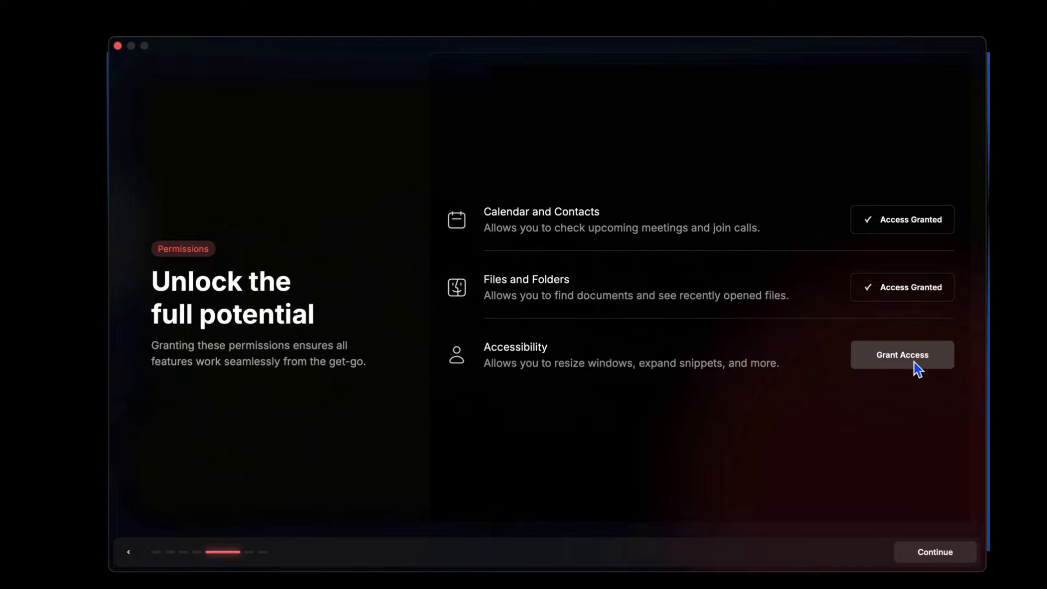
Enable Accessibility control for Raycast via system settings and continue
{"action": "left_click", "coordinate": [902, 355]}
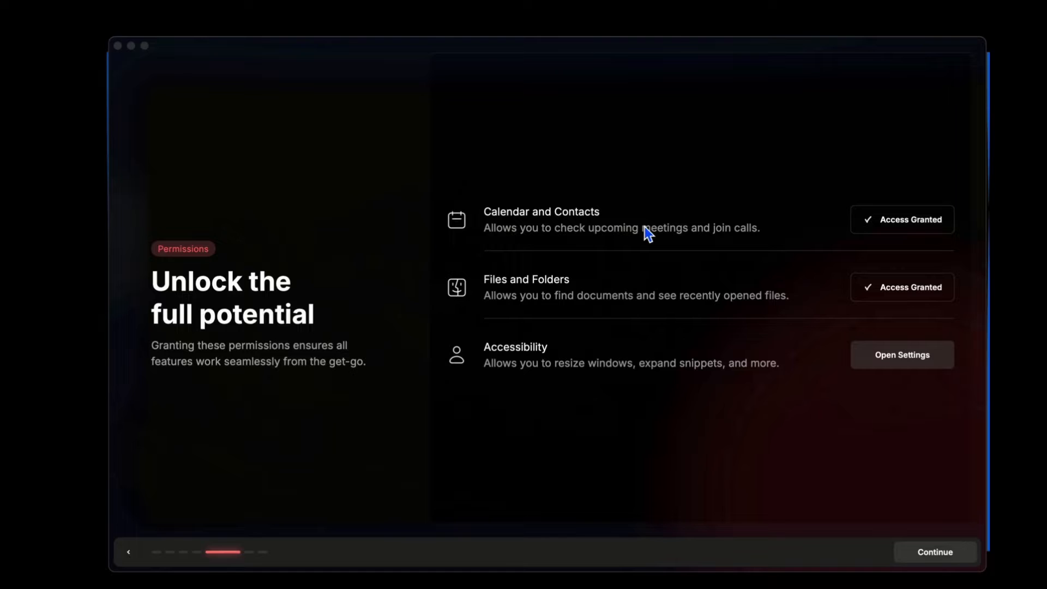
{"action": "left_click", "coordinate": [902, 354]}
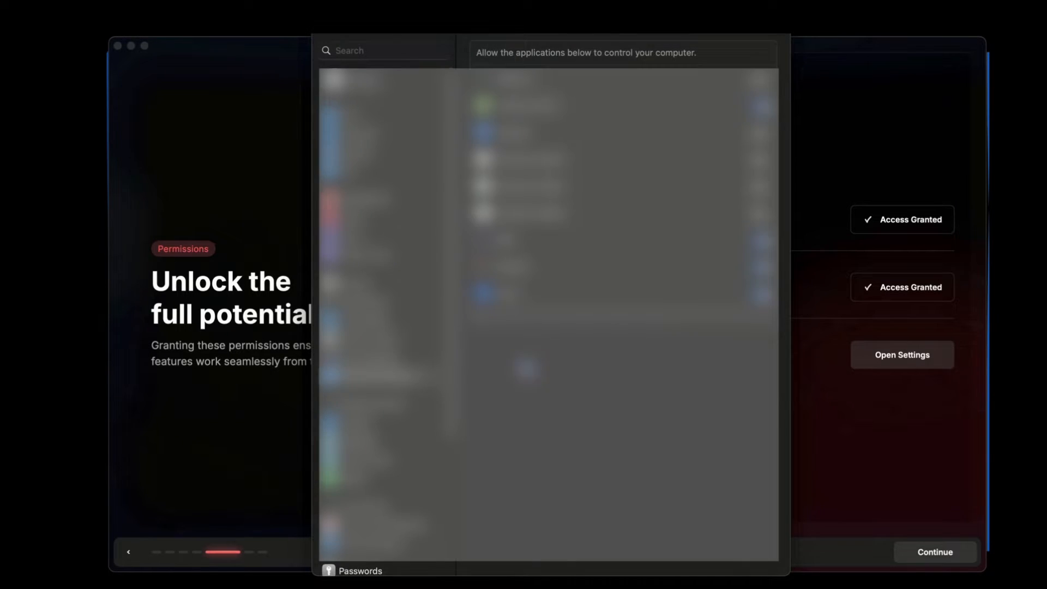
{"action": "left_click", "coordinate": [934, 550]}
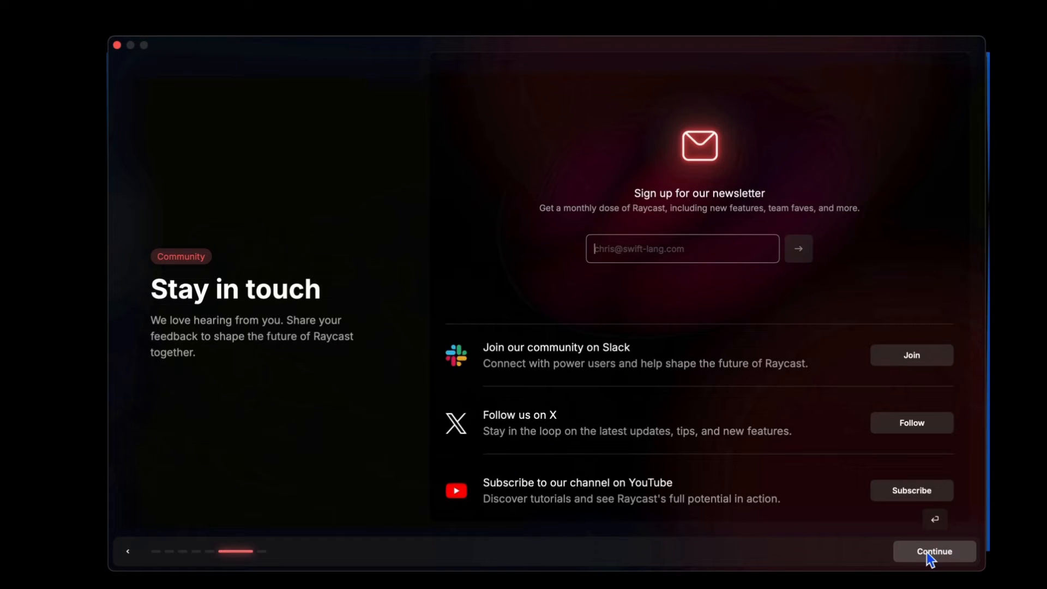
{"action": "mouse_move", "coordinate": [828, 455]}
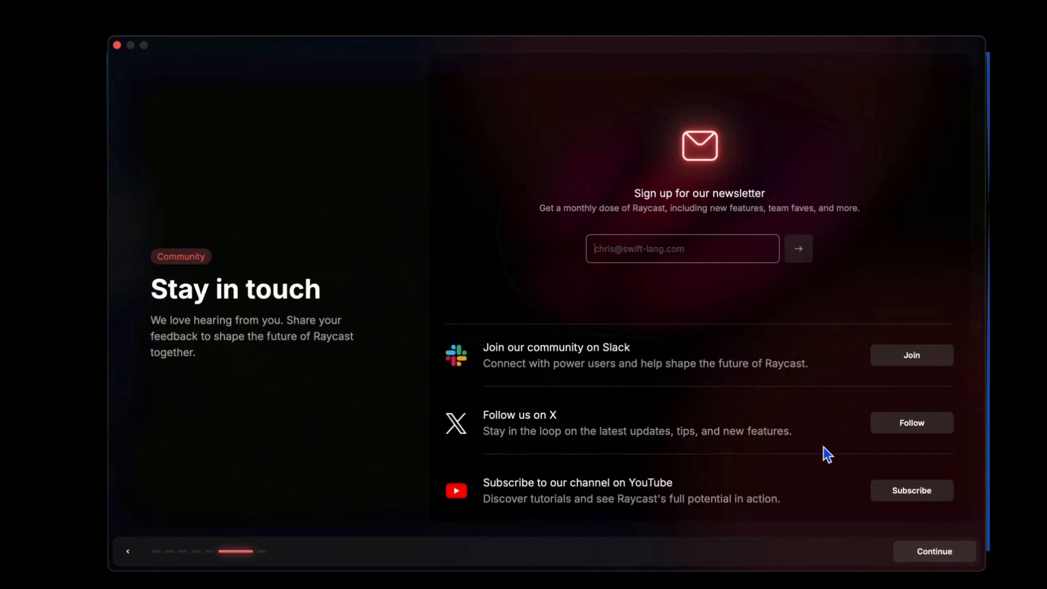
Skip the community sign-ups and summon Raycast for the first time with Option+Space
{"action": "left_click", "coordinate": [934, 551]}
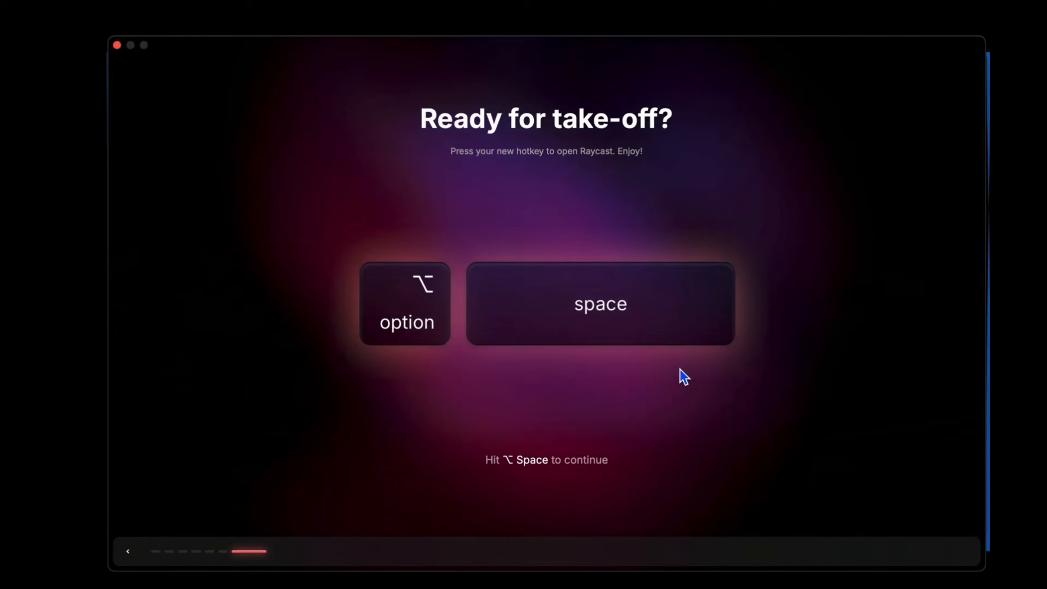
{"action": "key", "text": "option+space"}
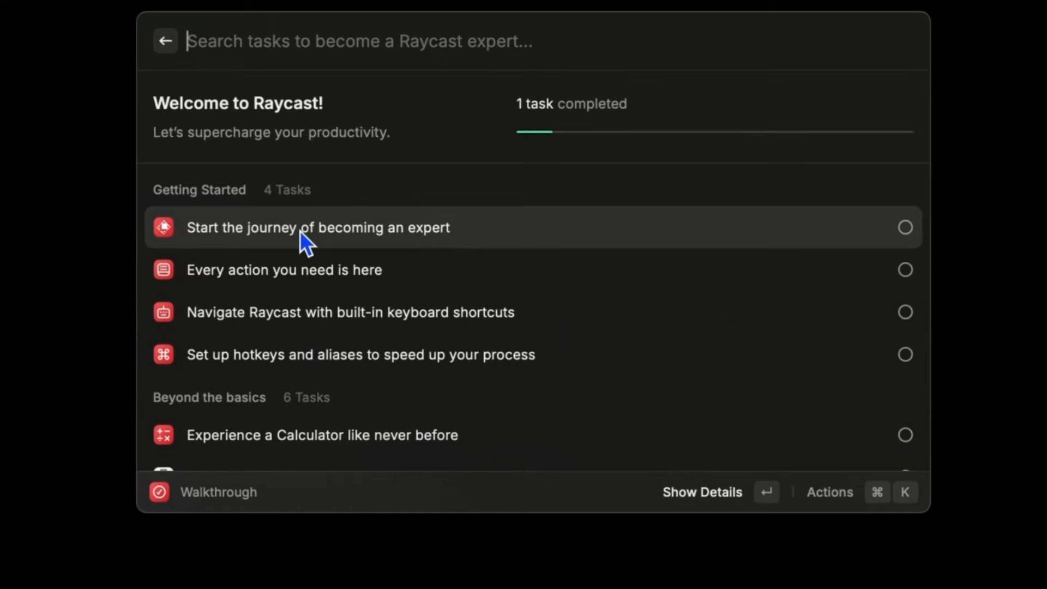
{"action": "mouse_move", "coordinate": [733, 399]}
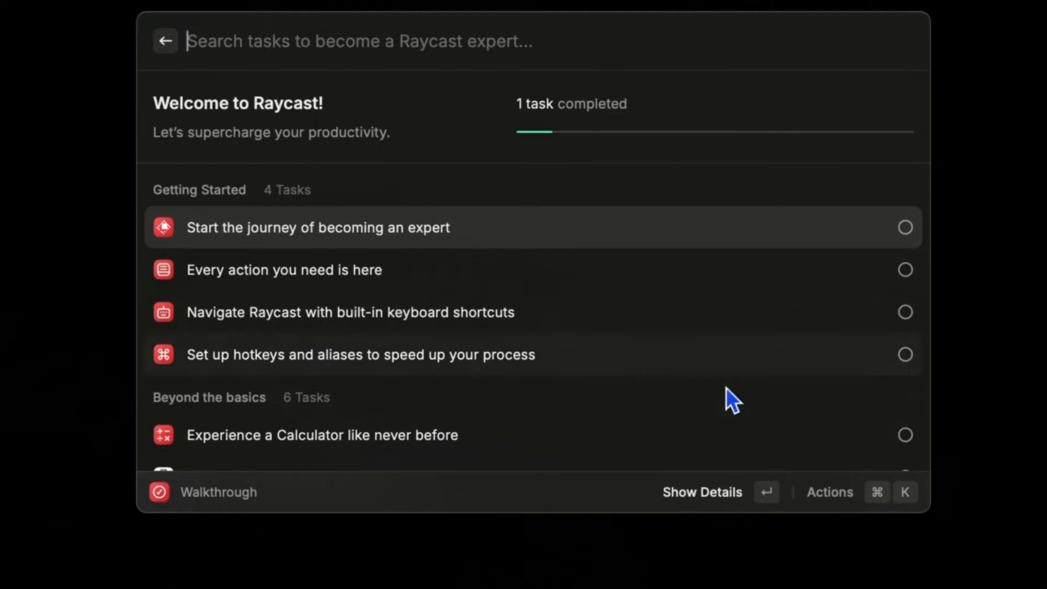
{"action": "mouse_move", "coordinate": [692, 286]}
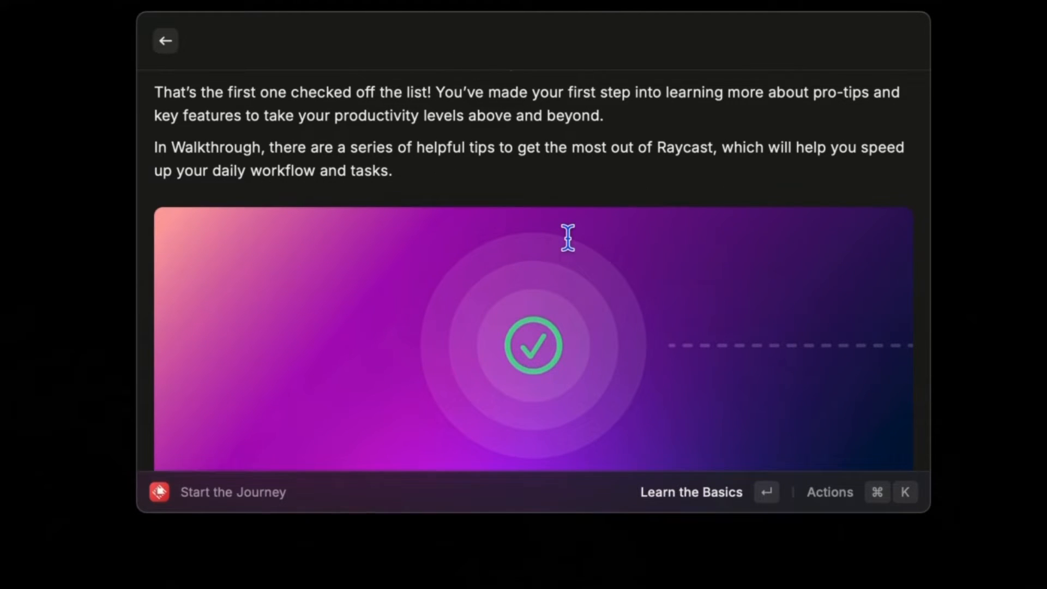
Open the Learn the Basics guide from the Start the Journey walkthrough task
{"action": "left_click", "coordinate": [692, 492]}
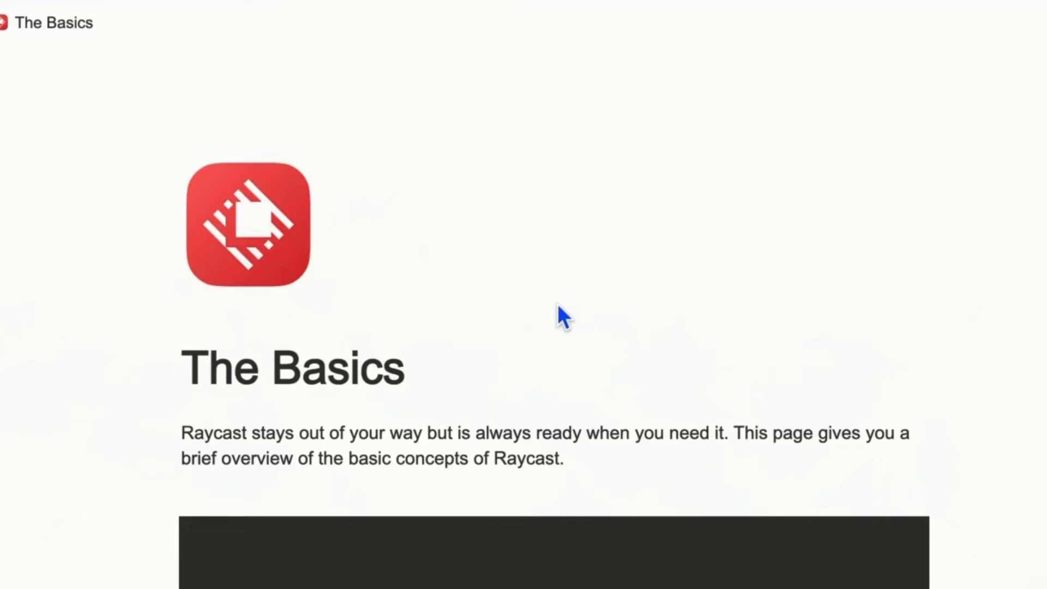
Read down The Basics manual page to the First Steps section
{"action": "scroll", "scroll_direction": "down", "scroll_amount": 3}
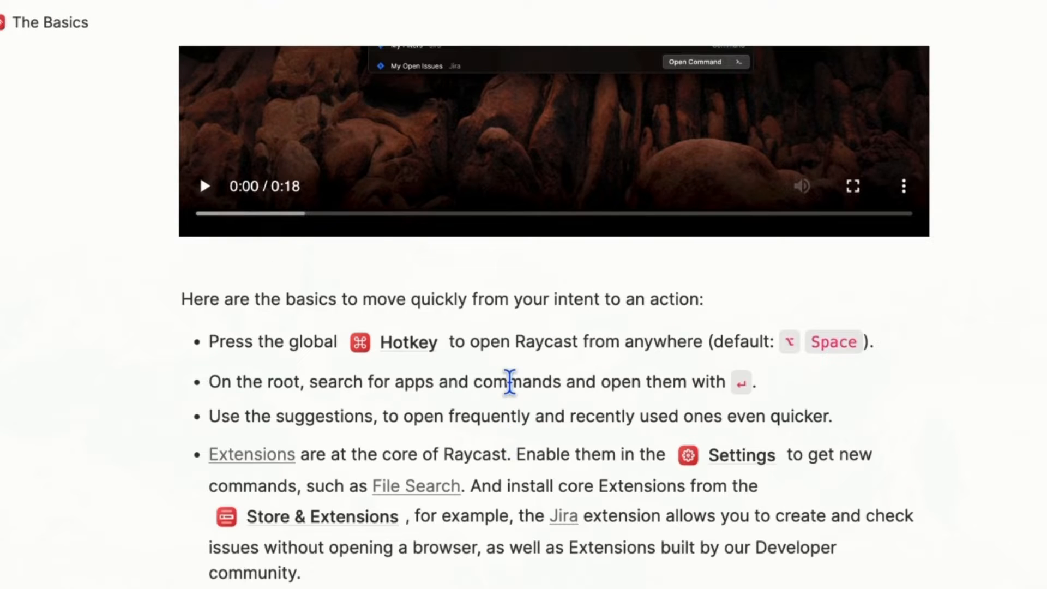
{"action": "scroll", "scroll_direction": "down", "scroll_amount": 3}
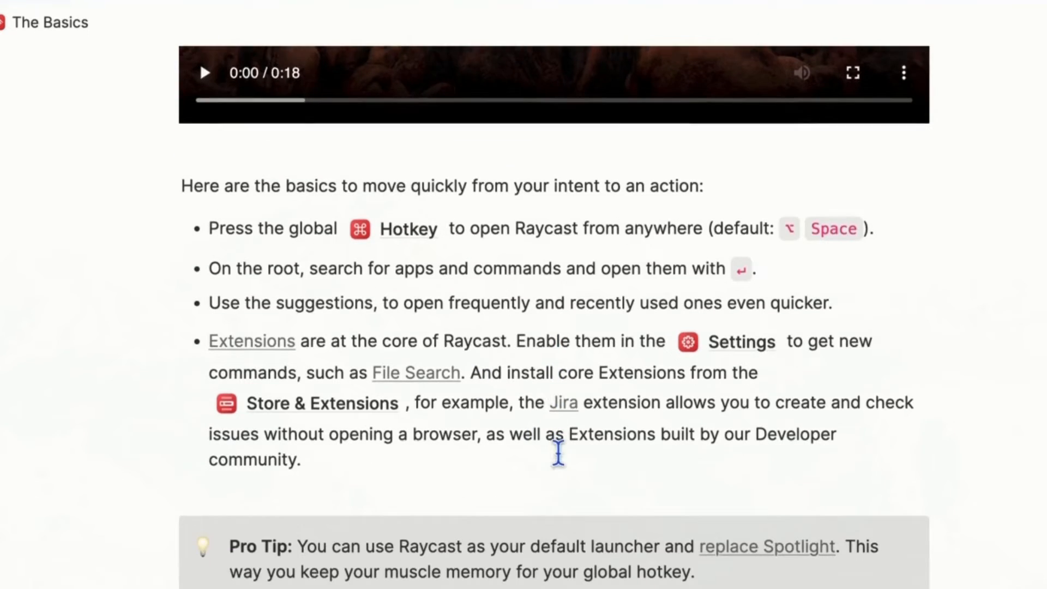
{"action": "scroll", "scroll_direction": "down", "scroll_amount": 3}
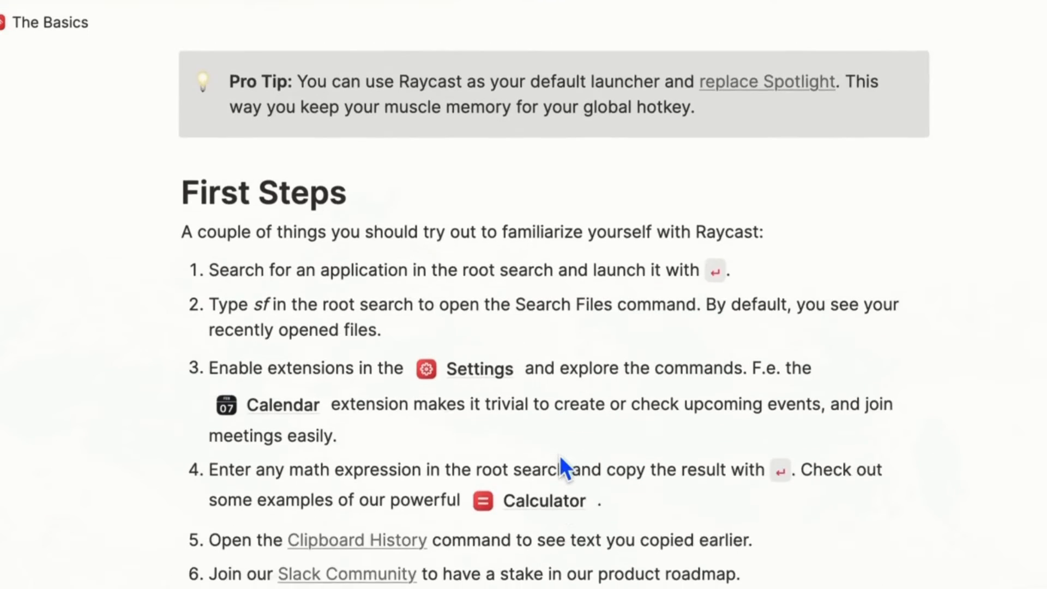
{"action": "scroll", "scroll_direction": "down", "scroll_amount": 3}
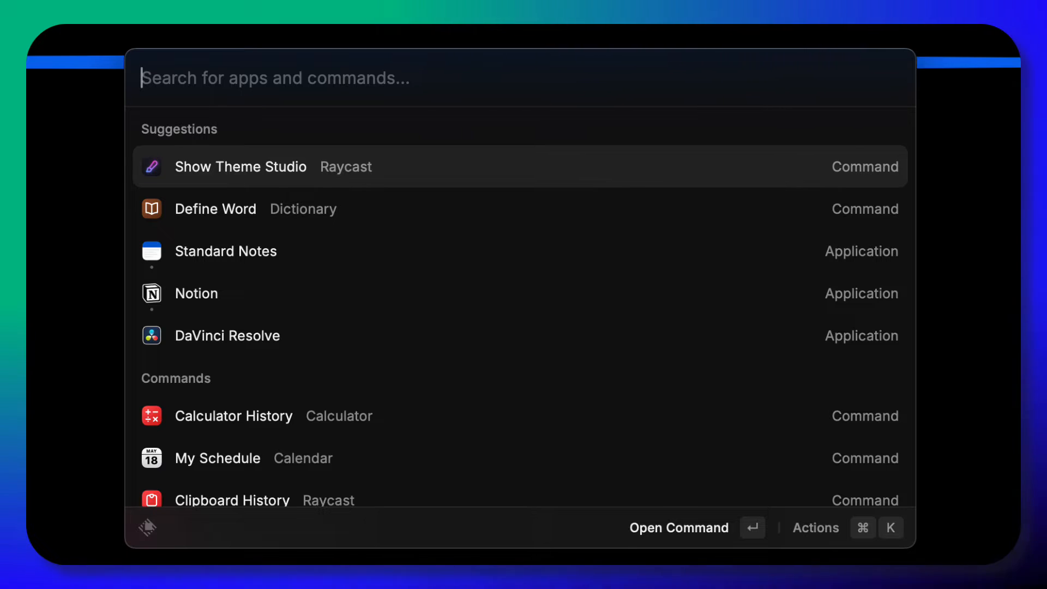
{"action": "mouse_move", "coordinate": [466, 250]}
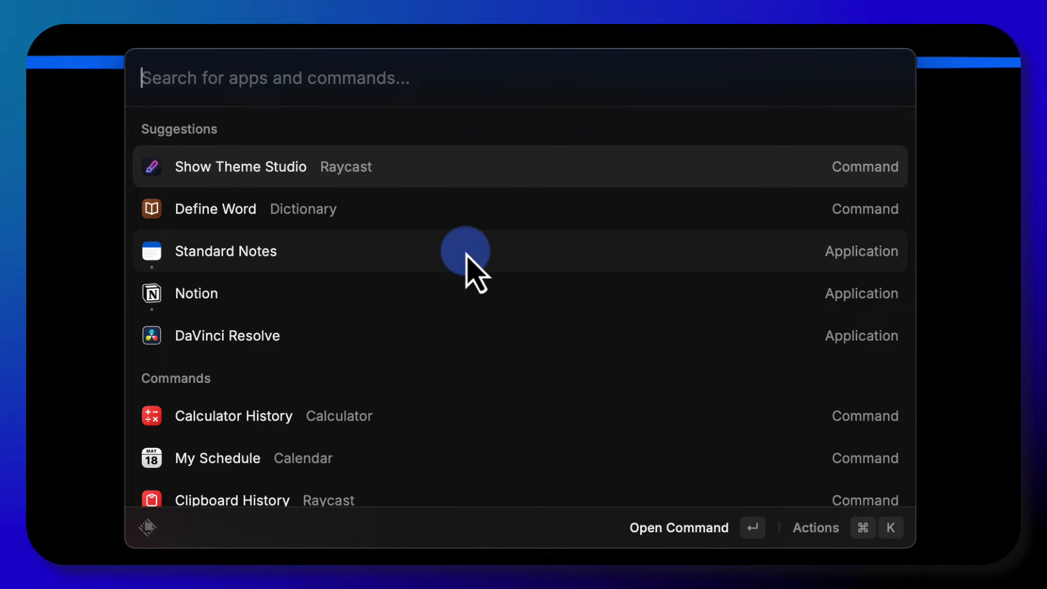
{"action": "mouse_move", "coordinate": [381, 195]}
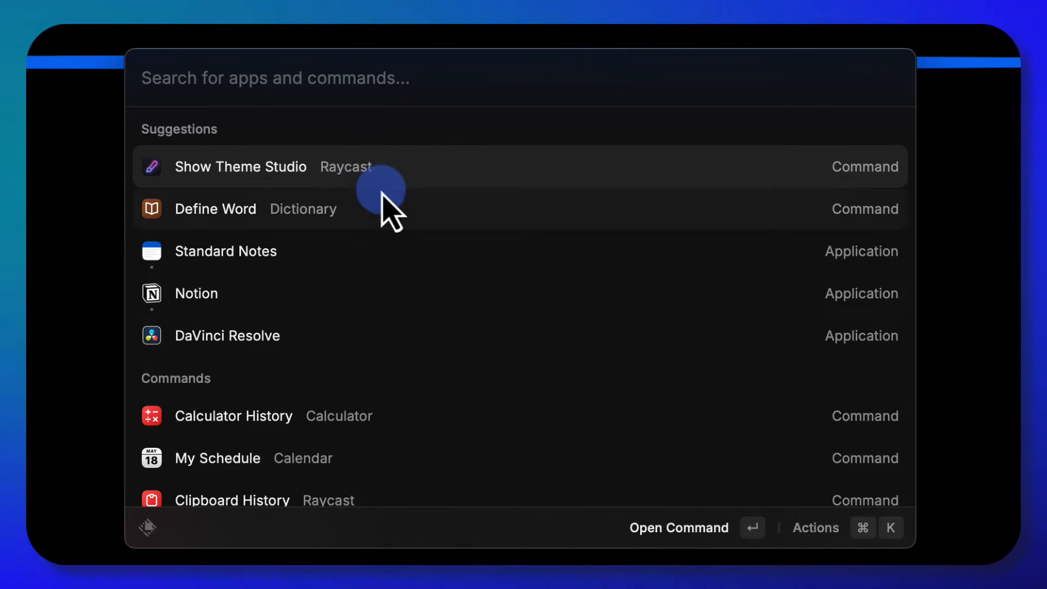
{"action": "mouse_move", "coordinate": [426, 230]}
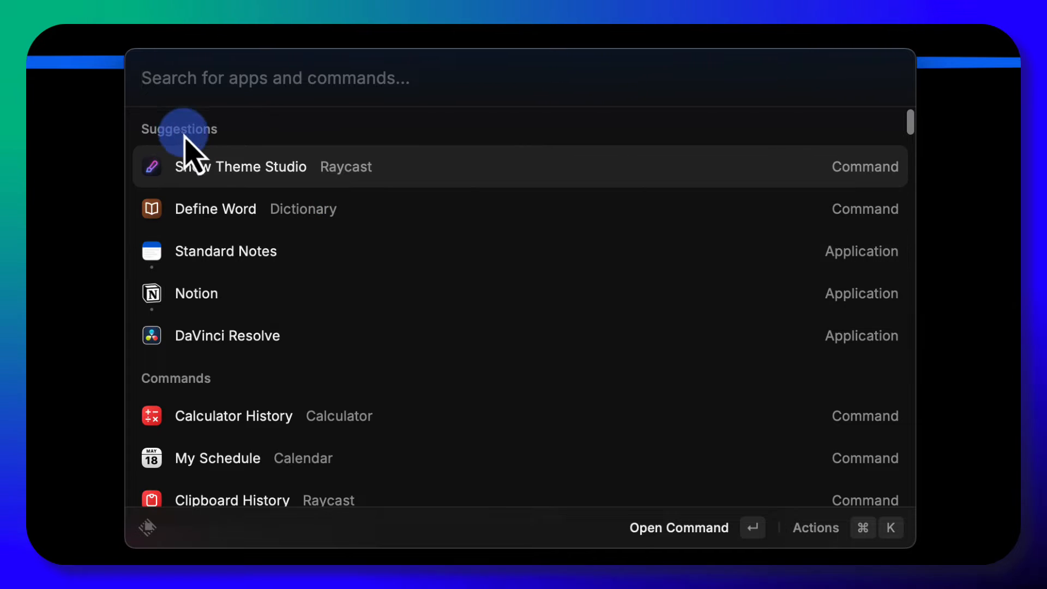
{"action": "mouse_move", "coordinate": [371, 195]}
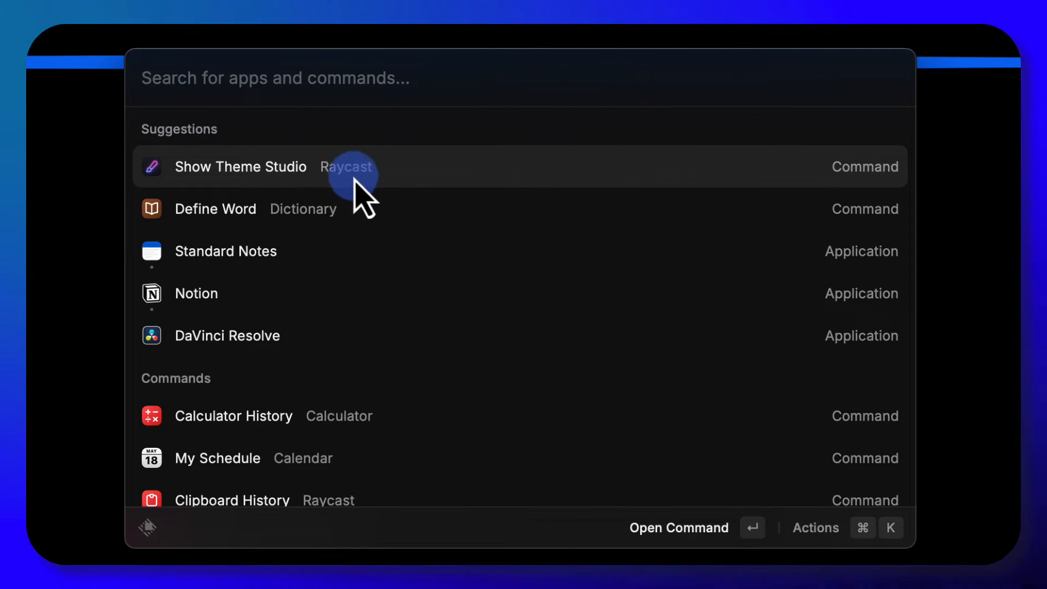
{"action": "mouse_move", "coordinate": [327, 220]}
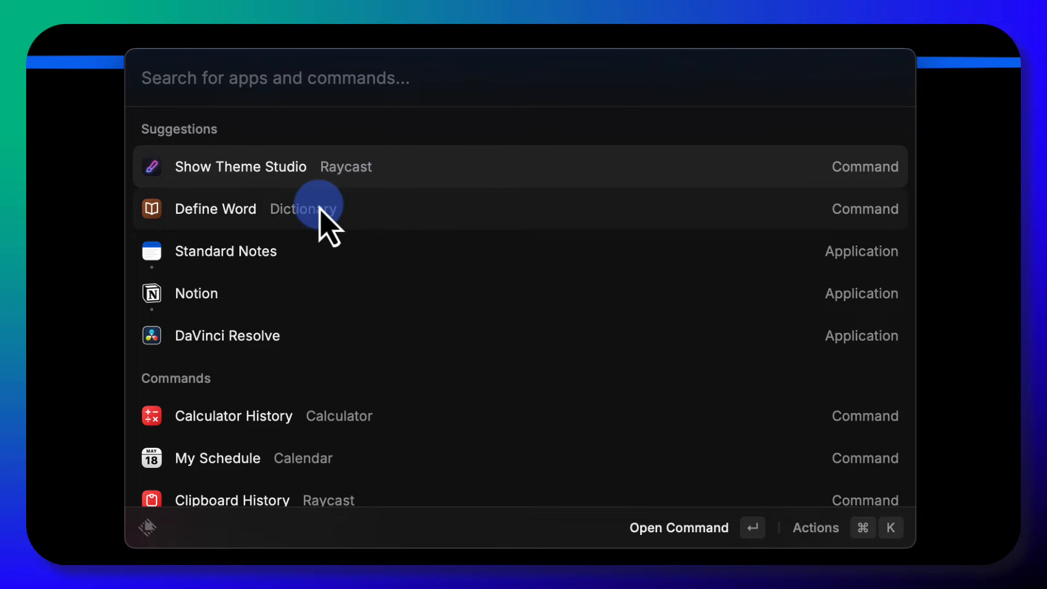
{"action": "mouse_move", "coordinate": [248, 227]}
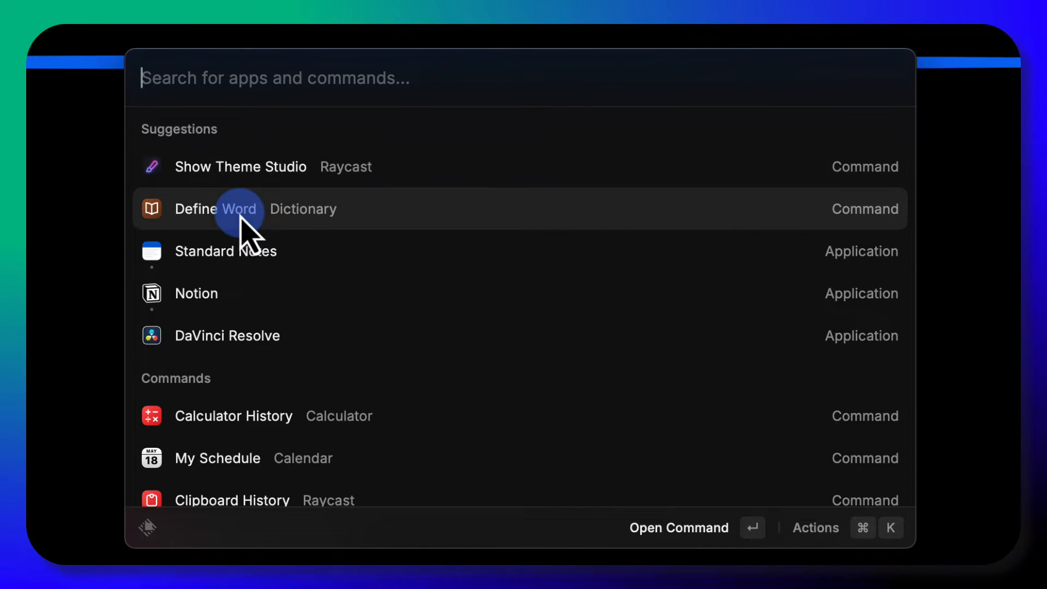
Open the Define Word dictionary command from the launcher
{"action": "left_click", "coordinate": [214, 208]}
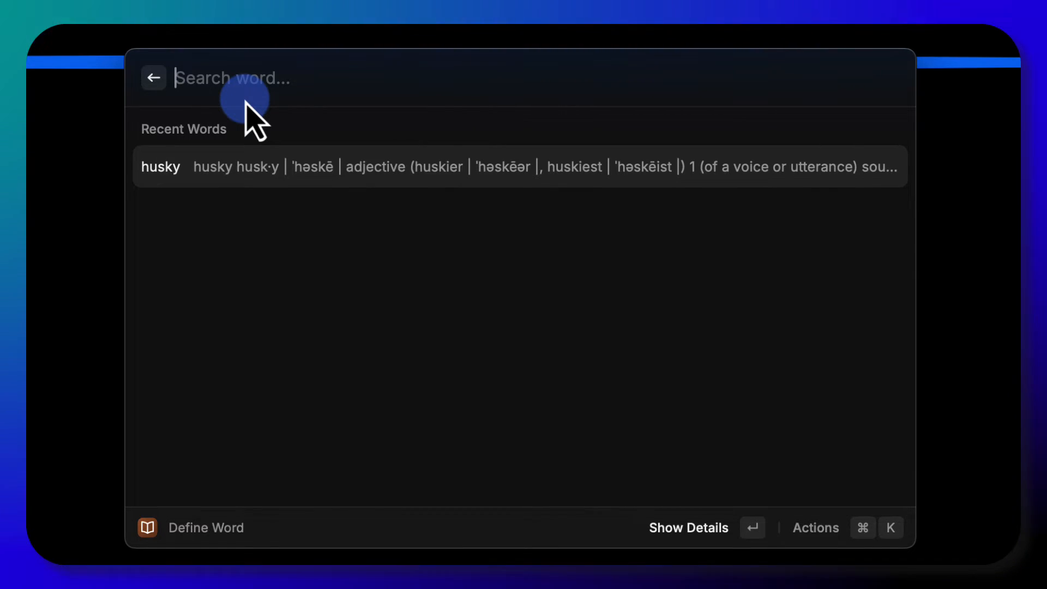
Look up 'preponderence', view the full definition of preponderance, and return to the main search
{"action": "type", "text": "preponder"}
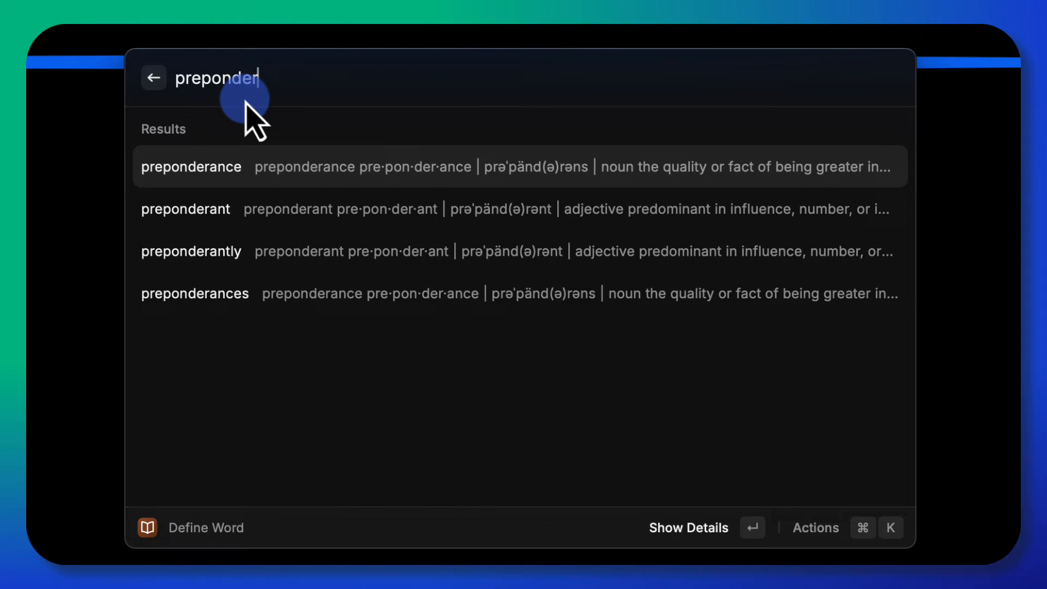
{"action": "type", "text": "ence"}
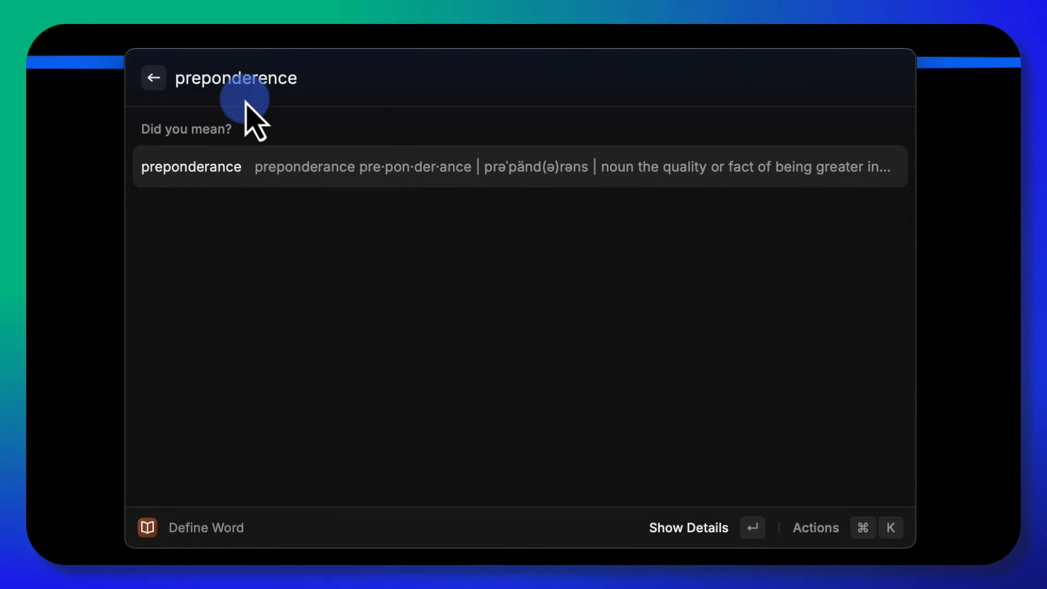
{"action": "left_click", "coordinate": [189, 165]}
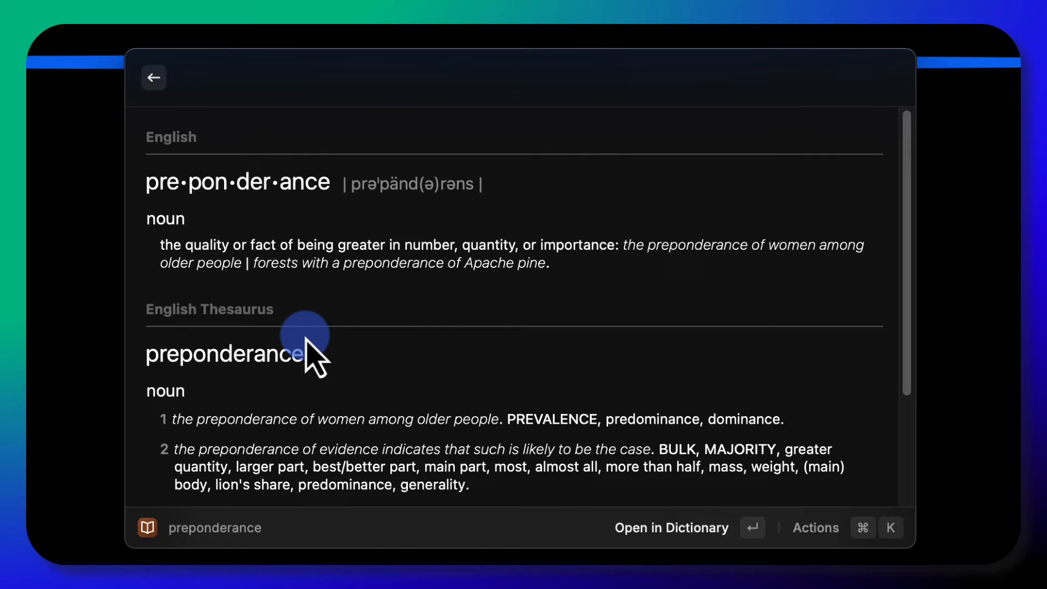
{"action": "left_click", "coordinate": [154, 77]}
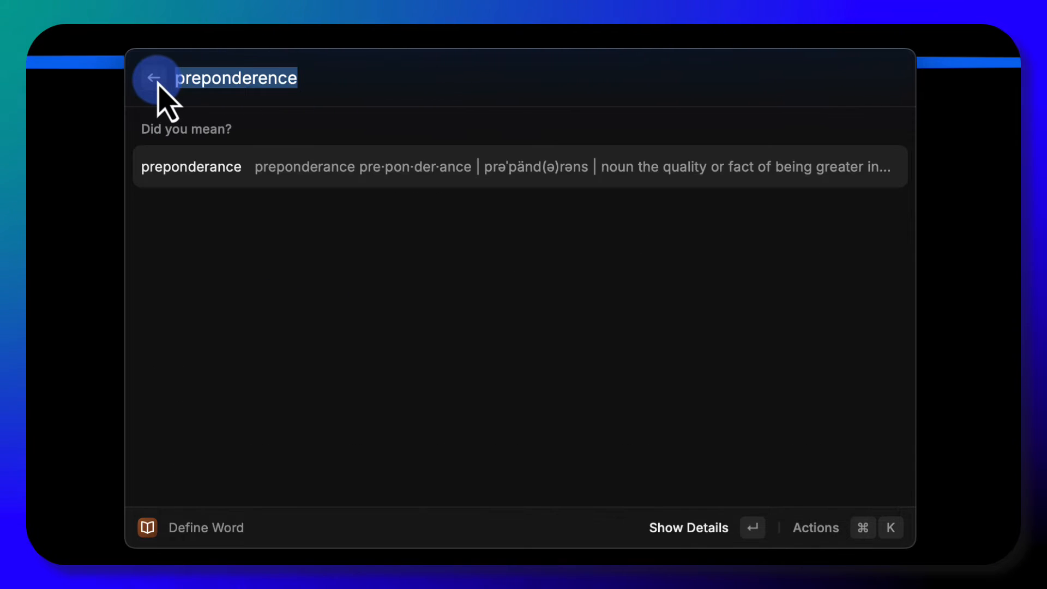
{"action": "left_click", "coordinate": [154, 78]}
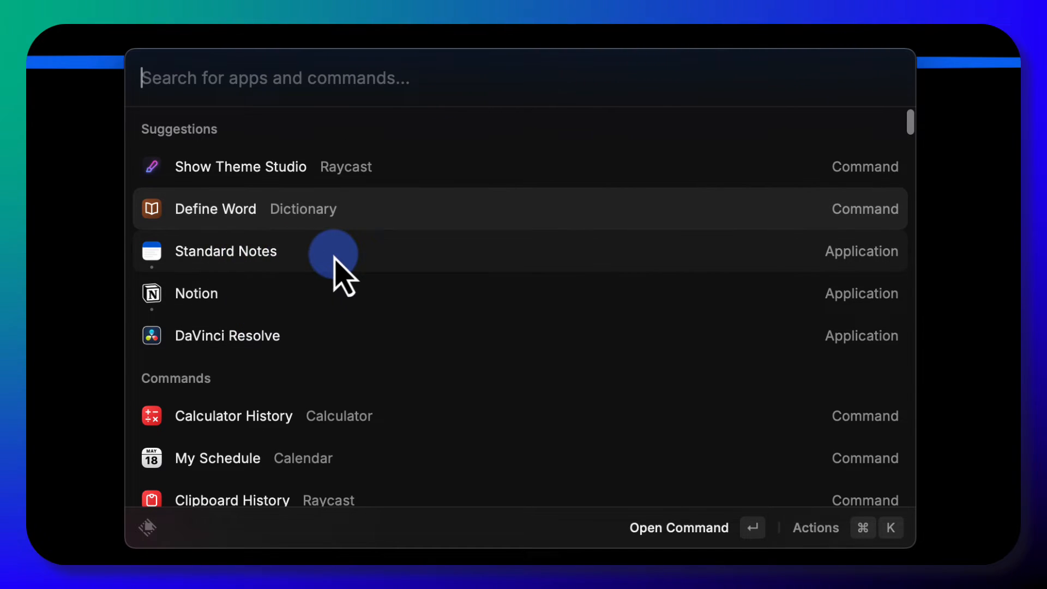
{"action": "mouse_move", "coordinate": [217, 267]}
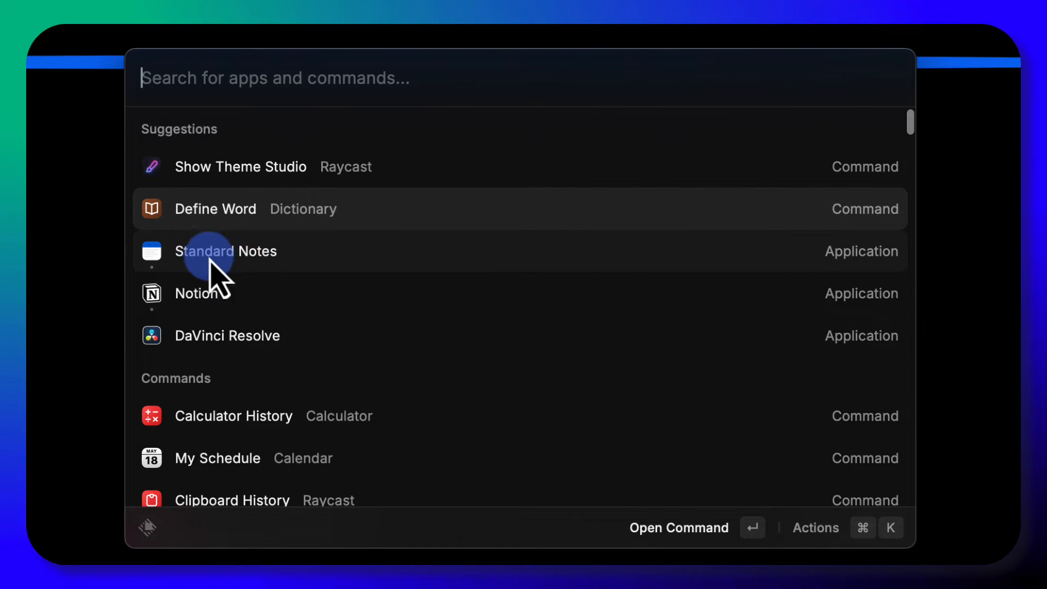
{"action": "mouse_move", "coordinate": [454, 400]}
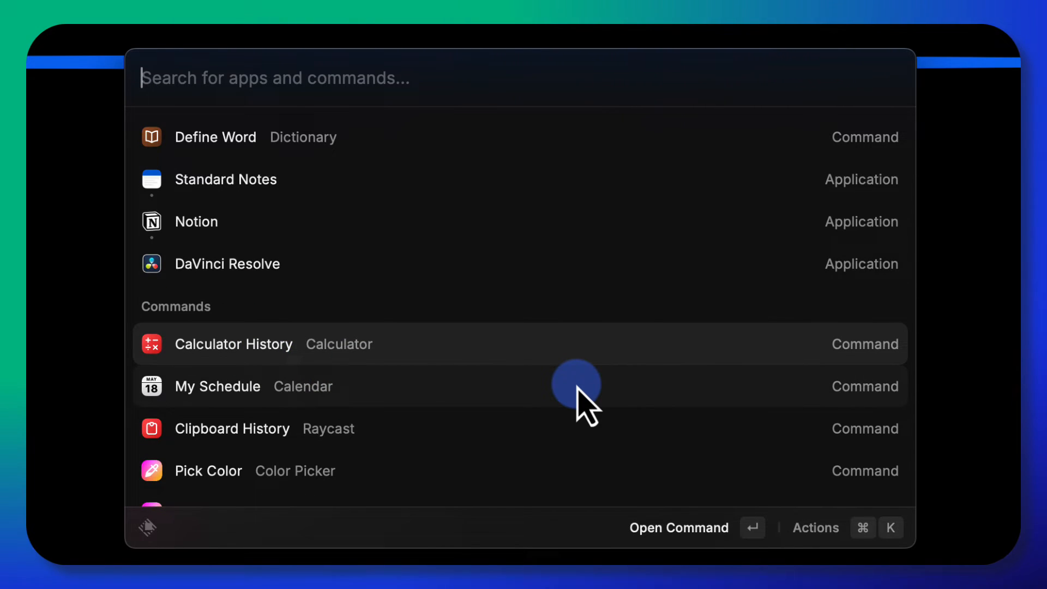
Open Calculator History from the Commands list
{"action": "left_click", "coordinate": [234, 344]}
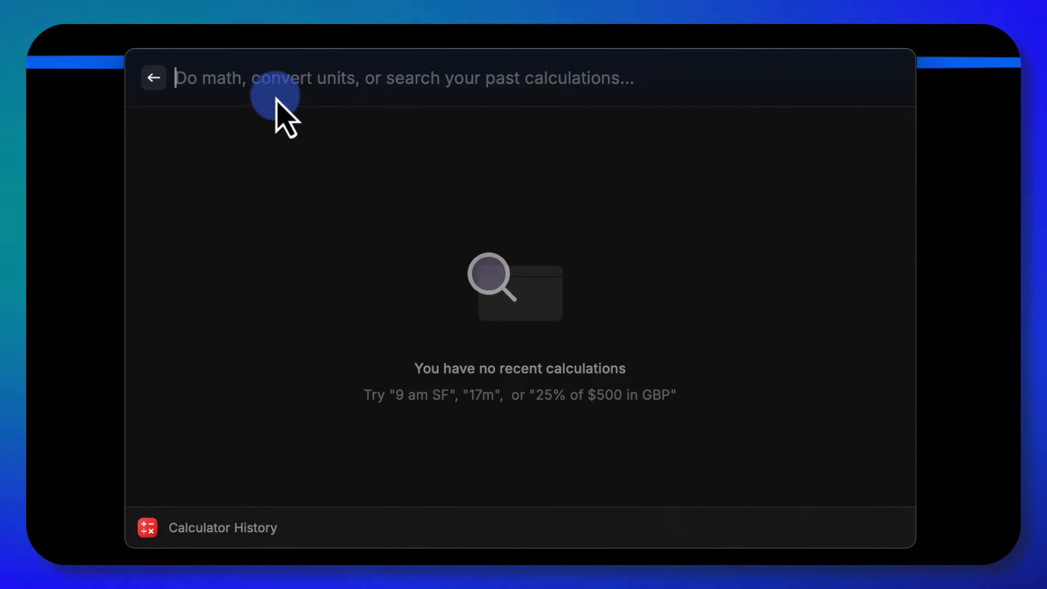
{"action": "mouse_move", "coordinate": [478, 123]}
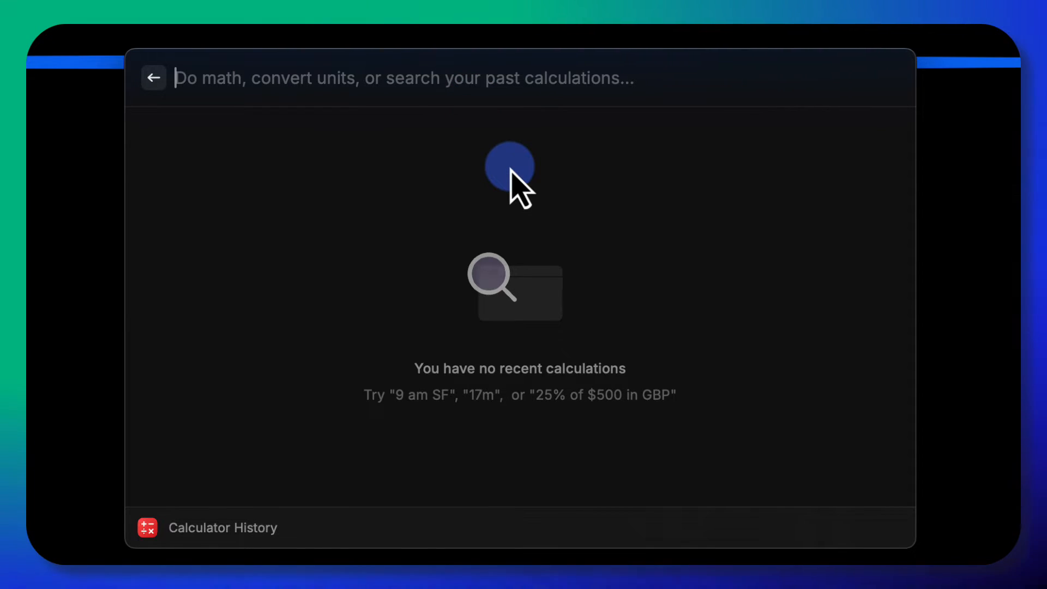
Calculate 2+5 equals 7 in the search bar and open the actions for that answer
{"action": "type", "text": "w"}
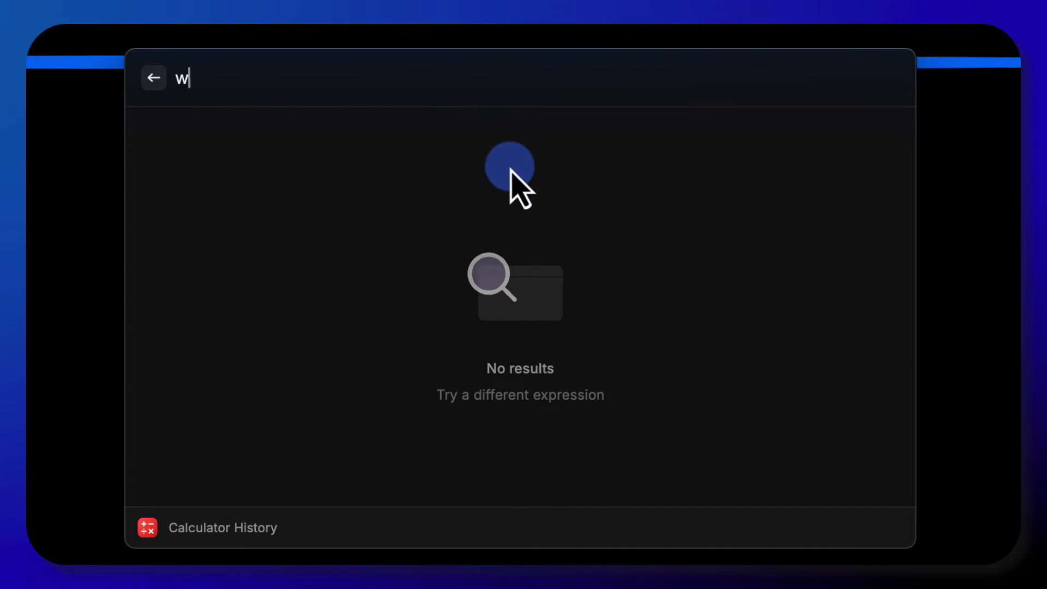
{"action": "type", "text": "2+2"}
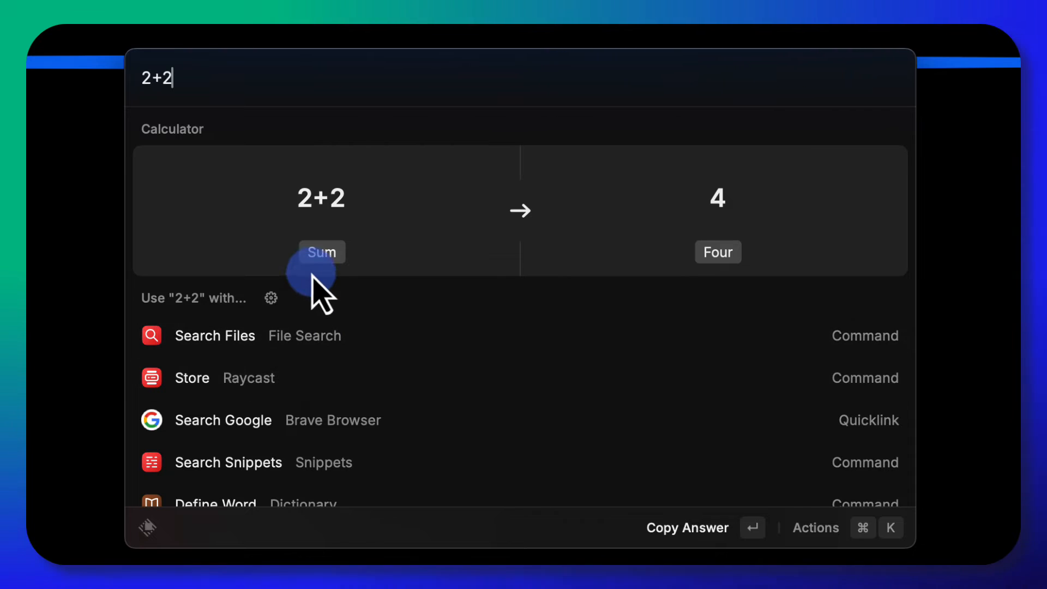
{"action": "mouse_move", "coordinate": [701, 204]}
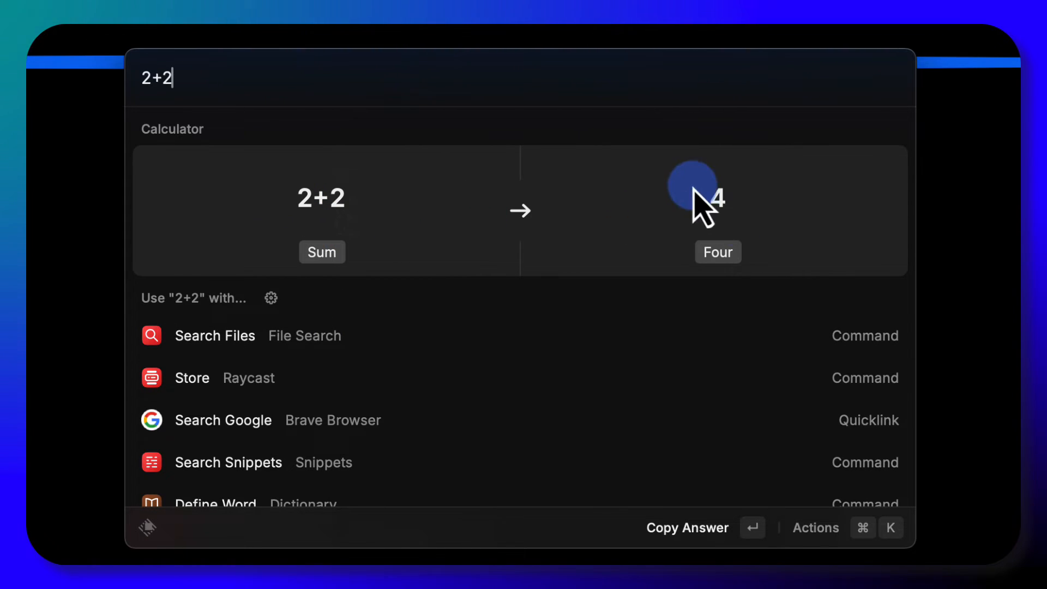
{"action": "key", "text": "Backspace"}
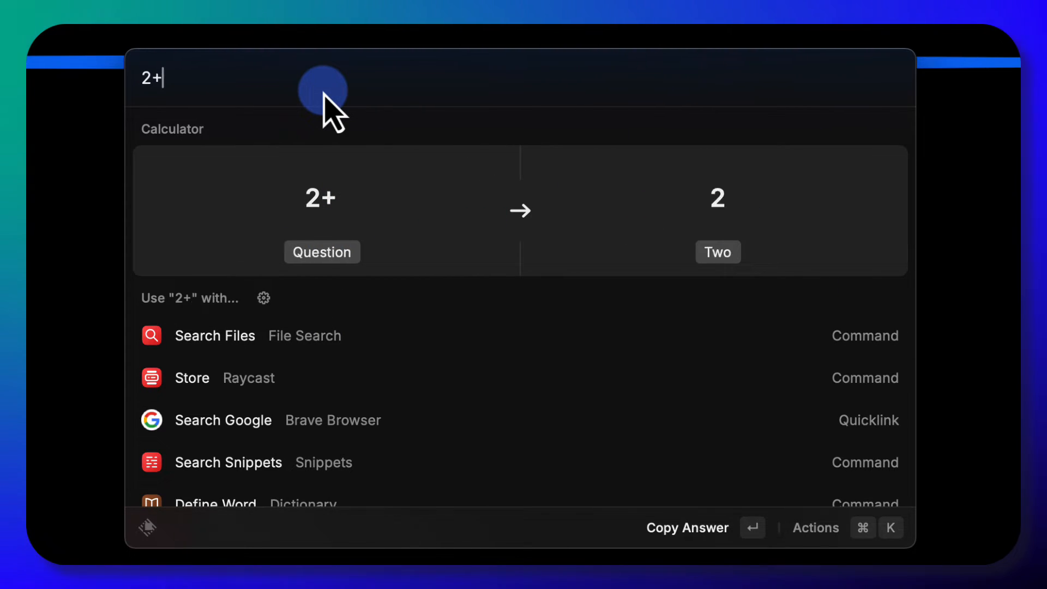
{"action": "type", "text": "5"}
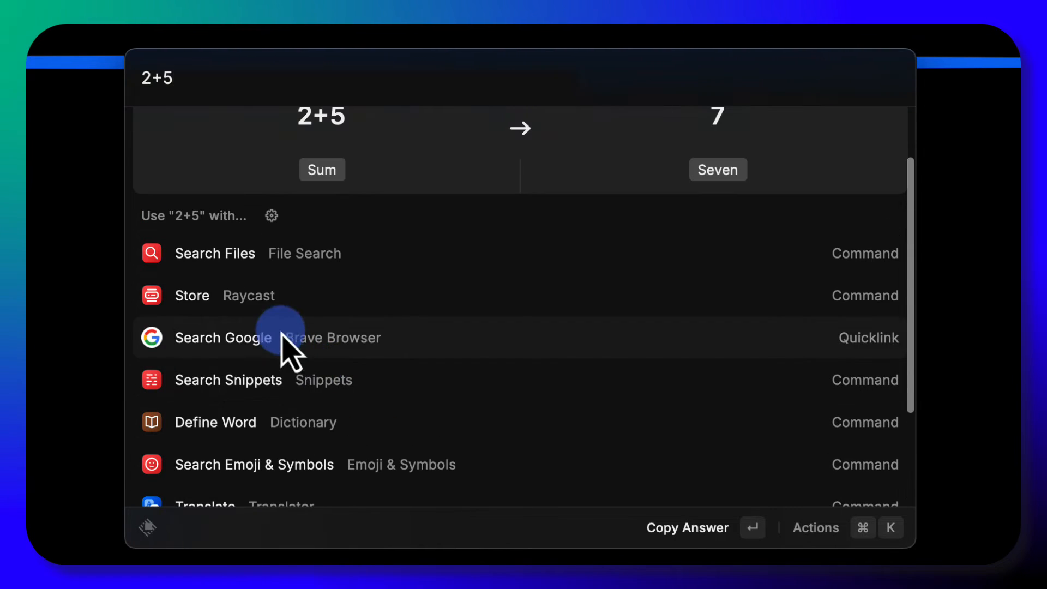
{"action": "mouse_move", "coordinate": [411, 358]}
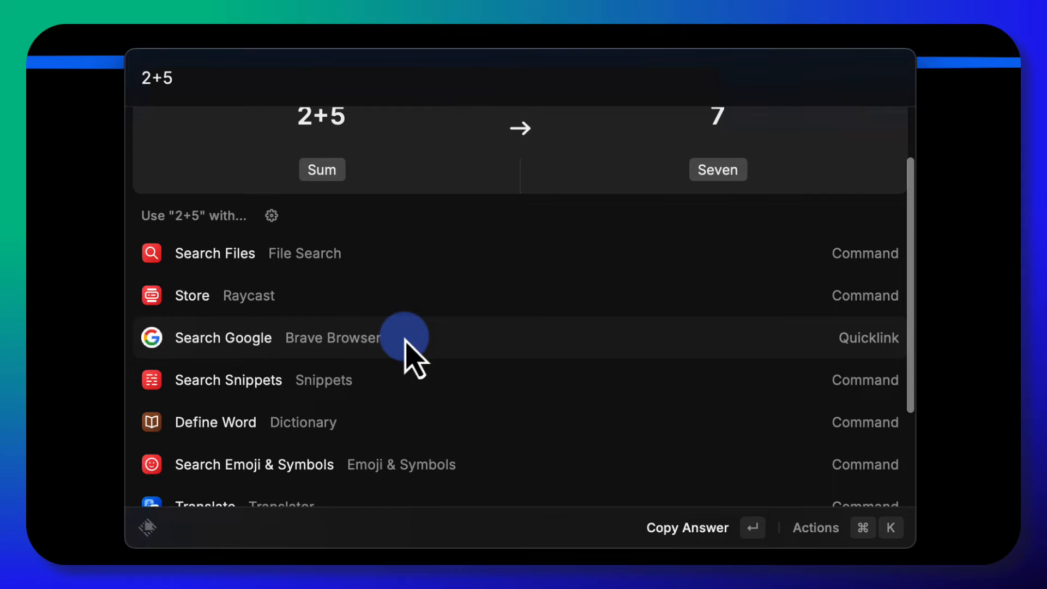
{"action": "mouse_move", "coordinate": [337, 487]}
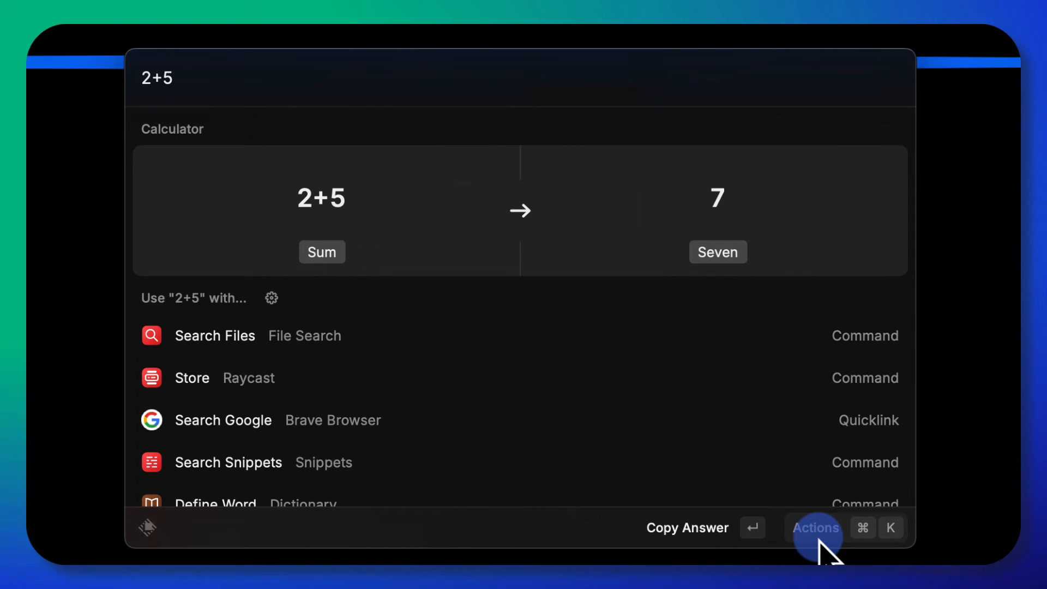
{"action": "left_click", "coordinate": [815, 528]}
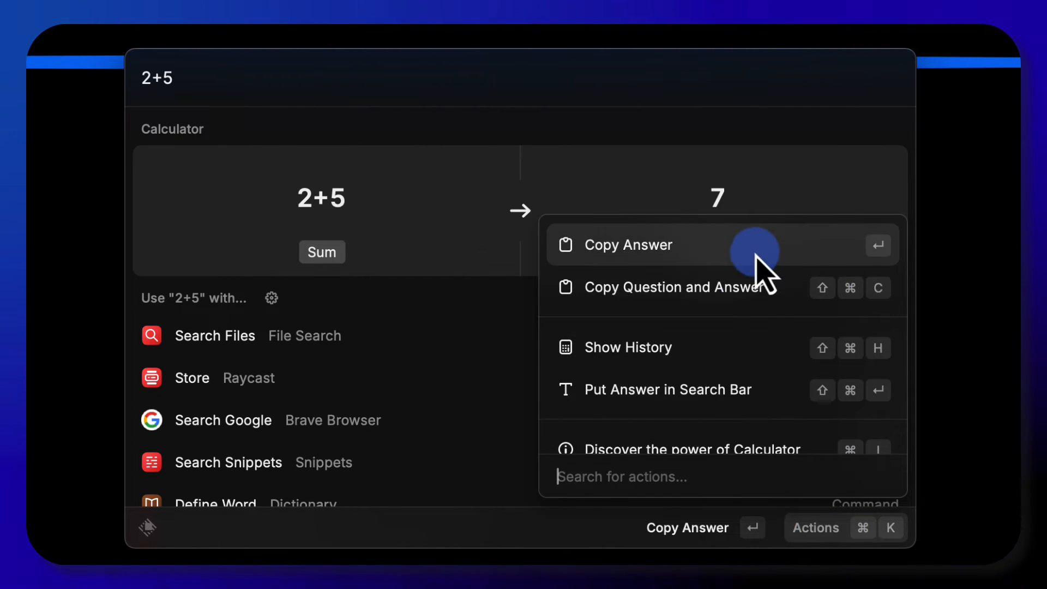
{"action": "mouse_move", "coordinate": [720, 354]}
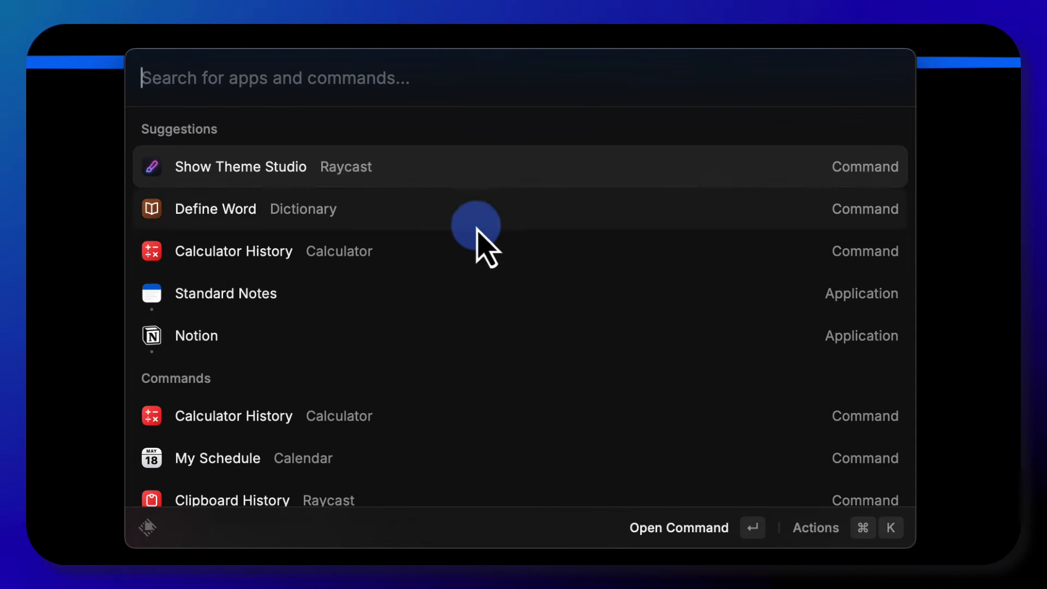
Scroll down the empty launcher's suggested apps and commands
{"action": "scroll", "scroll_direction": "down", "scroll_amount": 3}
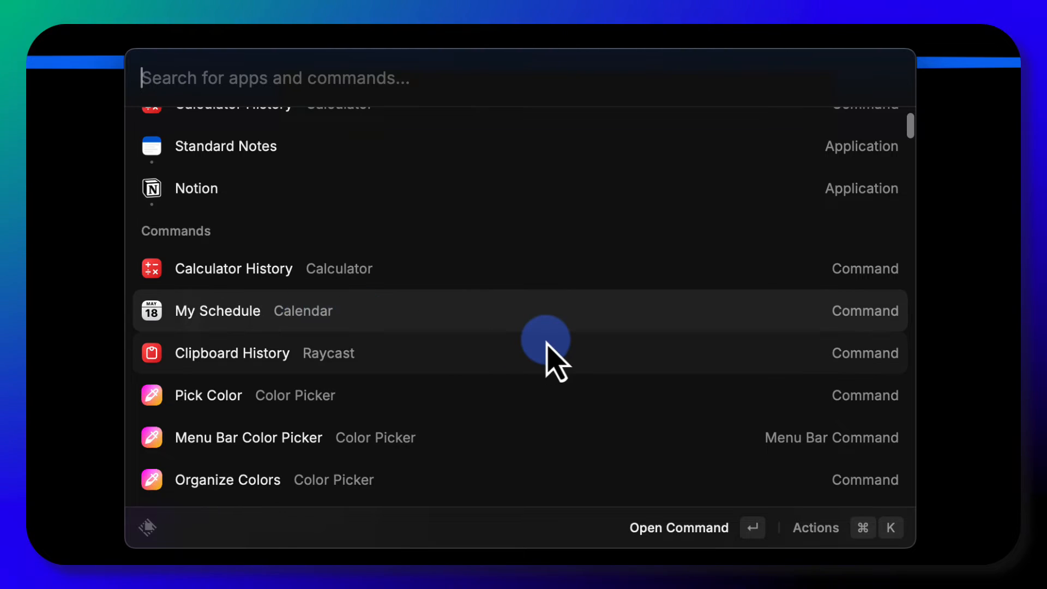
Find Kill Process in the Commands list and launch it to see running processes
{"action": "scroll", "scroll_direction": "down", "scroll_amount": 3}
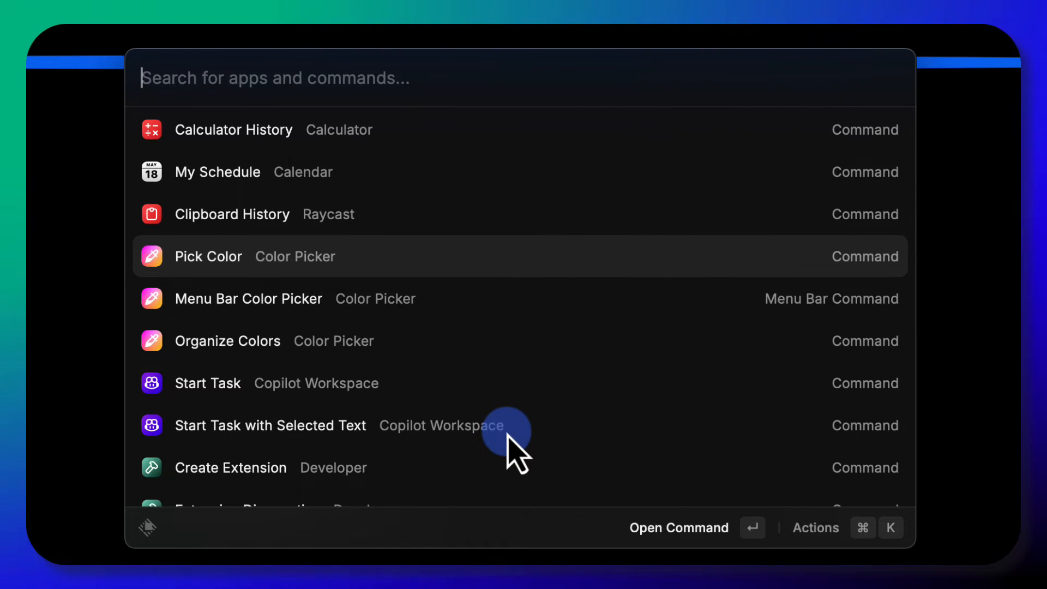
{"action": "scroll", "scroll_direction": "down", "scroll_amount": 3}
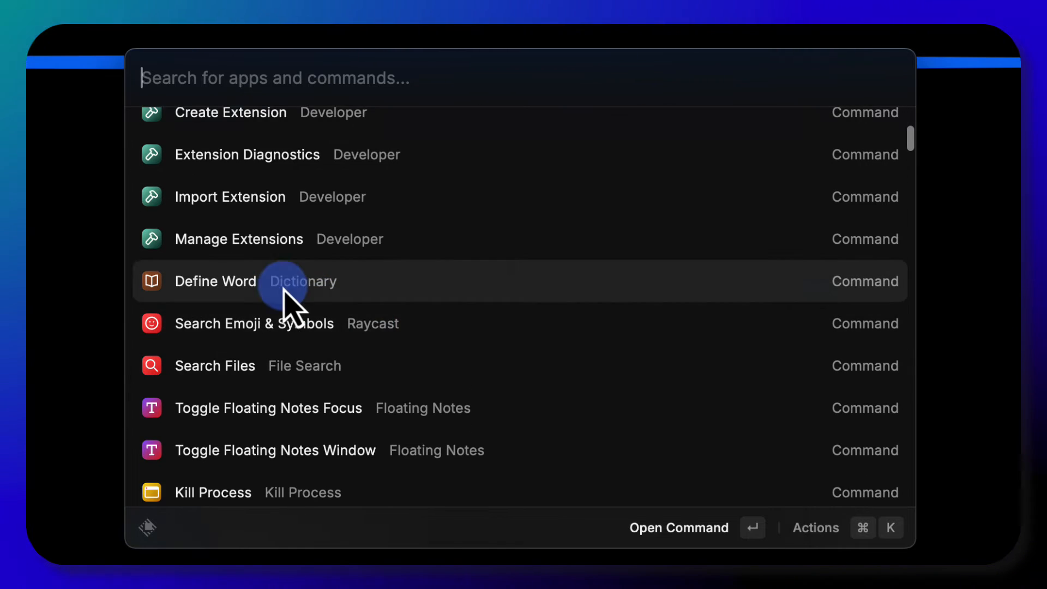
{"action": "scroll", "scroll_direction": "down", "scroll_amount": 3}
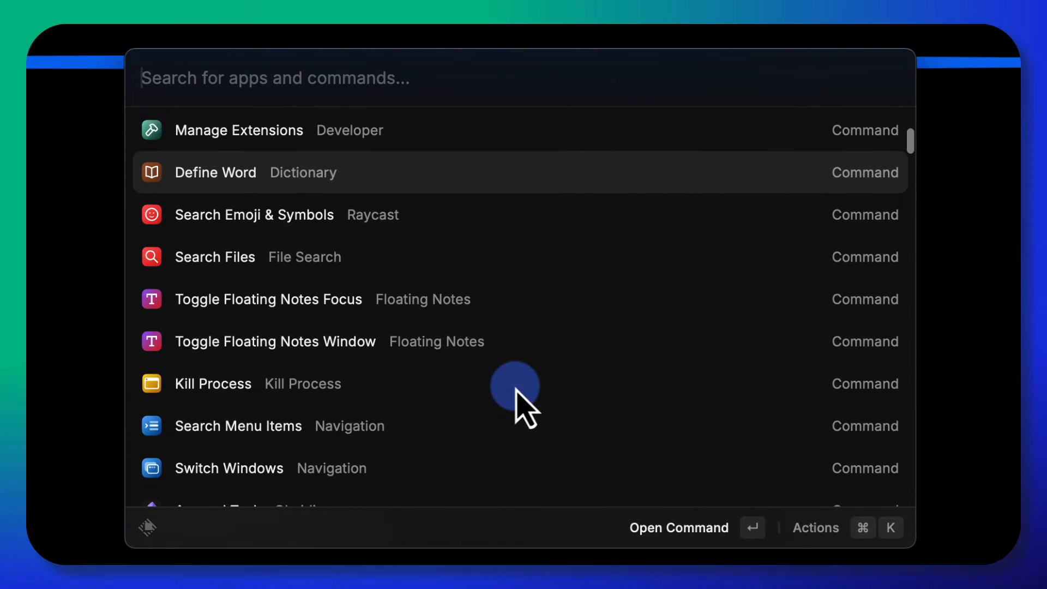
{"action": "left_click", "coordinate": [212, 383]}
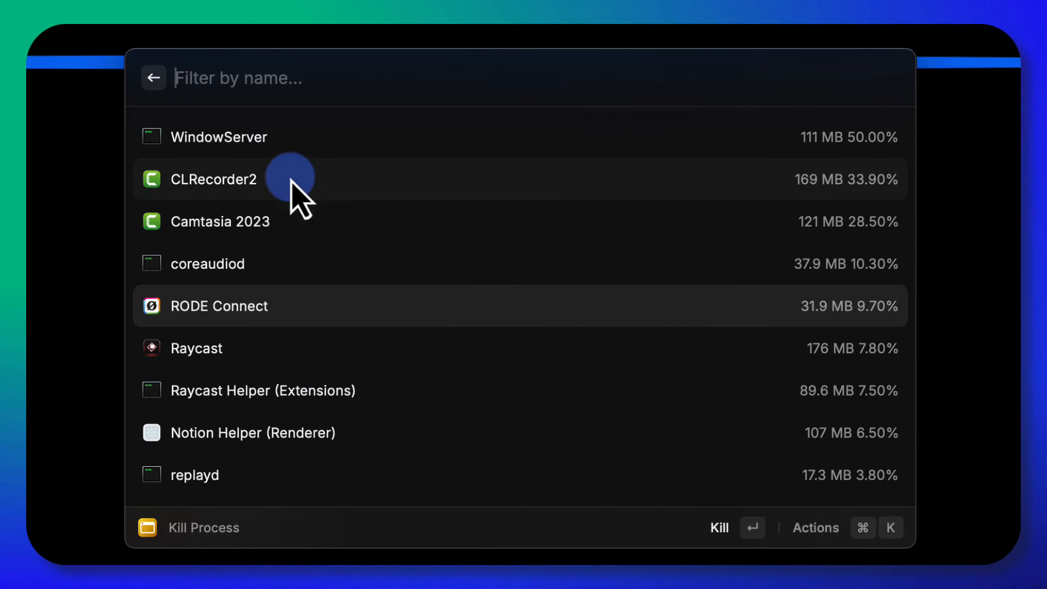
{"action": "left_click", "coordinate": [153, 77]}
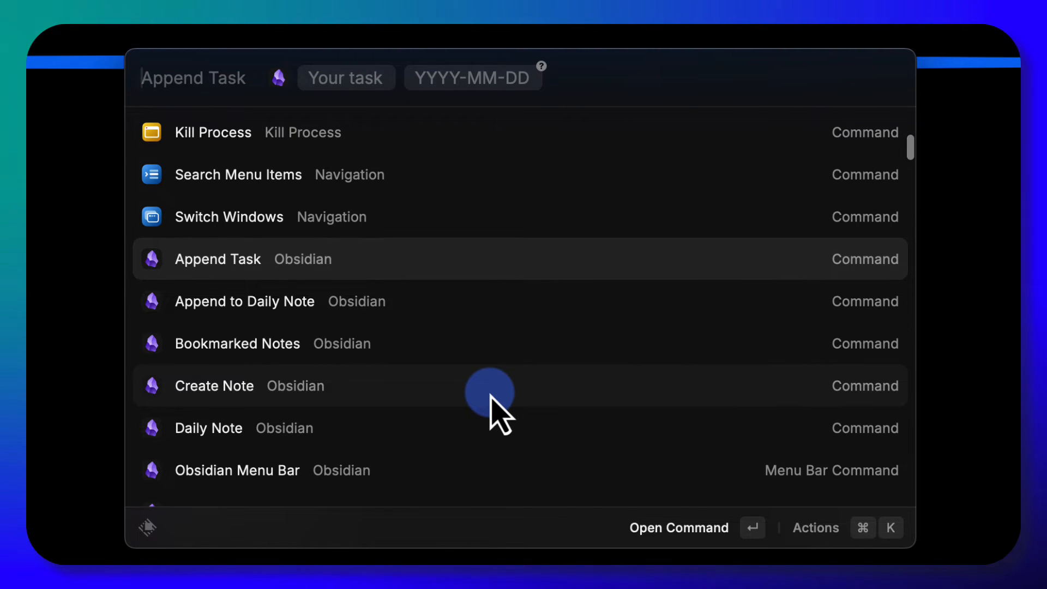
{"action": "mouse_move", "coordinate": [418, 393]}
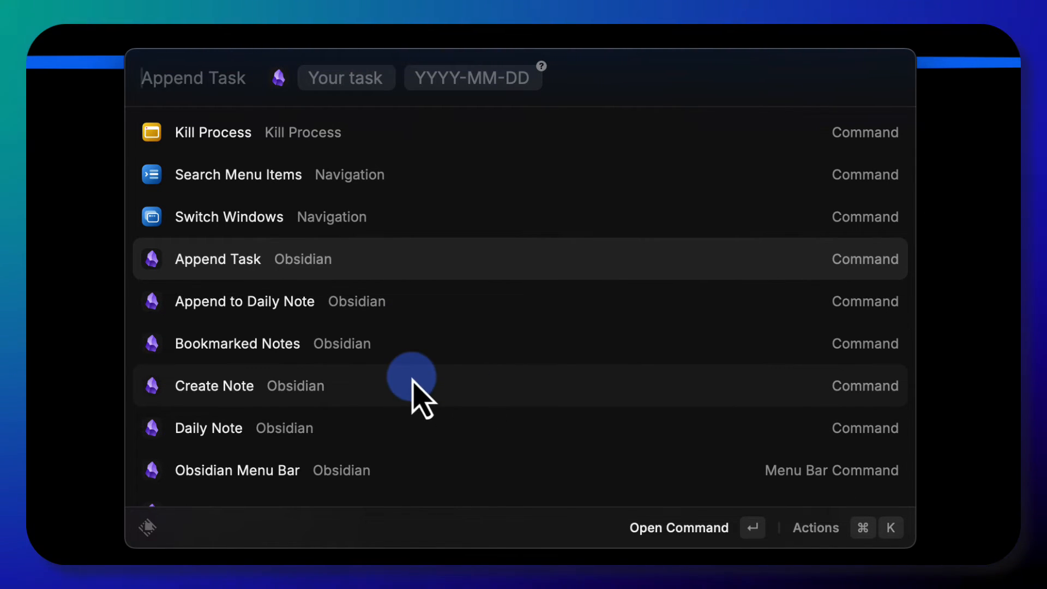
{"action": "mouse_move", "coordinate": [371, 261]}
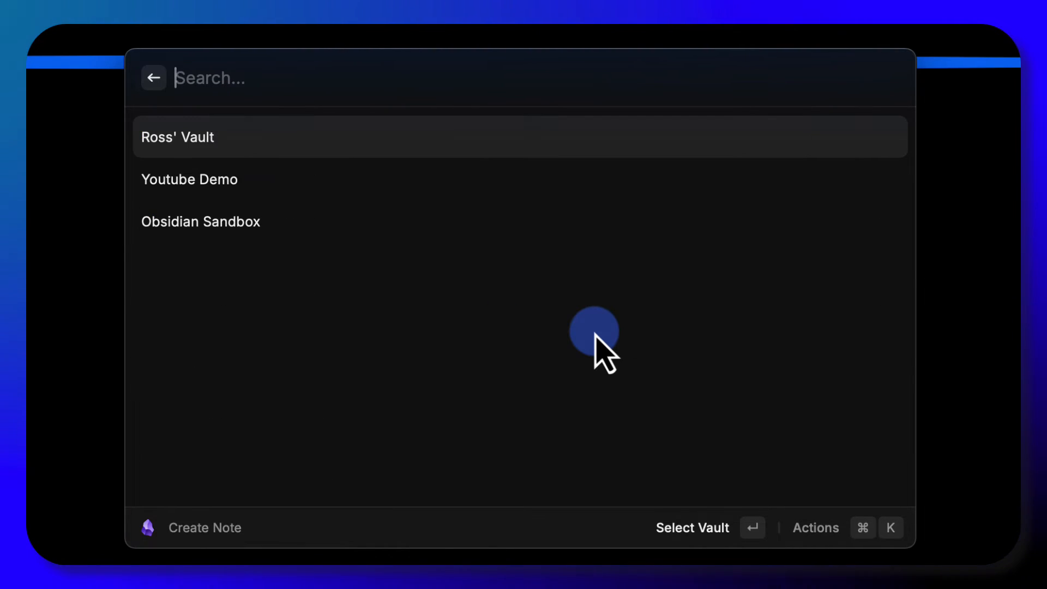
{"action": "mouse_move", "coordinate": [201, 222]}
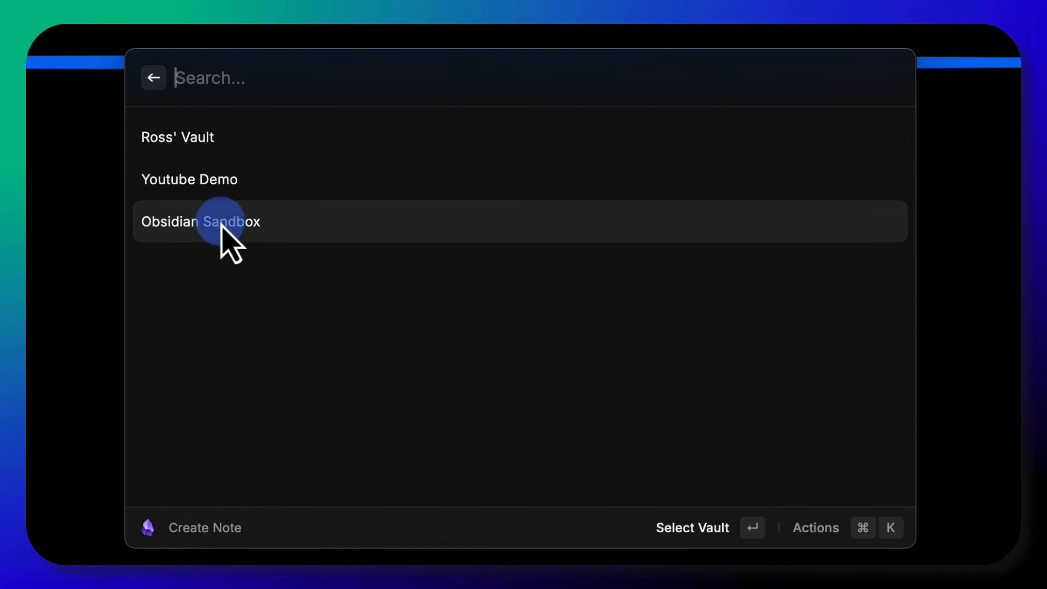
{"action": "mouse_move", "coordinate": [251, 248]}
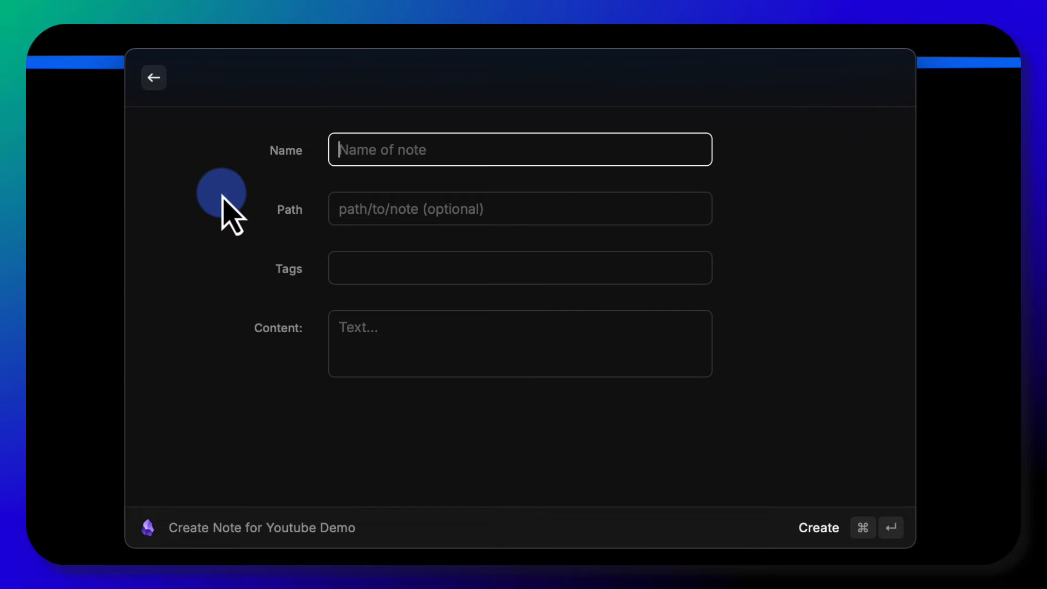
{"action": "mouse_move", "coordinate": [668, 220]}
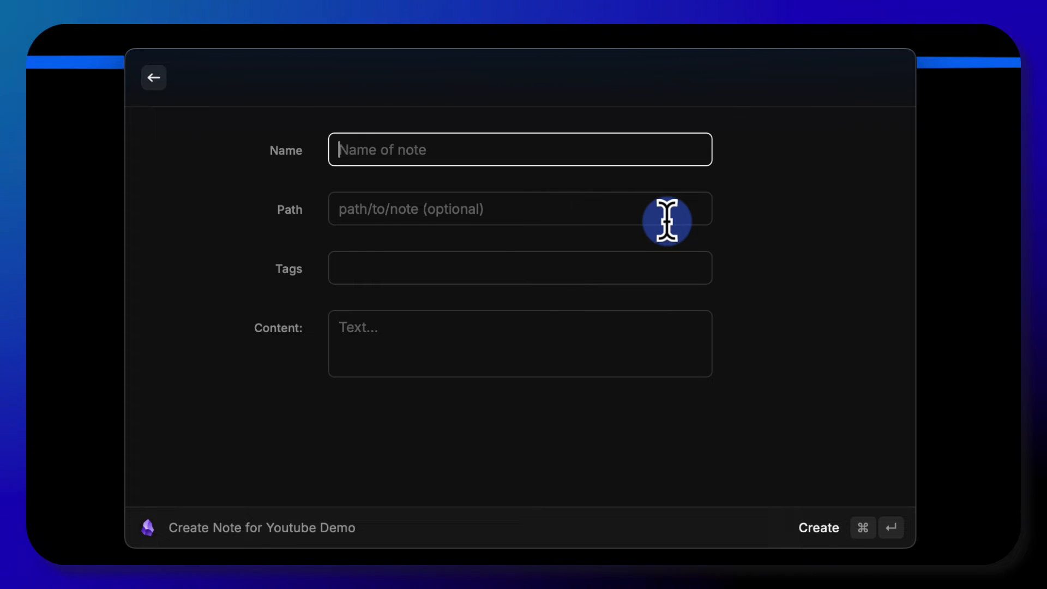
Fill the new note form with name 'Test note' and tags 'note, youtube', leaving content empty
{"action": "type", "text": "Test note"}
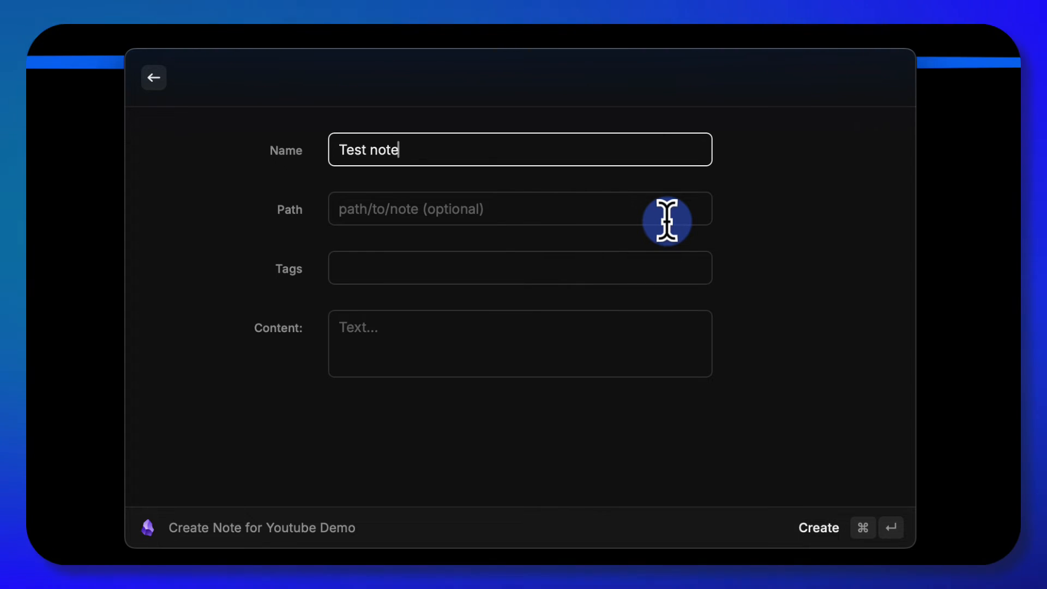
{"action": "left_click", "coordinate": [519, 208]}
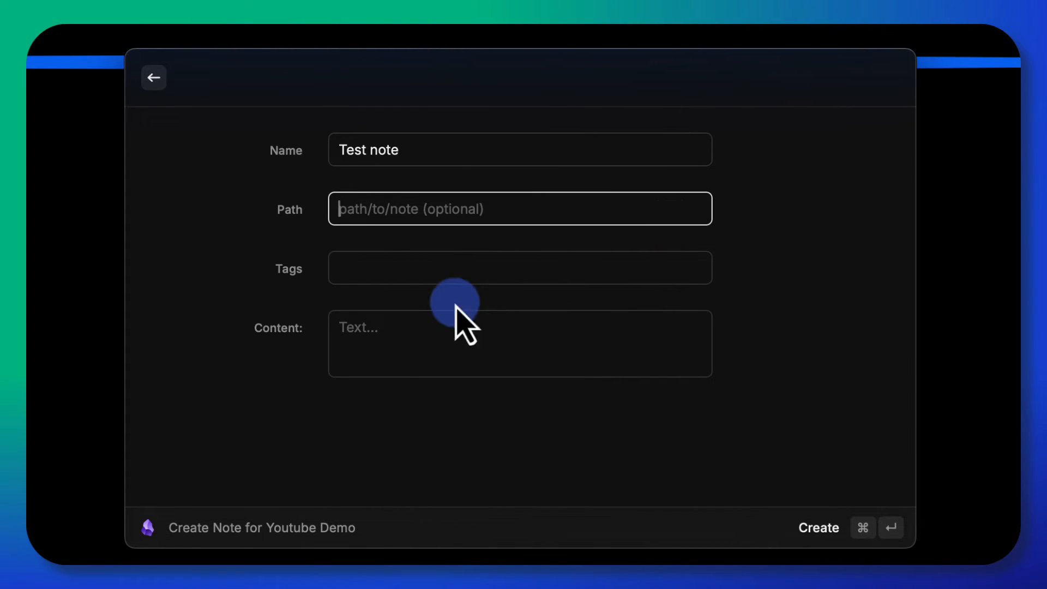
{"action": "type", "text": "note, youtube"}
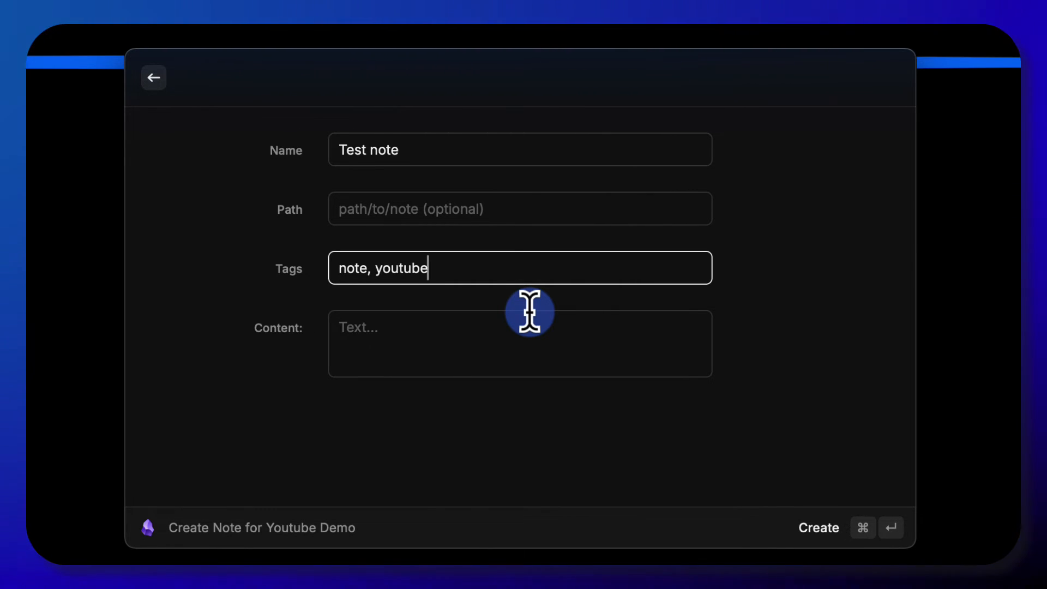
{"action": "left_click", "coordinate": [492, 350]}
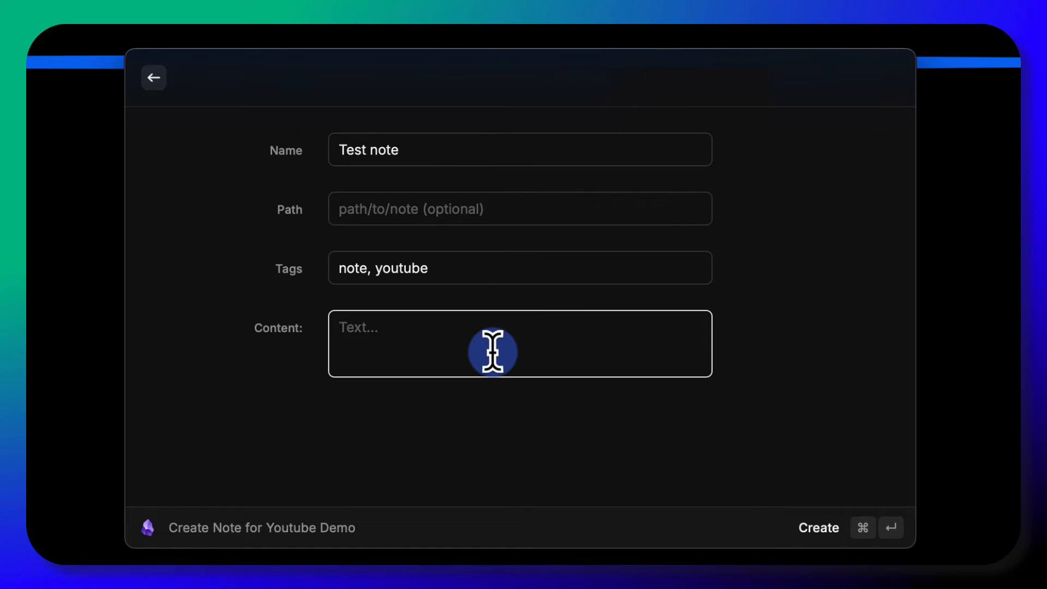
{"action": "left_click", "coordinate": [818, 528]}
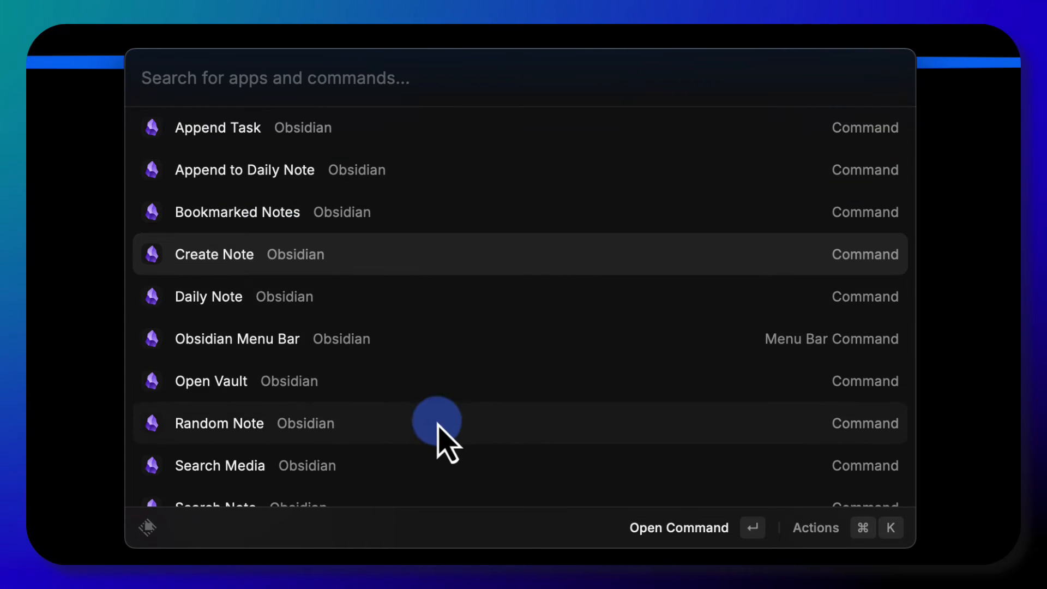
Scroll the root command list down to the Raycast section to reach Upgrade to Pro
{"action": "scroll", "scroll_direction": "down", "scroll_amount": 3}
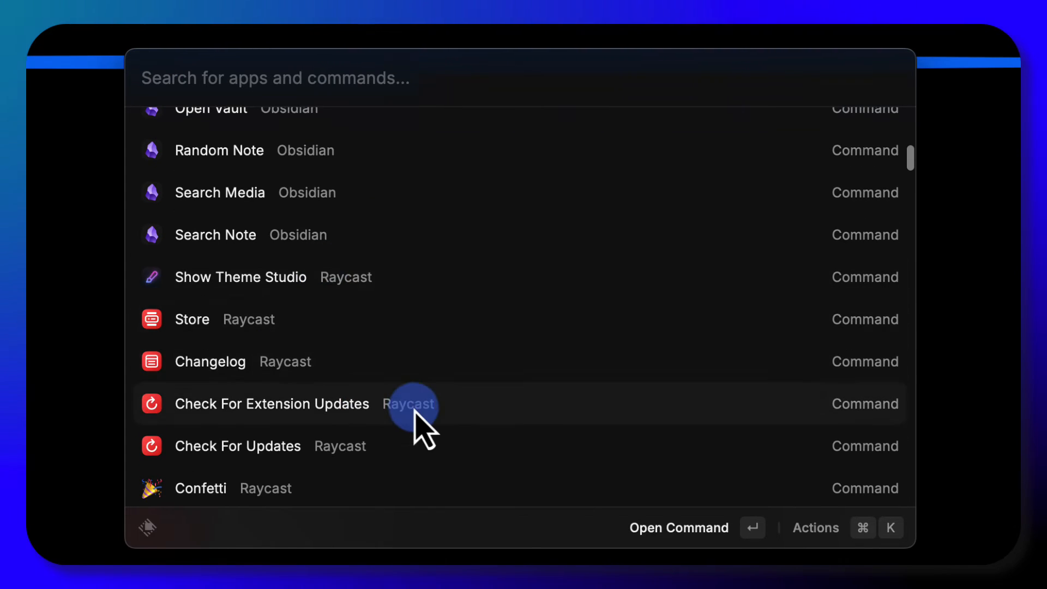
{"action": "scroll", "scroll_direction": "down", "scroll_amount": 3}
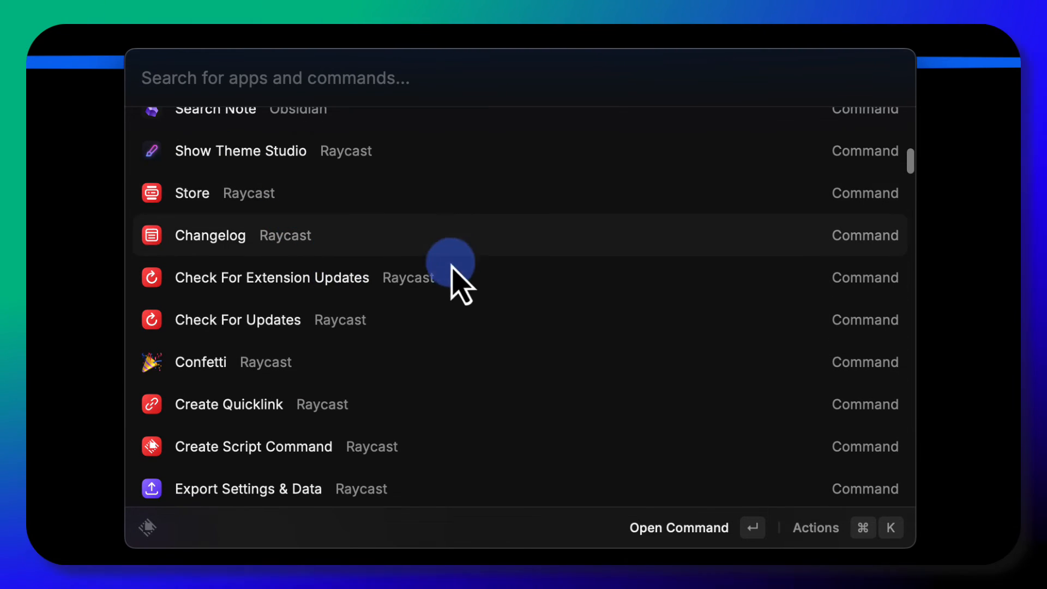
{"action": "scroll", "scroll_direction": "down", "scroll_amount": 3}
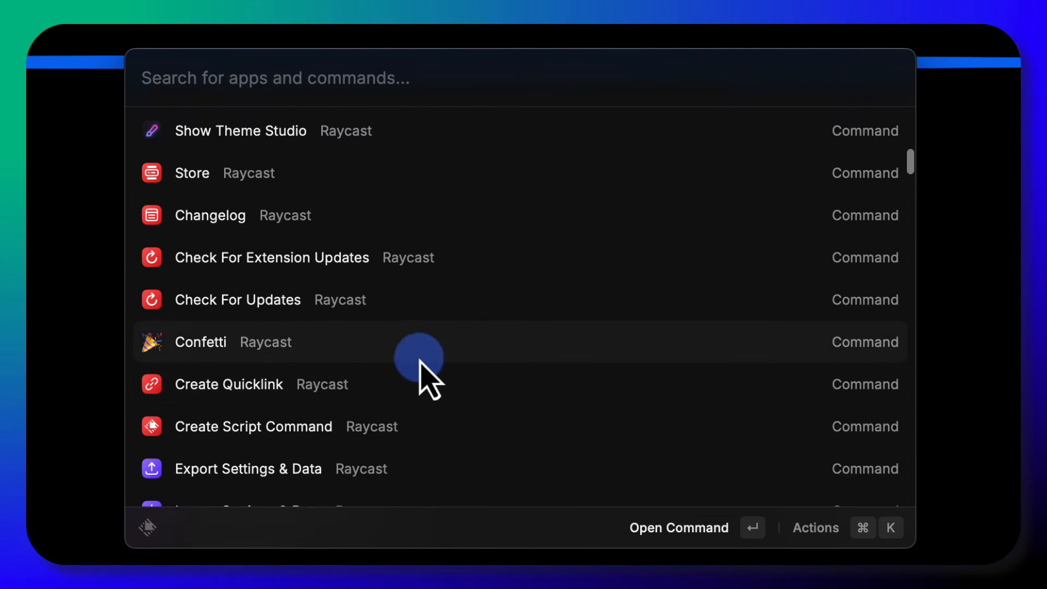
{"action": "scroll", "scroll_direction": "down", "scroll_amount": 3}
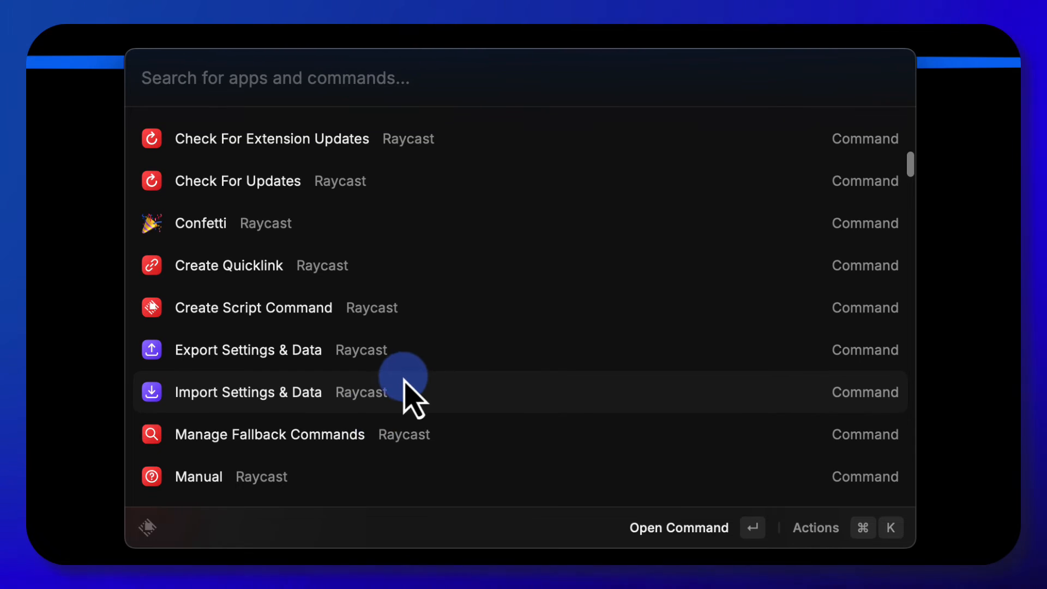
{"action": "scroll", "scroll_direction": "down", "scroll_amount": 3}
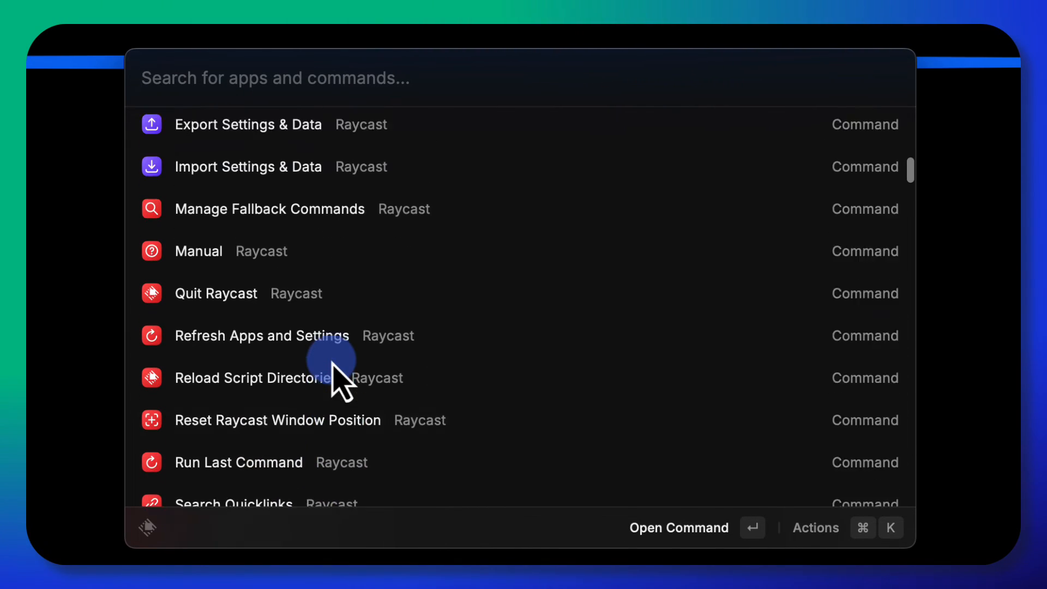
{"action": "scroll", "scroll_direction": "up", "scroll_amount": 3}
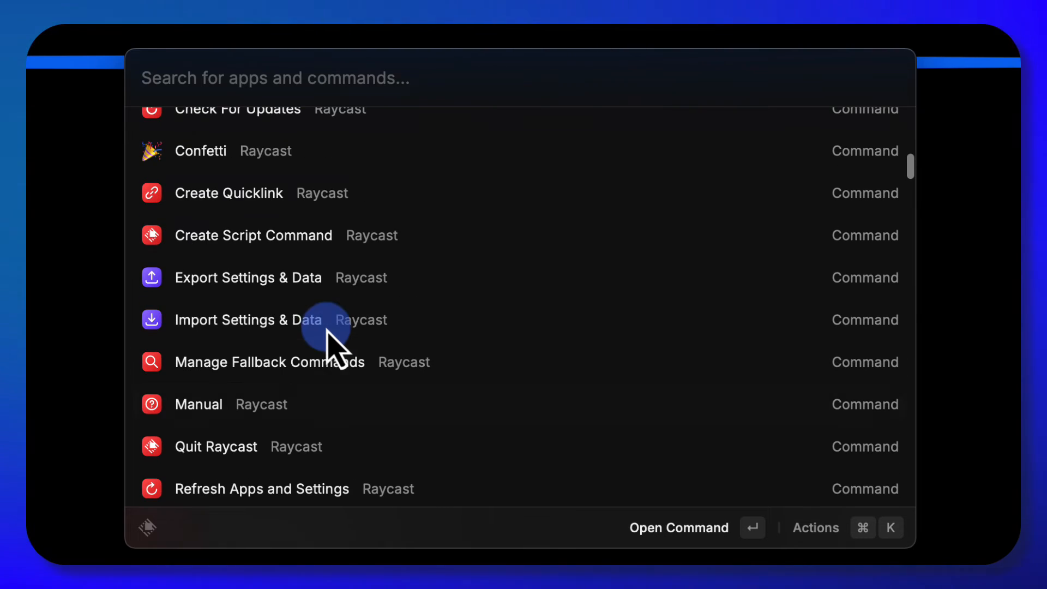
{"action": "scroll", "scroll_direction": "down", "scroll_amount": 3}
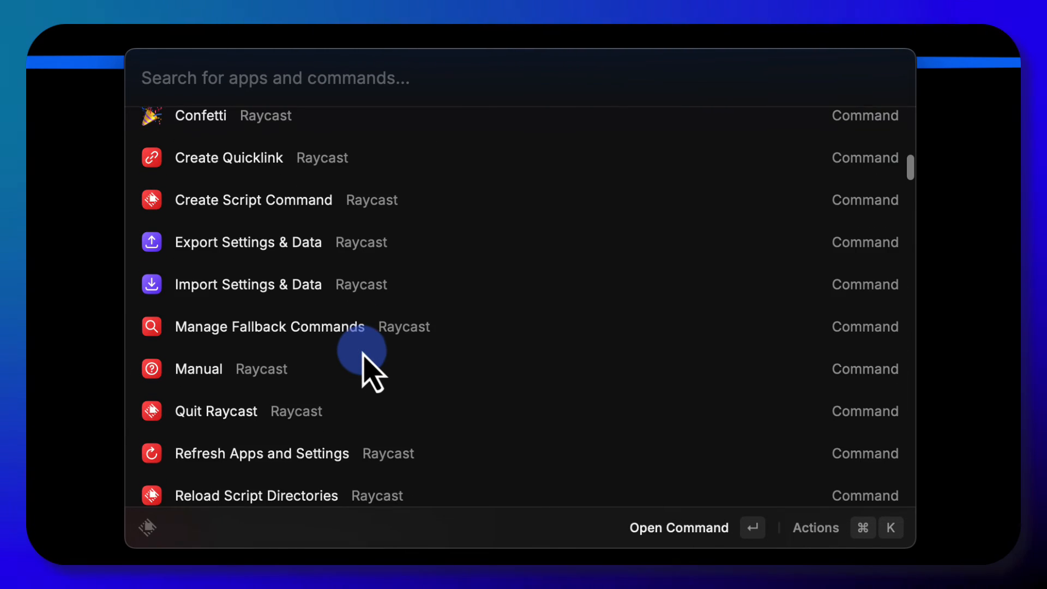
{"action": "scroll", "scroll_direction": "down", "scroll_amount": 3}
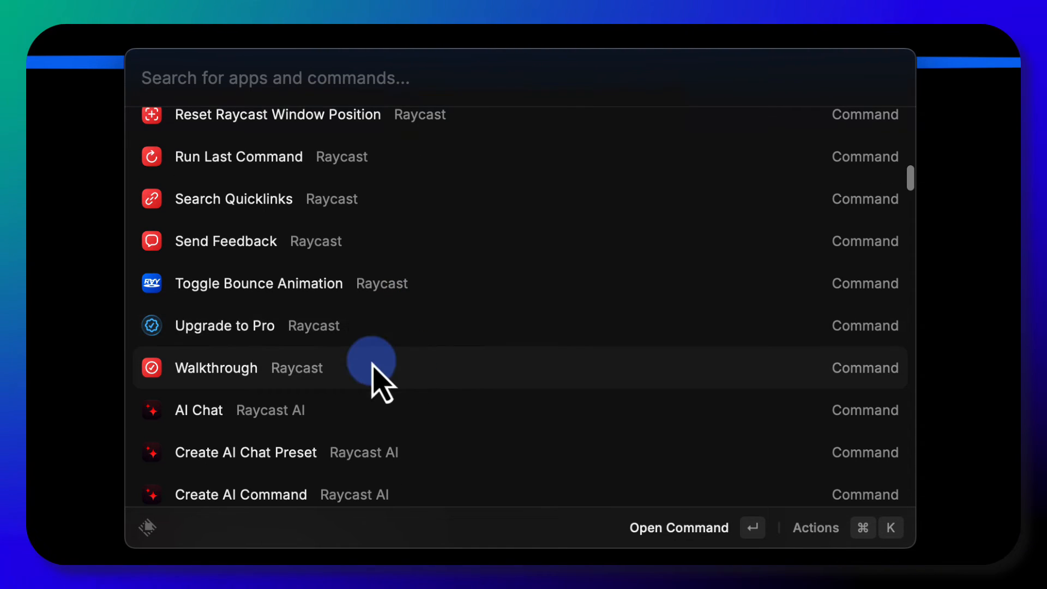
{"action": "mouse_move", "coordinate": [447, 337]}
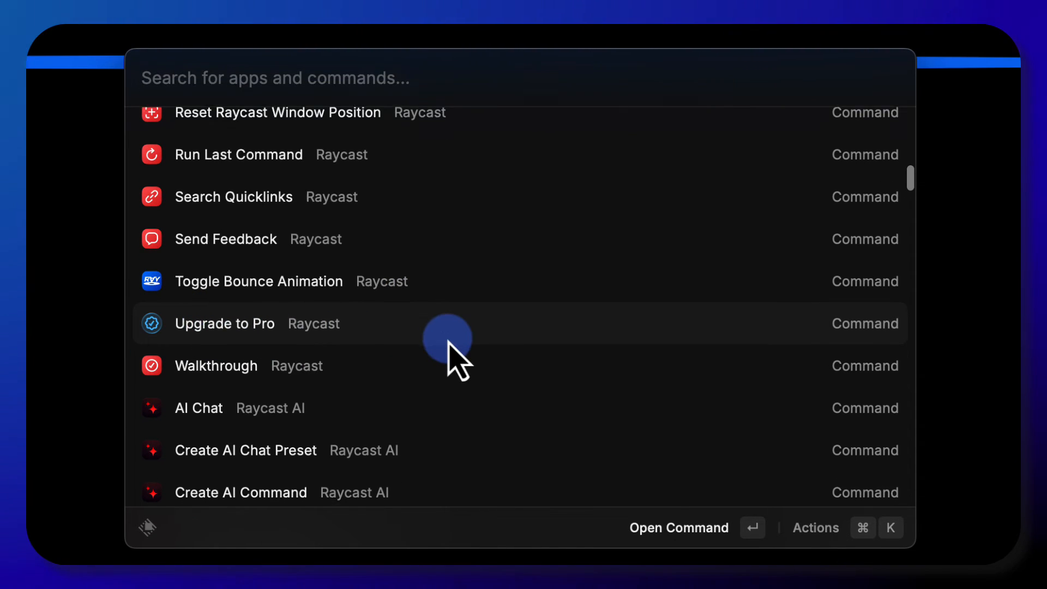
{"action": "scroll", "scroll_direction": "down", "scroll_amount": 3}
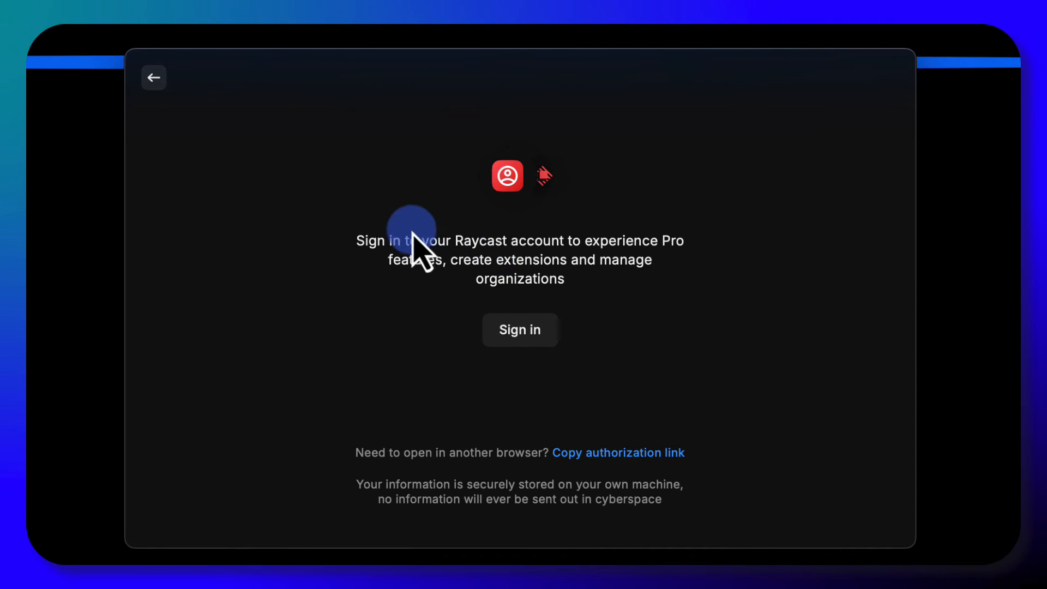
{"action": "mouse_move", "coordinate": [594, 280]}
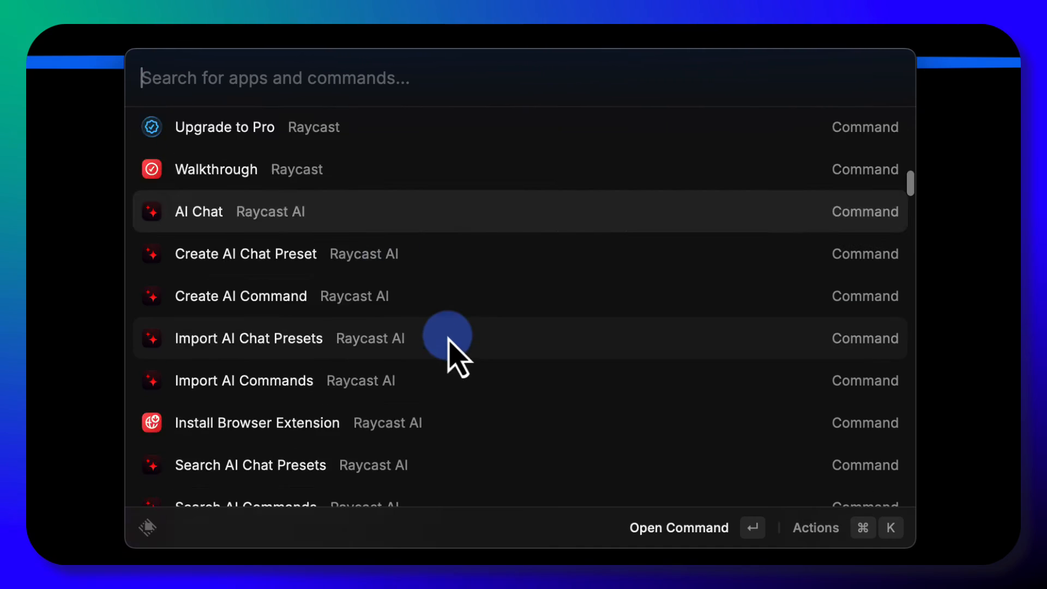
{"action": "scroll", "scroll_direction": "down", "scroll_amount": 3}
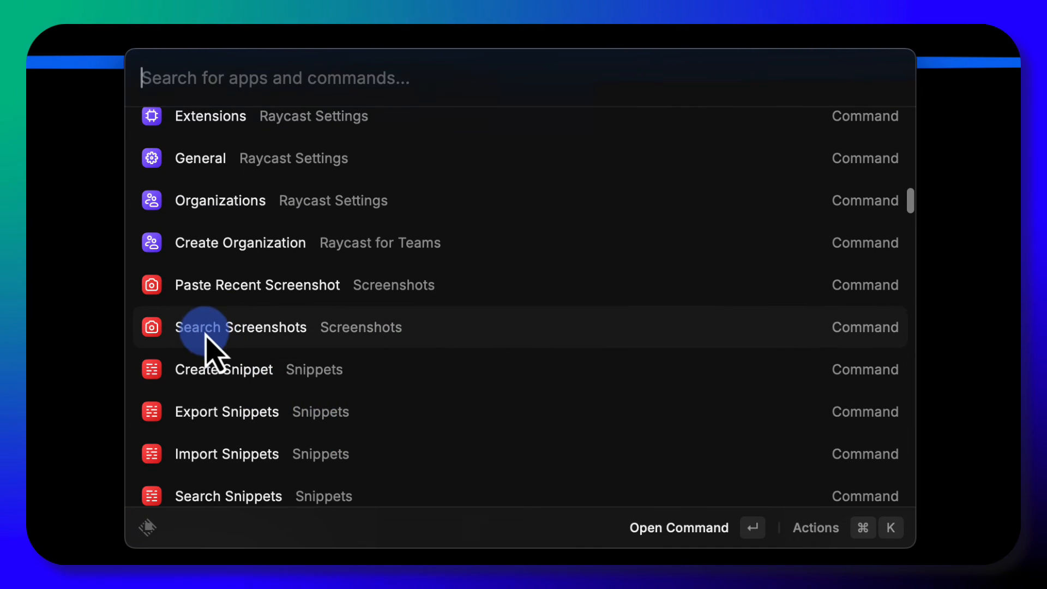
{"action": "mouse_move", "coordinate": [307, 414]}
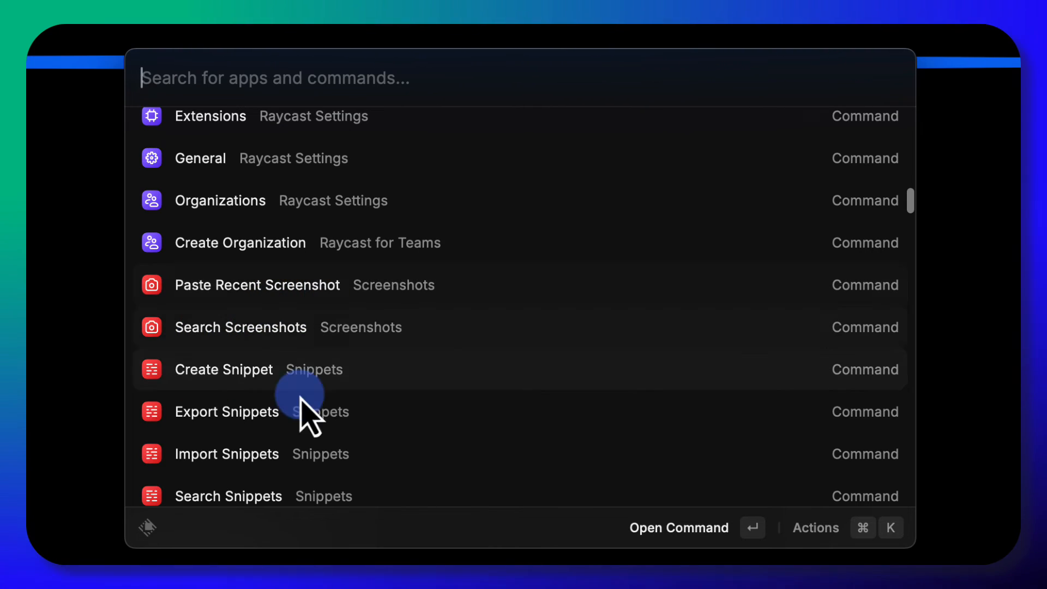
{"action": "scroll", "scroll_direction": "down", "scroll_amount": 3}
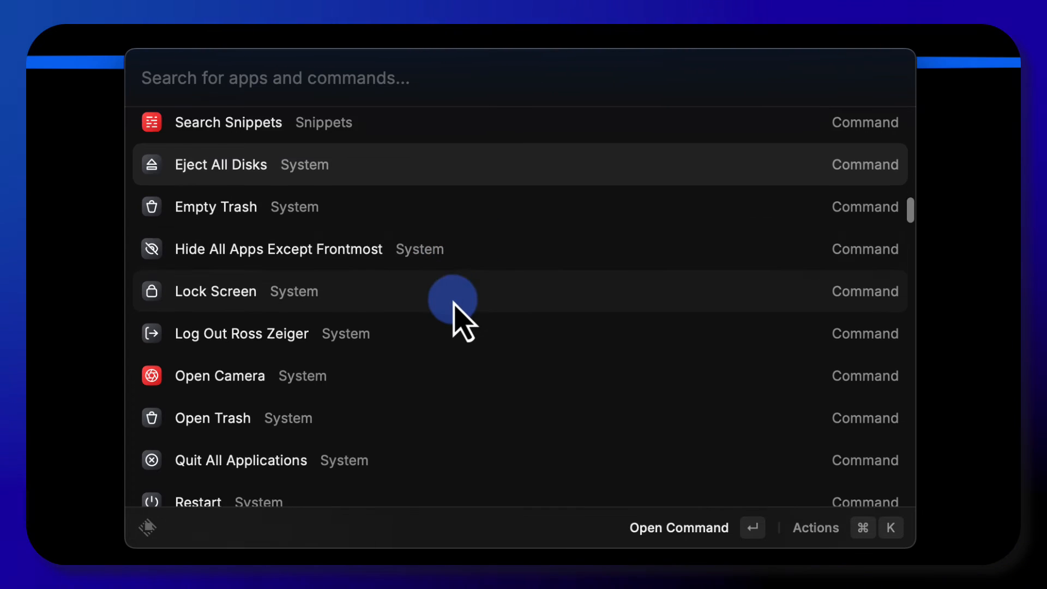
{"action": "scroll", "scroll_direction": "down", "scroll_amount": 3}
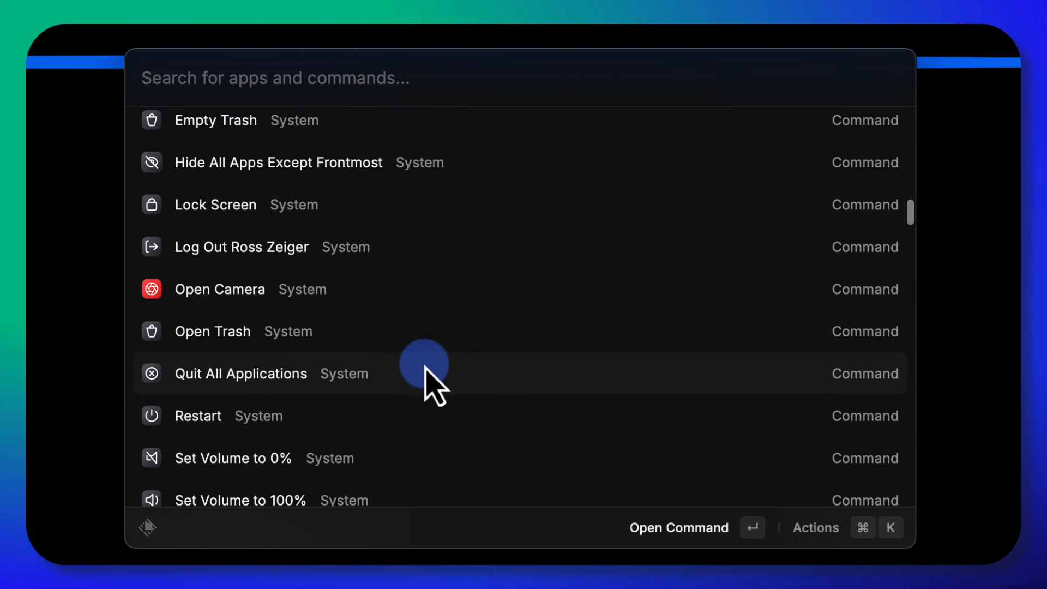
{"action": "scroll", "scroll_direction": "down", "scroll_amount": 3}
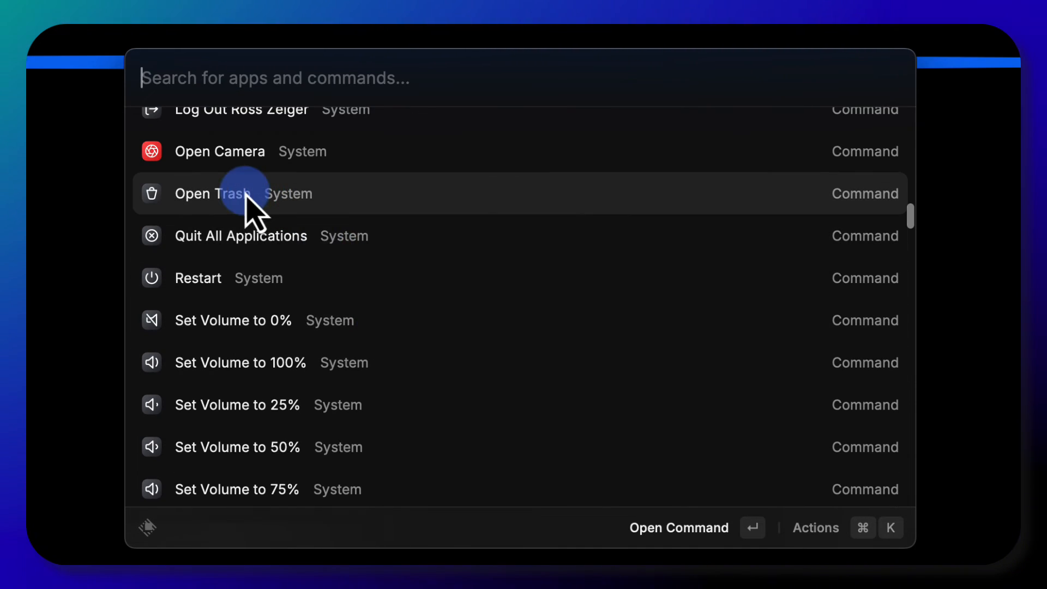
{"action": "scroll", "scroll_direction": "down", "scroll_amount": 3}
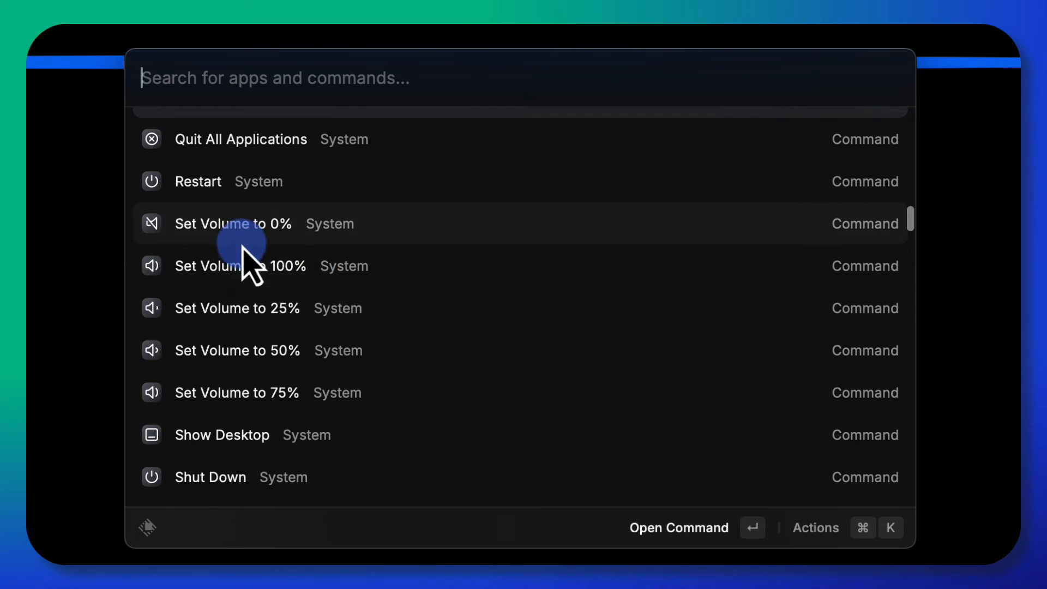
{"action": "scroll", "scroll_direction": "down", "scroll_amount": 3}
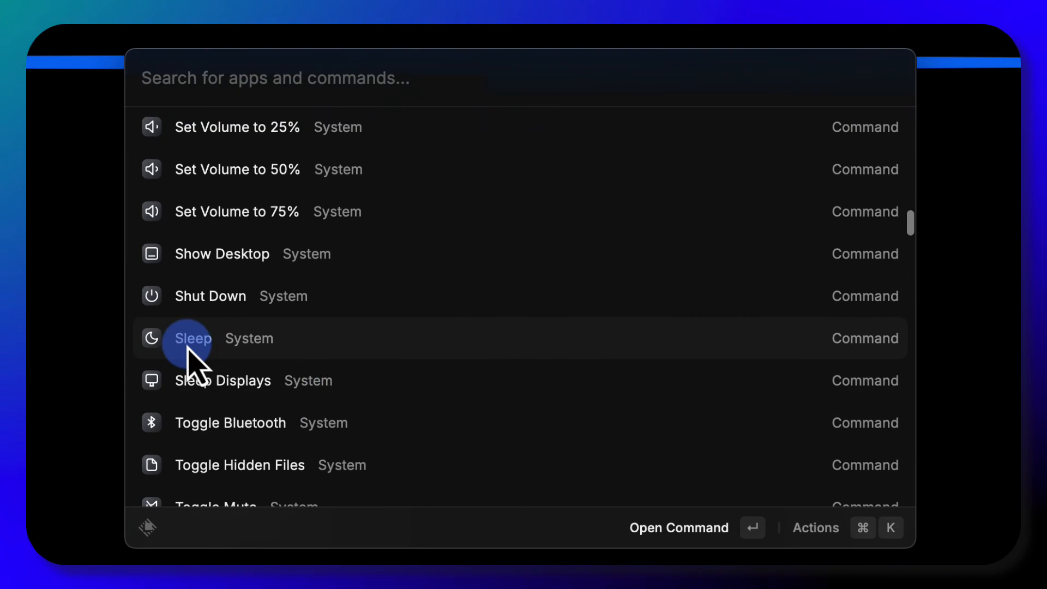
{"action": "scroll", "scroll_direction": "down", "scroll_amount": 3}
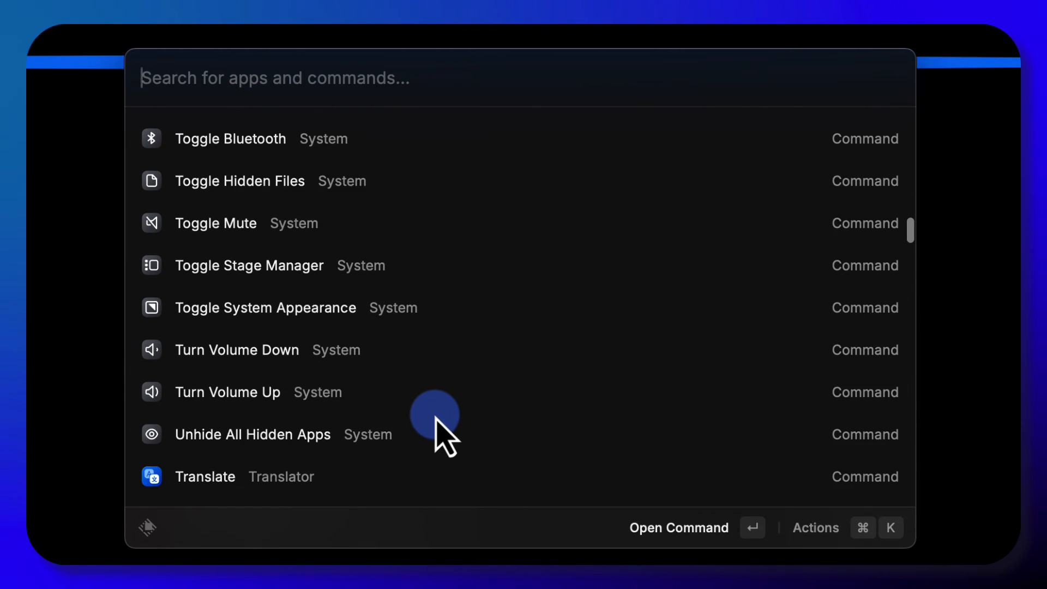
{"action": "scroll", "scroll_direction": "down", "scroll_amount": 3}
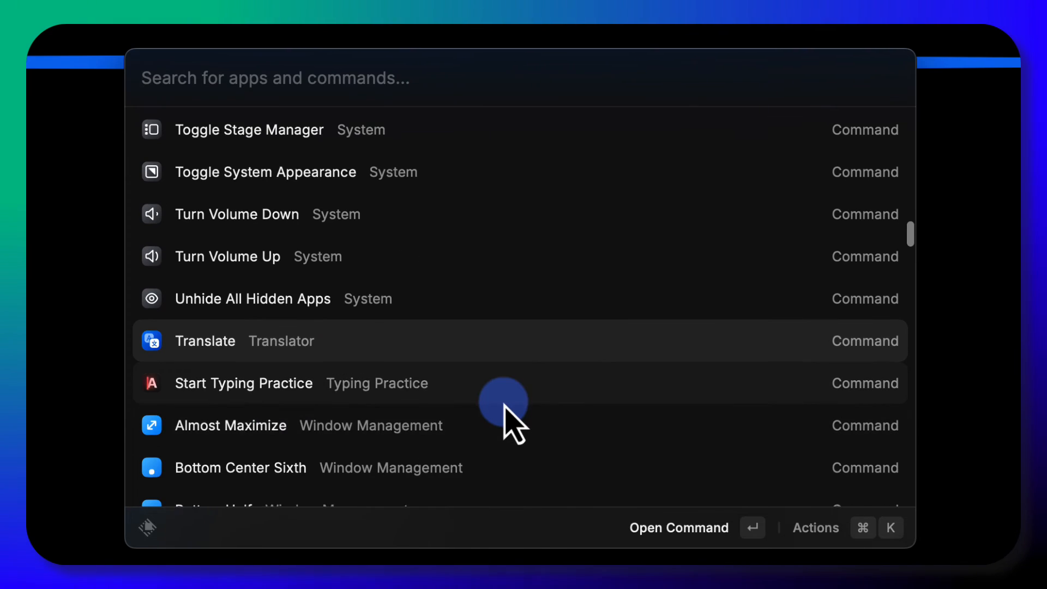
{"action": "scroll", "scroll_direction": "down", "scroll_amount": 3}
{"action": "type", "text": "windo"}
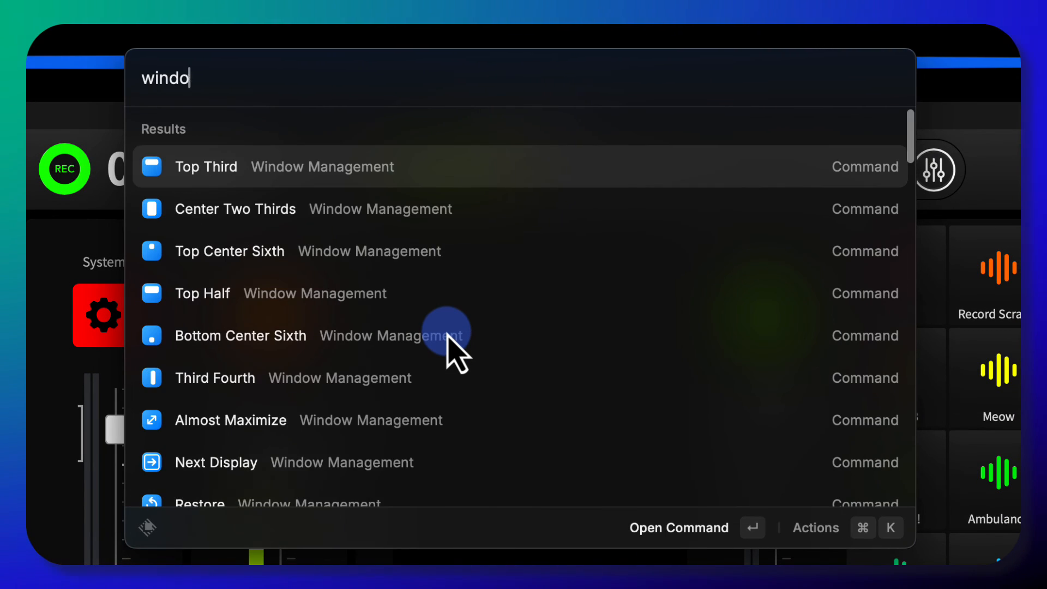
Search 'windows' and look through the Window Management commands before dismissing Raycast
{"action": "type", "text": "ws"}
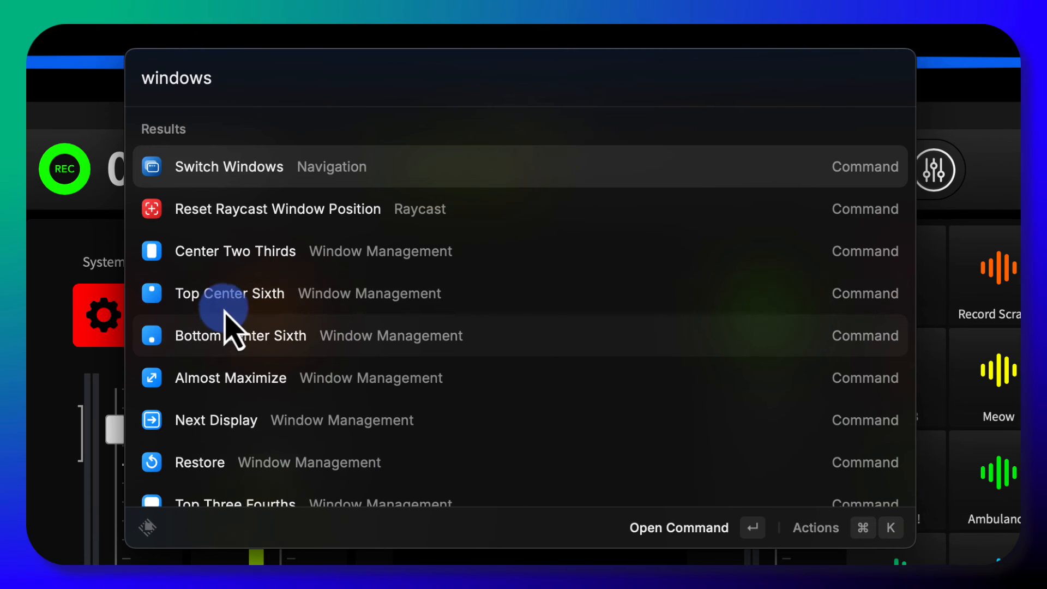
{"action": "mouse_move", "coordinate": [591, 387]}
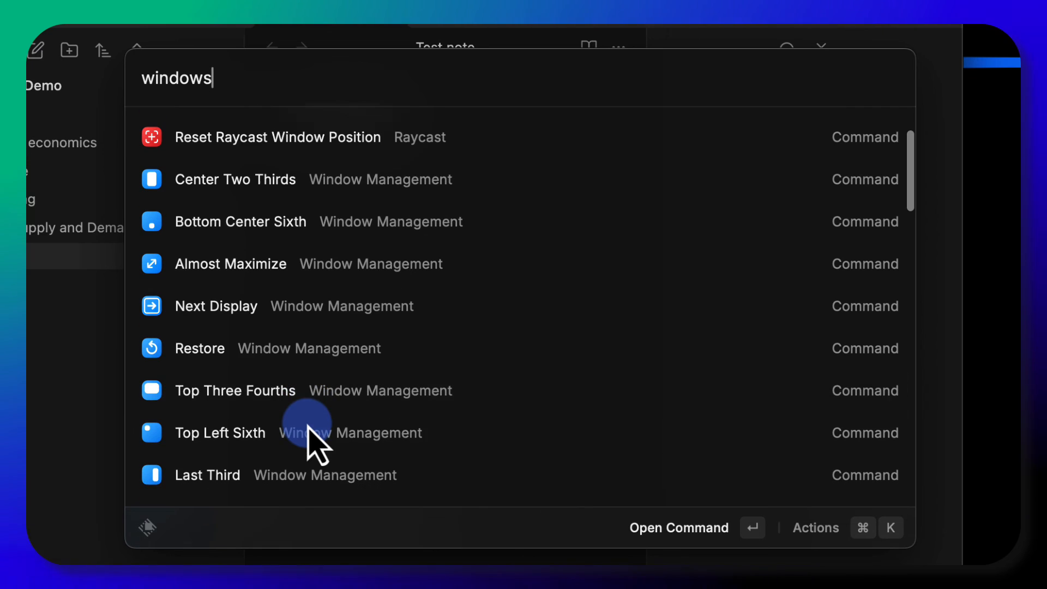
{"action": "scroll", "scroll_direction": "down", "scroll_amount": 3}
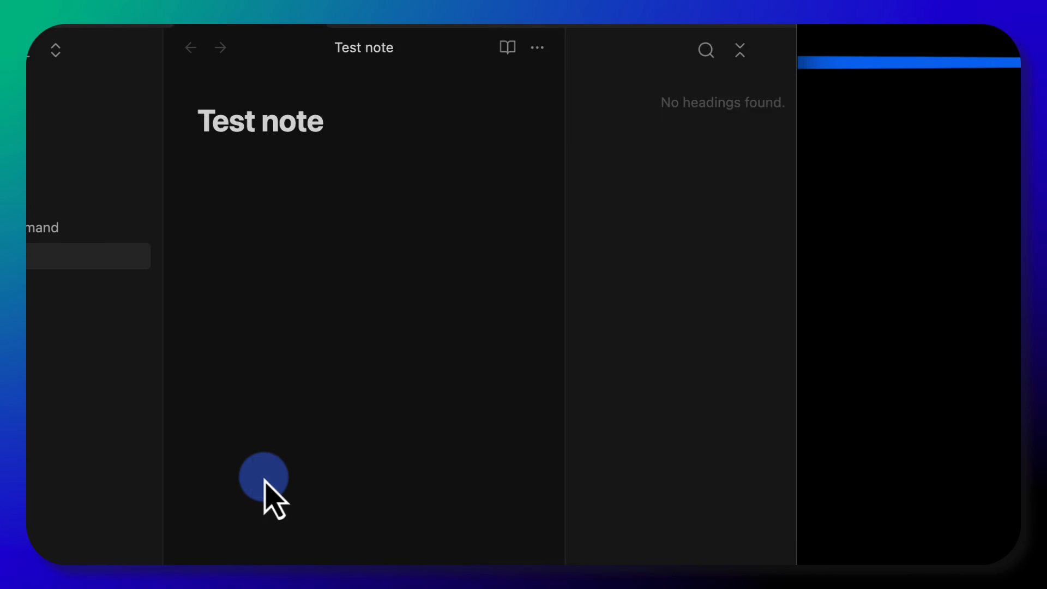
{"action": "mouse_move", "coordinate": [100, 31]}
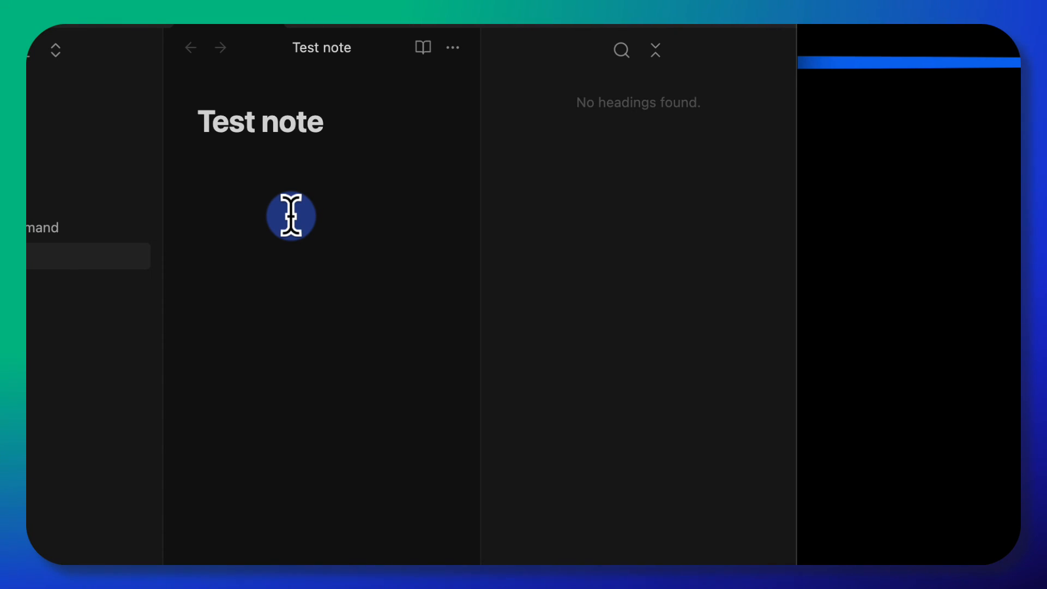
Bring up the Emoji & Symbols picker over the Obsidian Test note with Ctrl+Cmd+Space
{"action": "key", "text": "ctrl+cmd+space"}
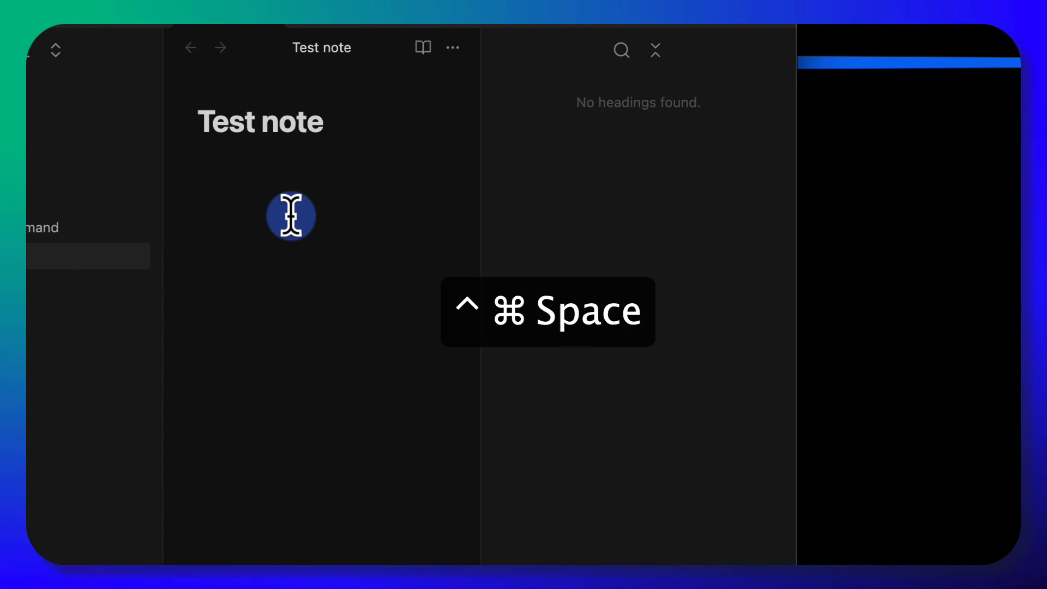
{"action": "key", "text": "ctrl+cmd+space"}
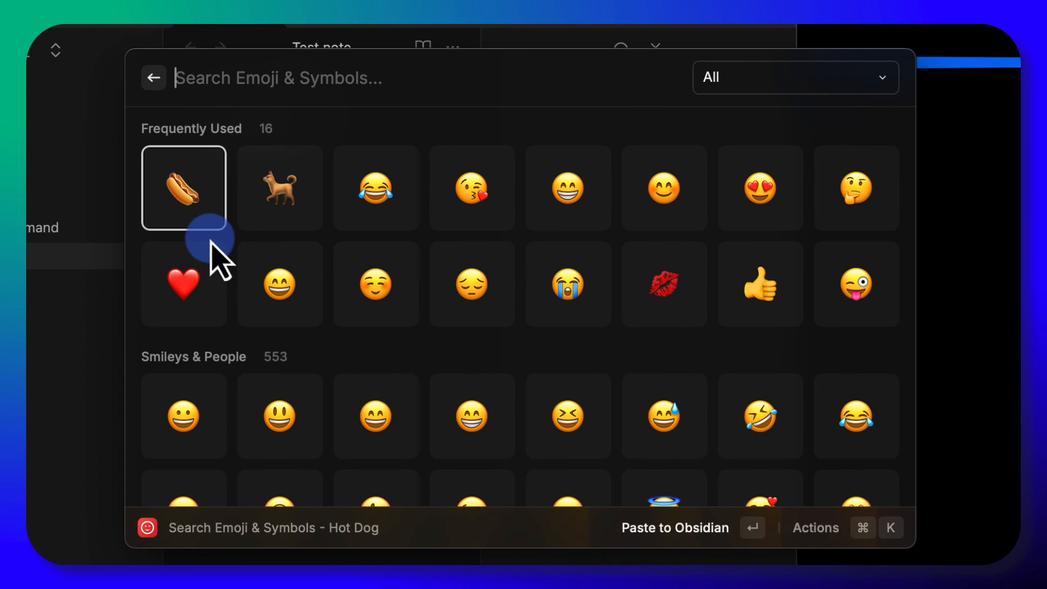
{"action": "mouse_move", "coordinate": [568, 412]}
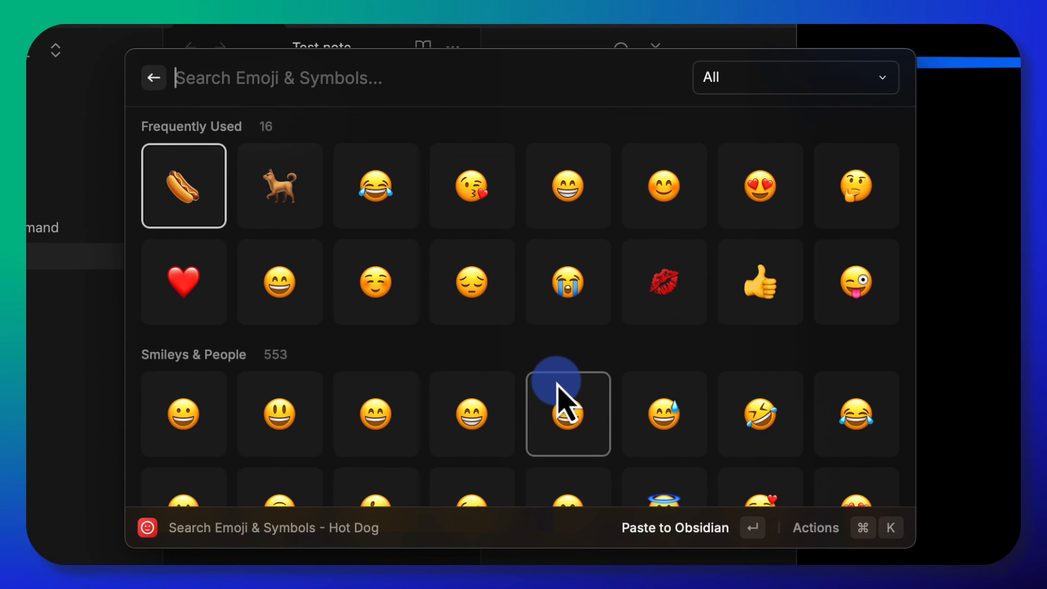
{"action": "mouse_move", "coordinate": [594, 374]}
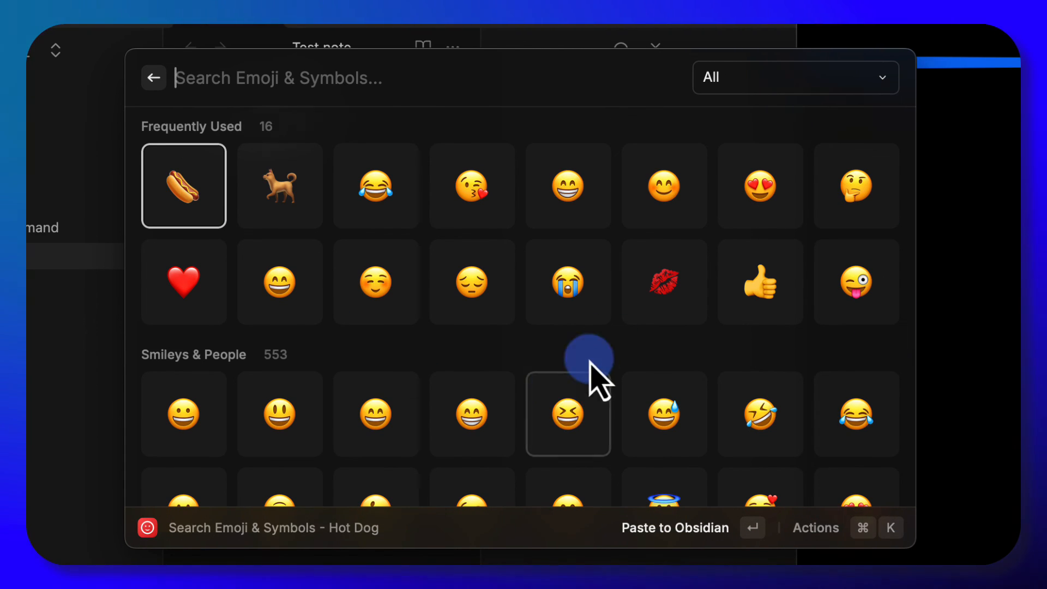
{"action": "mouse_move", "coordinate": [354, 391]}
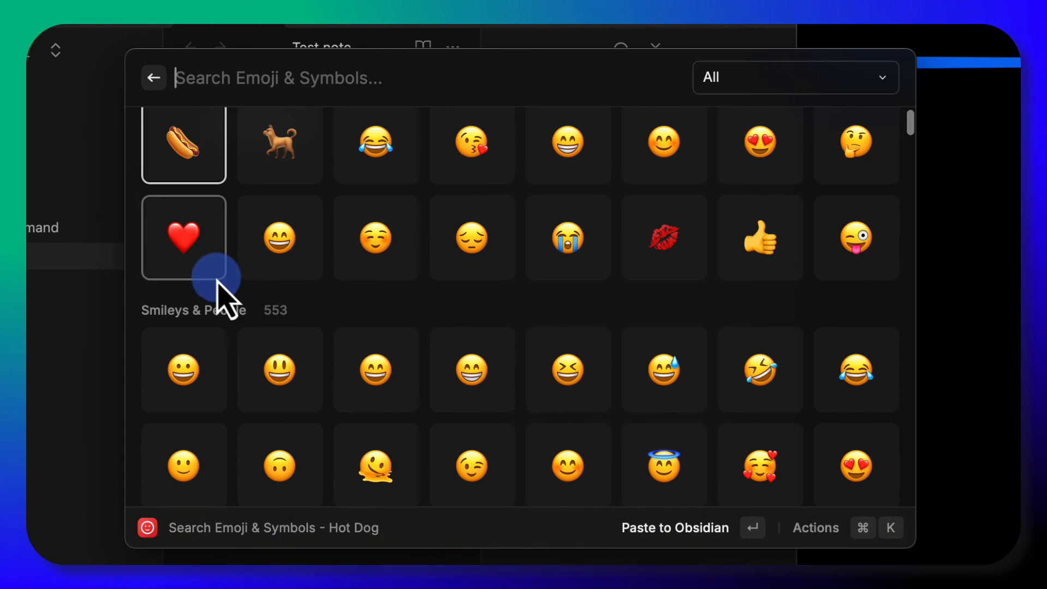
Search 'dog' in the emoji grid and paste the Guide Dog emoji into the Test note
{"action": "scroll", "scroll_direction": "up", "scroll_amount": 3}
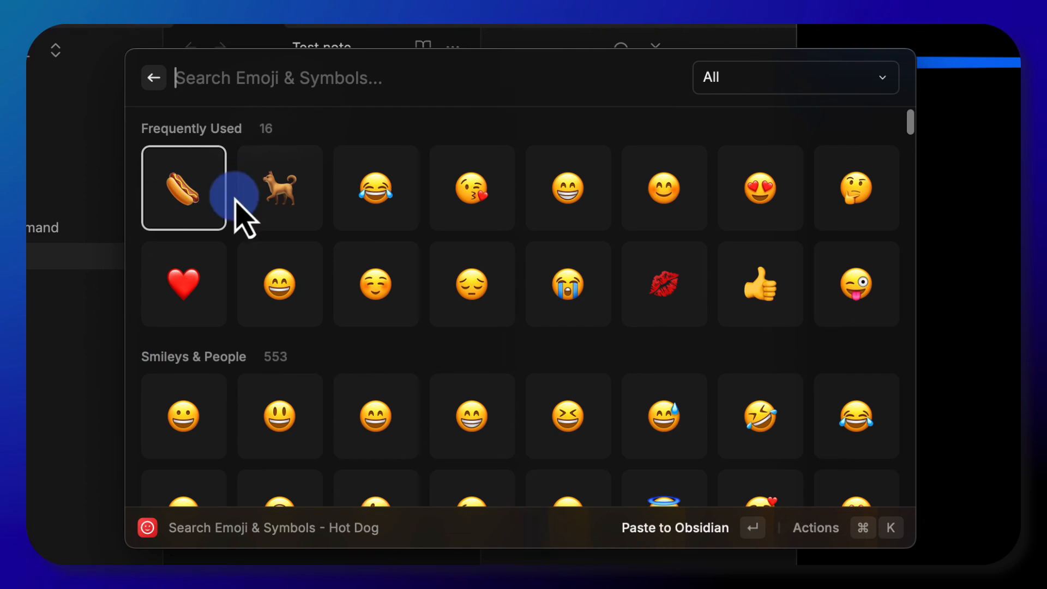
{"action": "scroll", "scroll_direction": "down", "scroll_amount": 3}
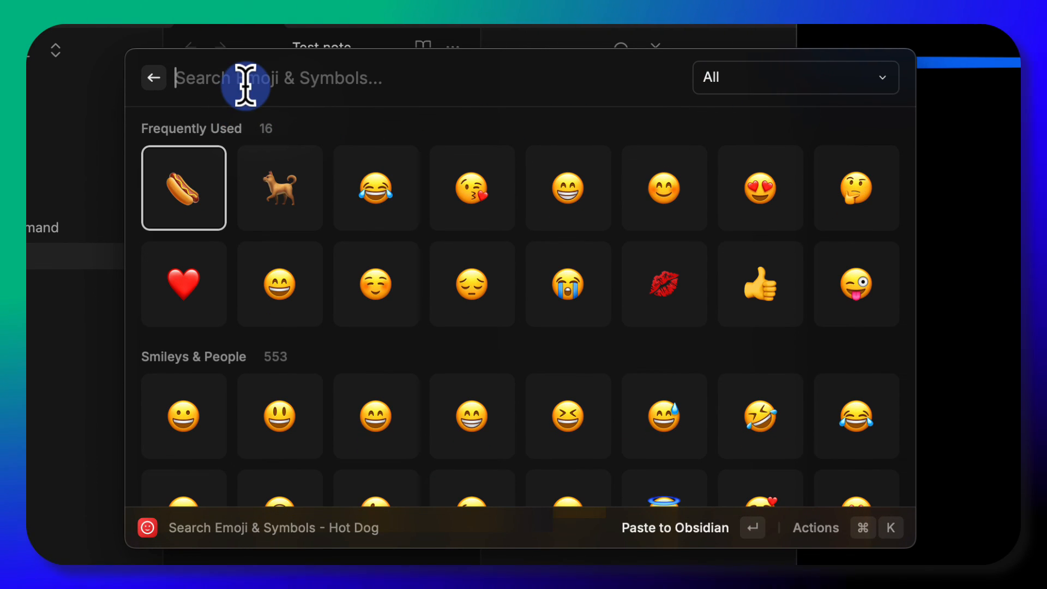
{"action": "type", "text": "dog"}
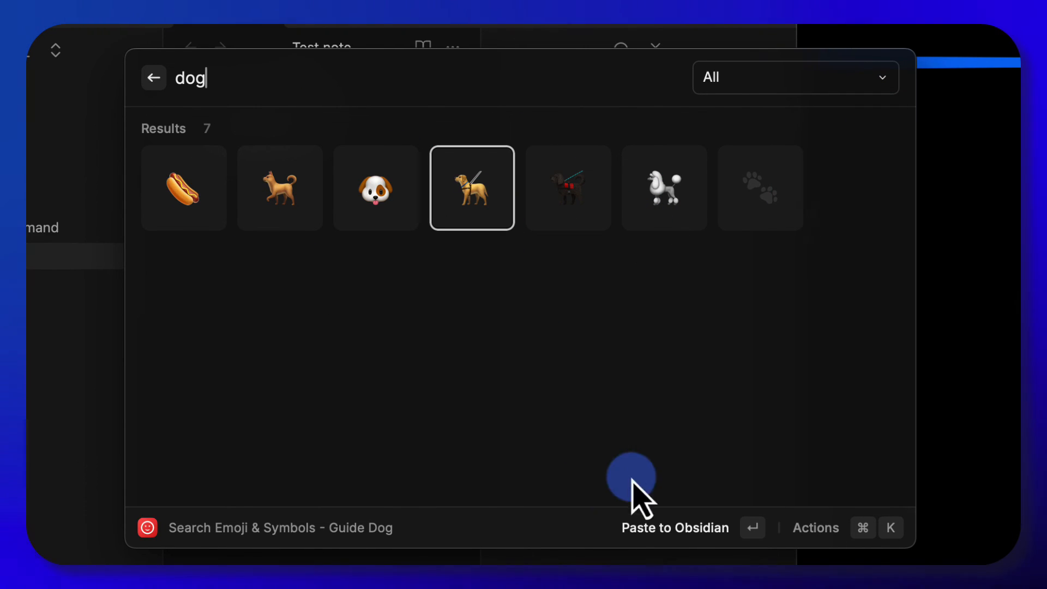
{"action": "mouse_move", "coordinate": [742, 554]}
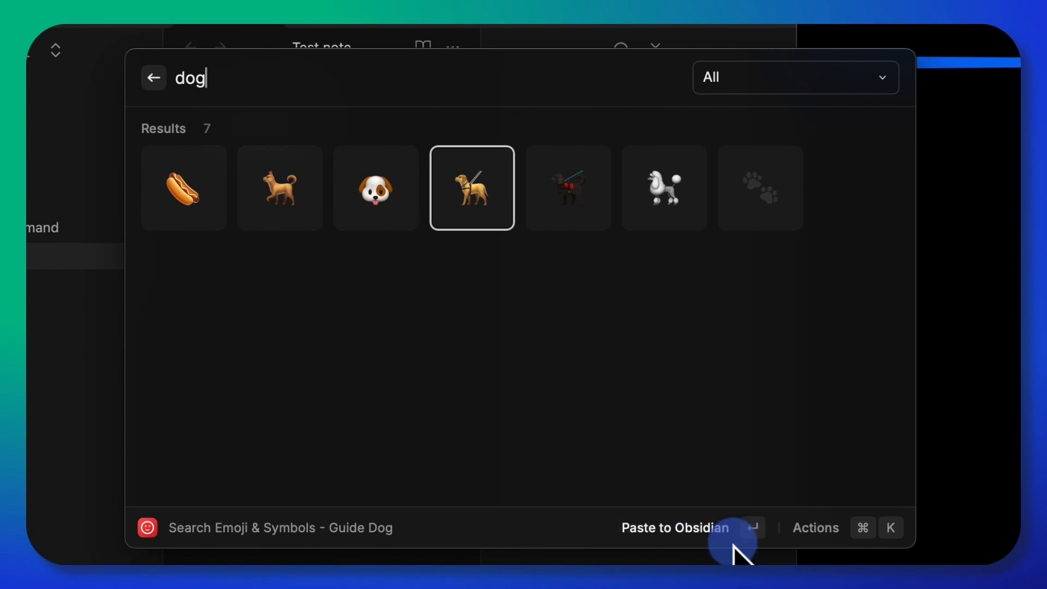
{"action": "left_click", "coordinate": [674, 528]}
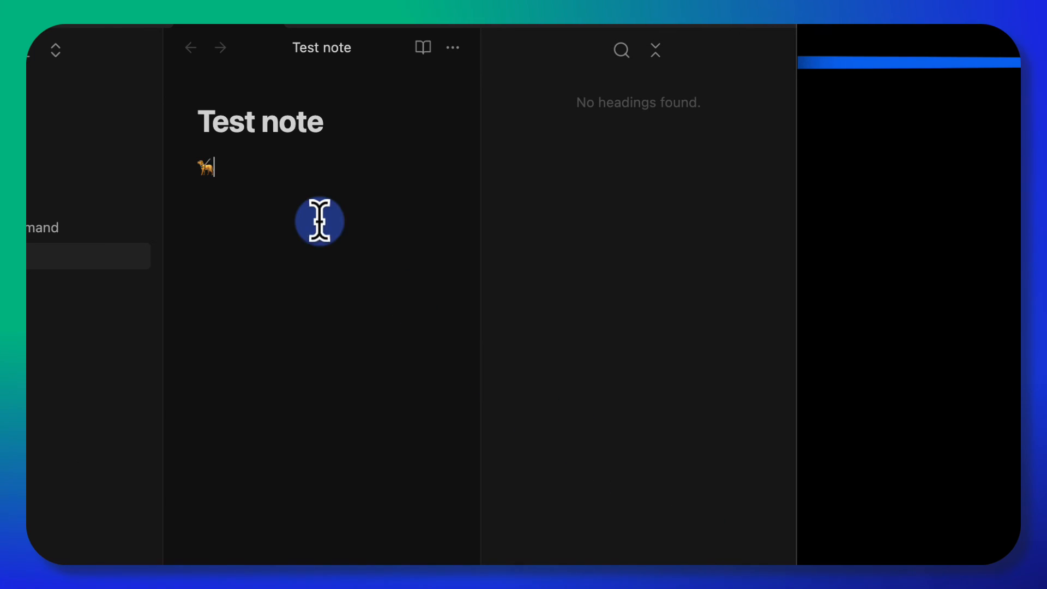
{"action": "mouse_move", "coordinate": [247, 183]}
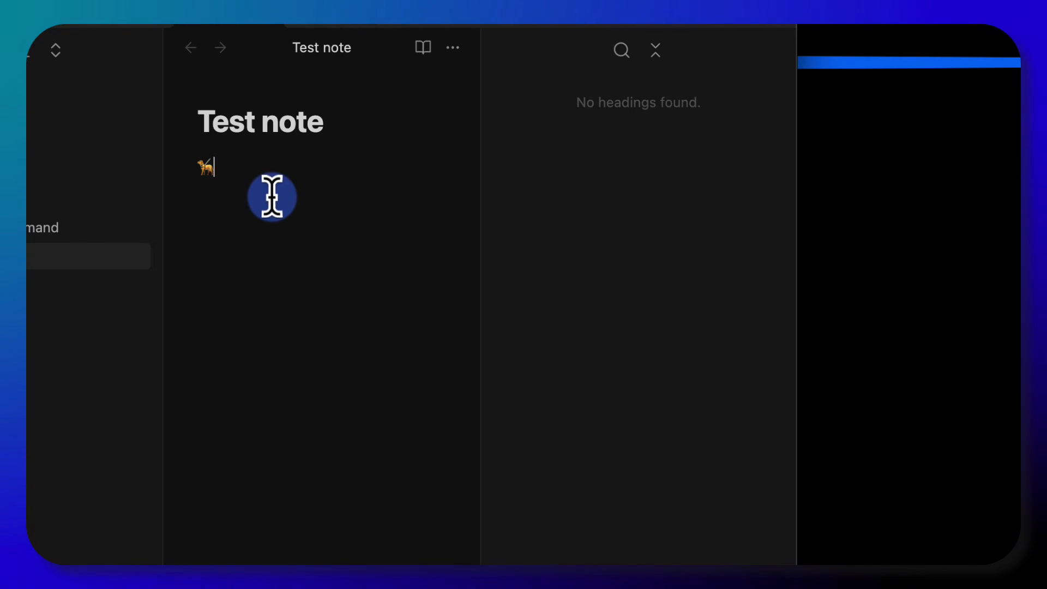
{"action": "mouse_move", "coordinate": [393, 234]}
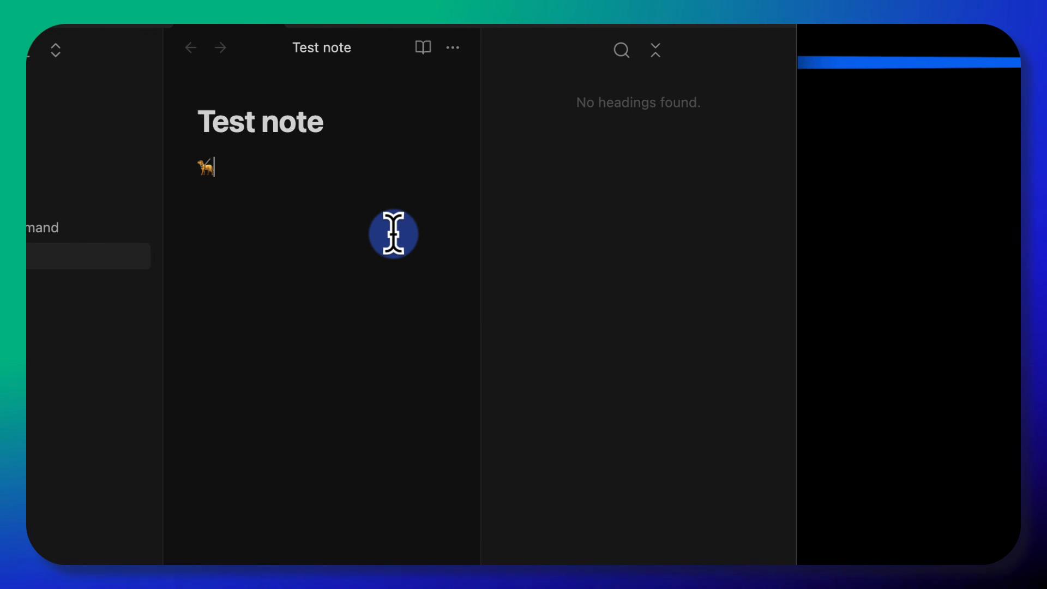